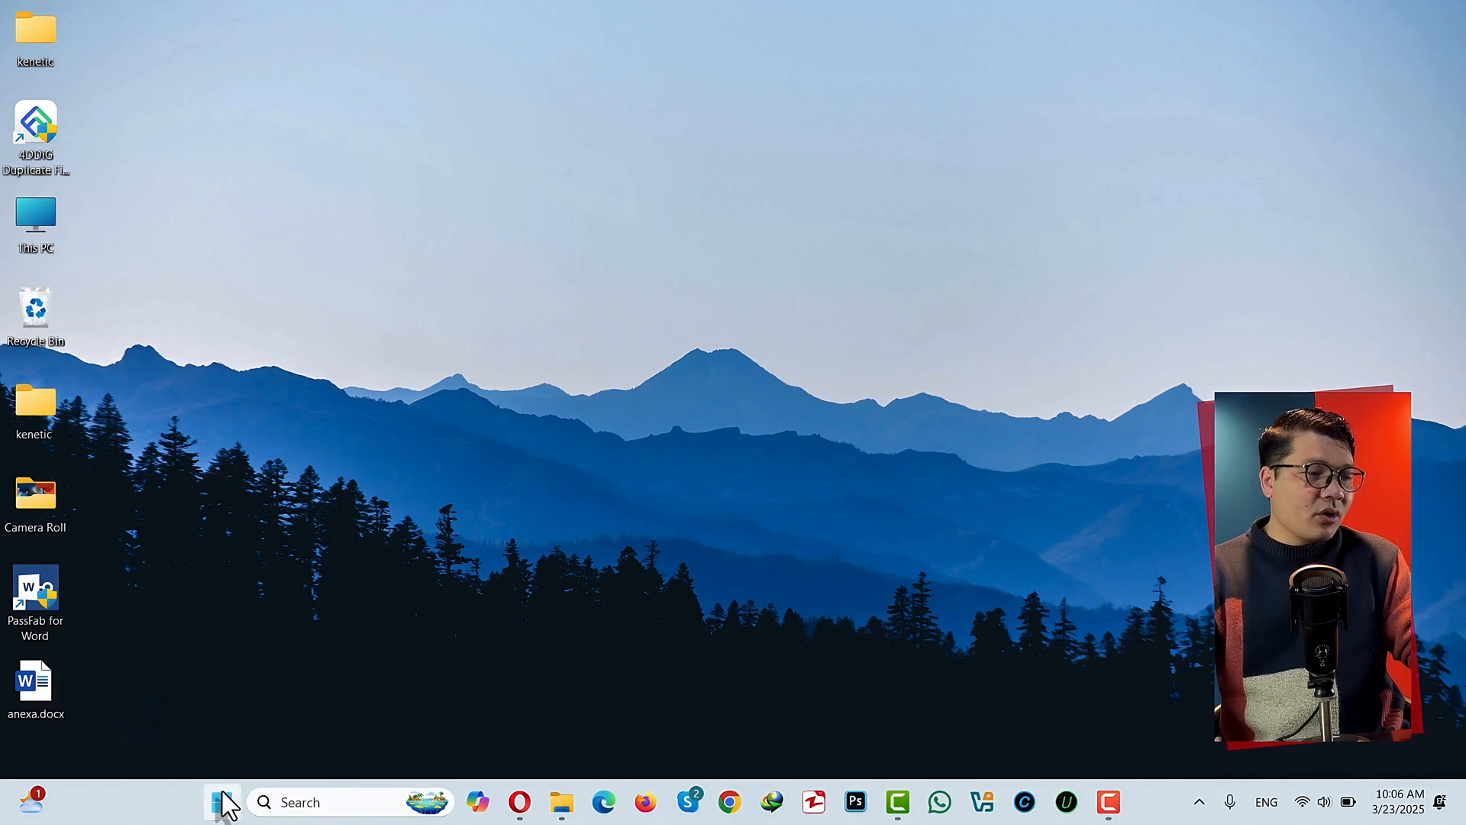
- Review Indexing Options, confirm C:, D: and Z: are indexed, and close it
{"action": "left_click", "coordinate": [222, 801]}
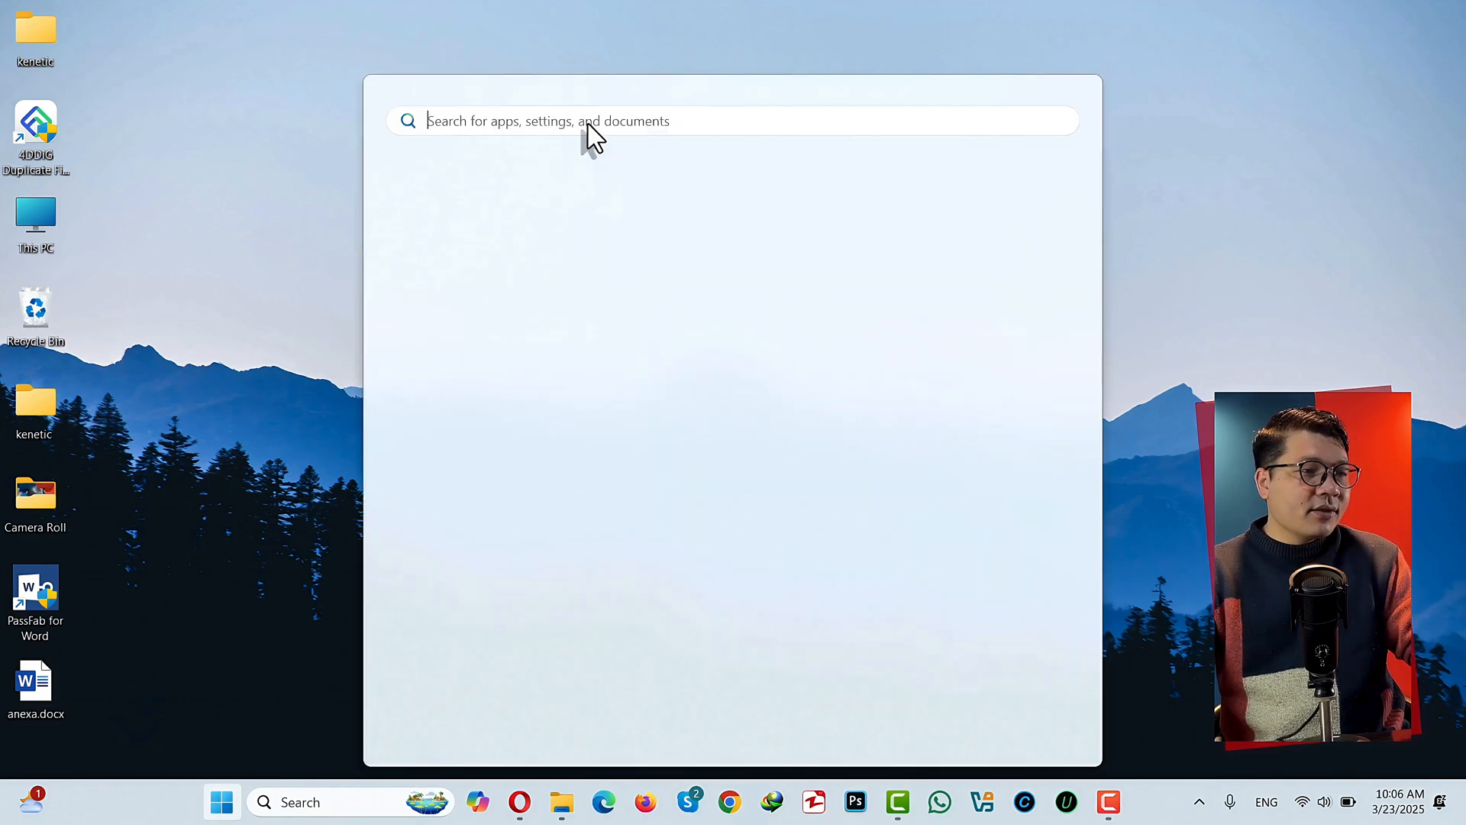
{"action": "type", "text": "inde"}
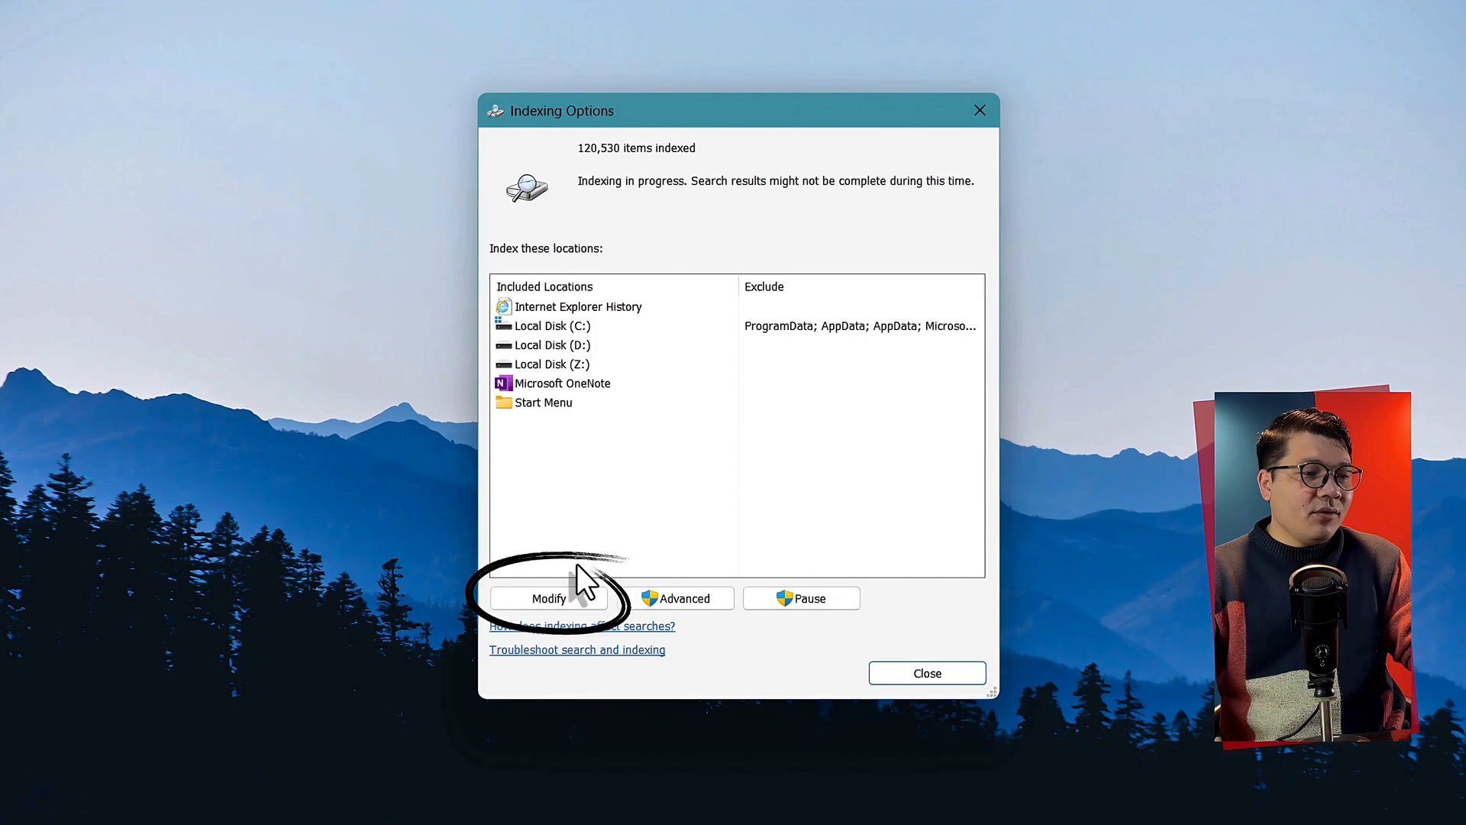
{"action": "left_click", "coordinate": [548, 598]}
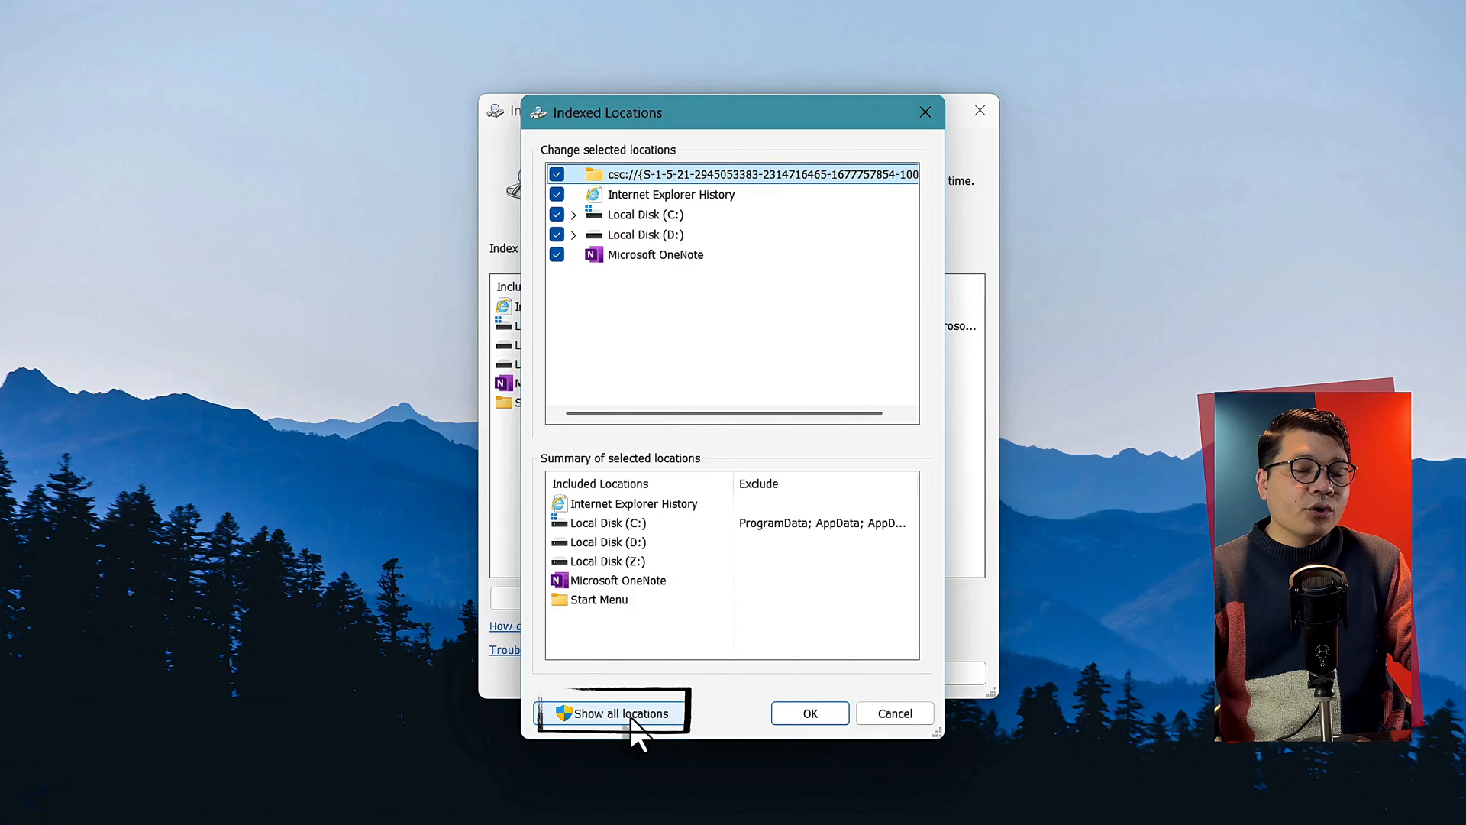
{"action": "left_click", "coordinate": [612, 713]}
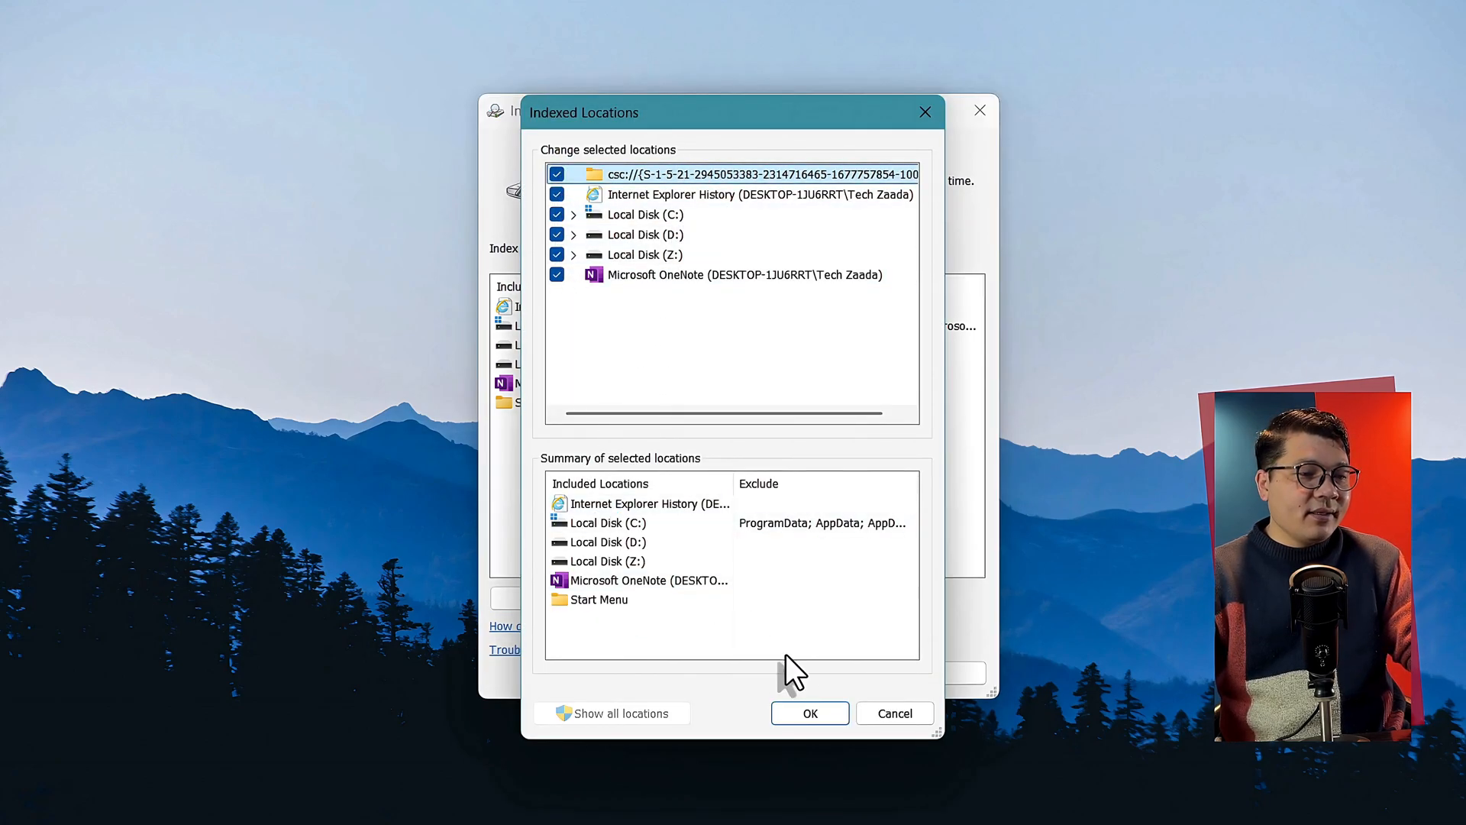
{"action": "left_click", "coordinate": [808, 712]}
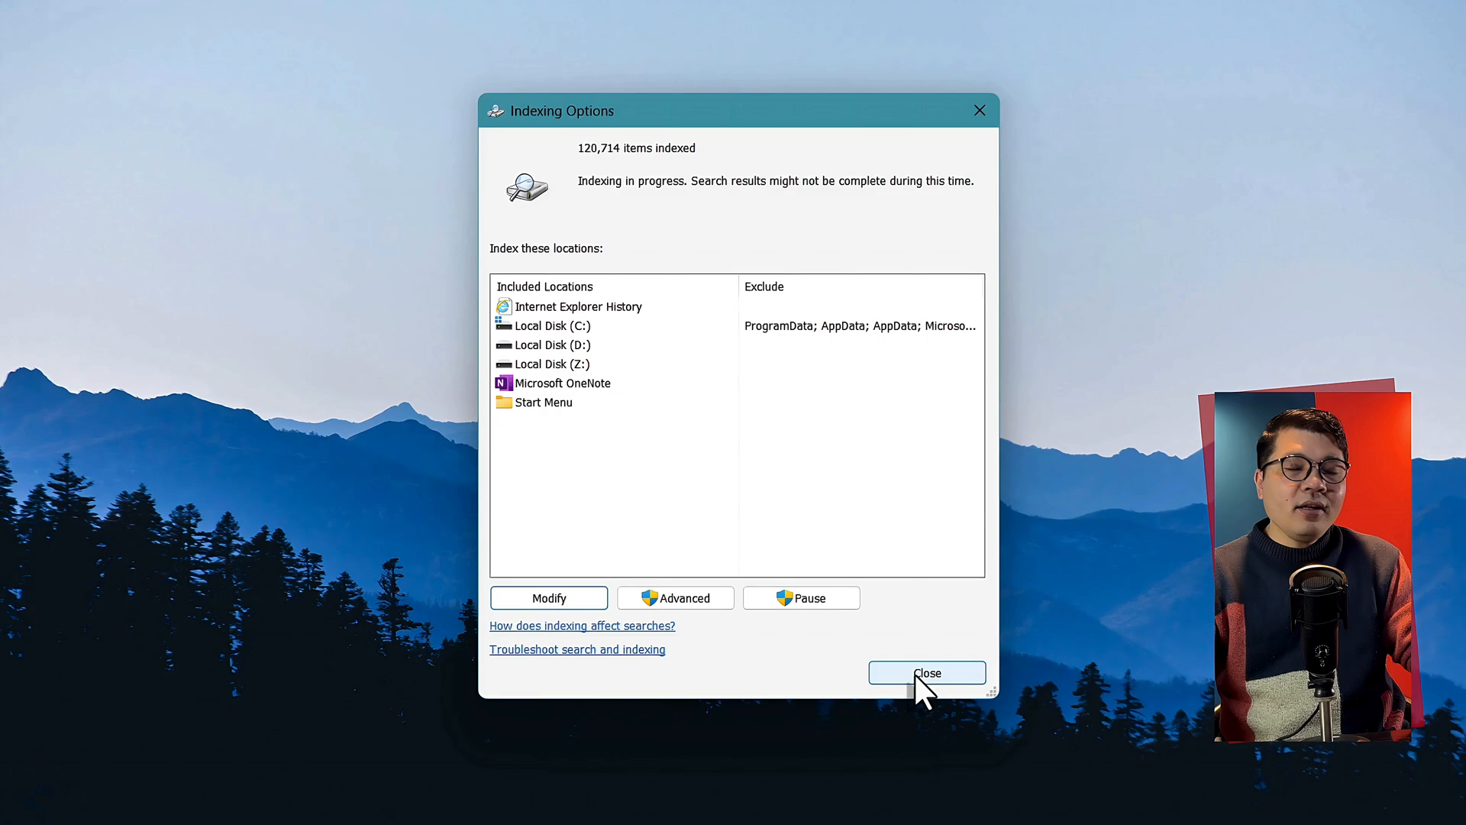
{"action": "left_click", "coordinate": [926, 672]}
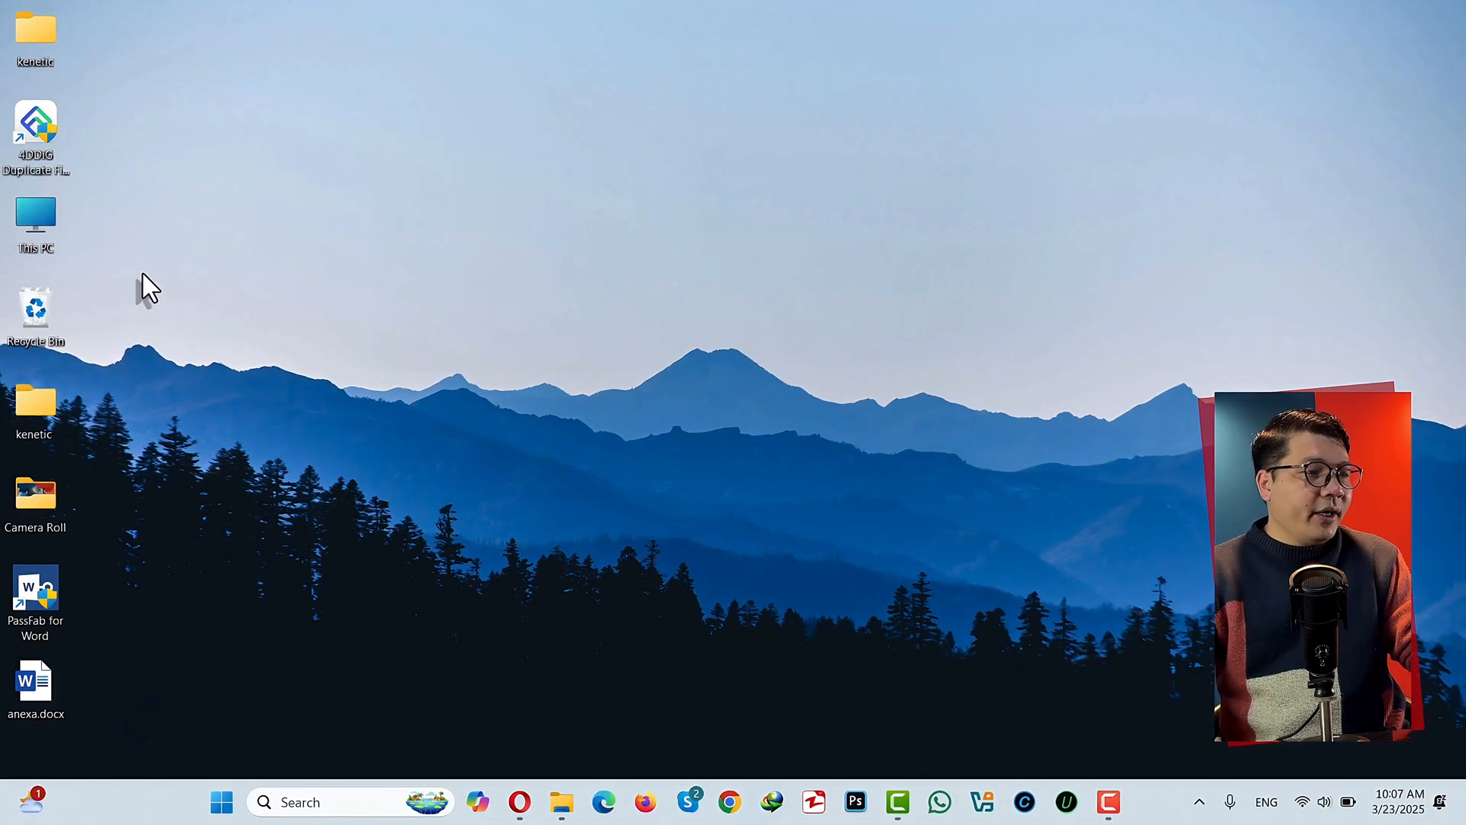
- Search the Users folder on Local Disk (C:) for '.jpg', listing 7,253 files
{"action": "double_click", "coordinate": [34, 222]}
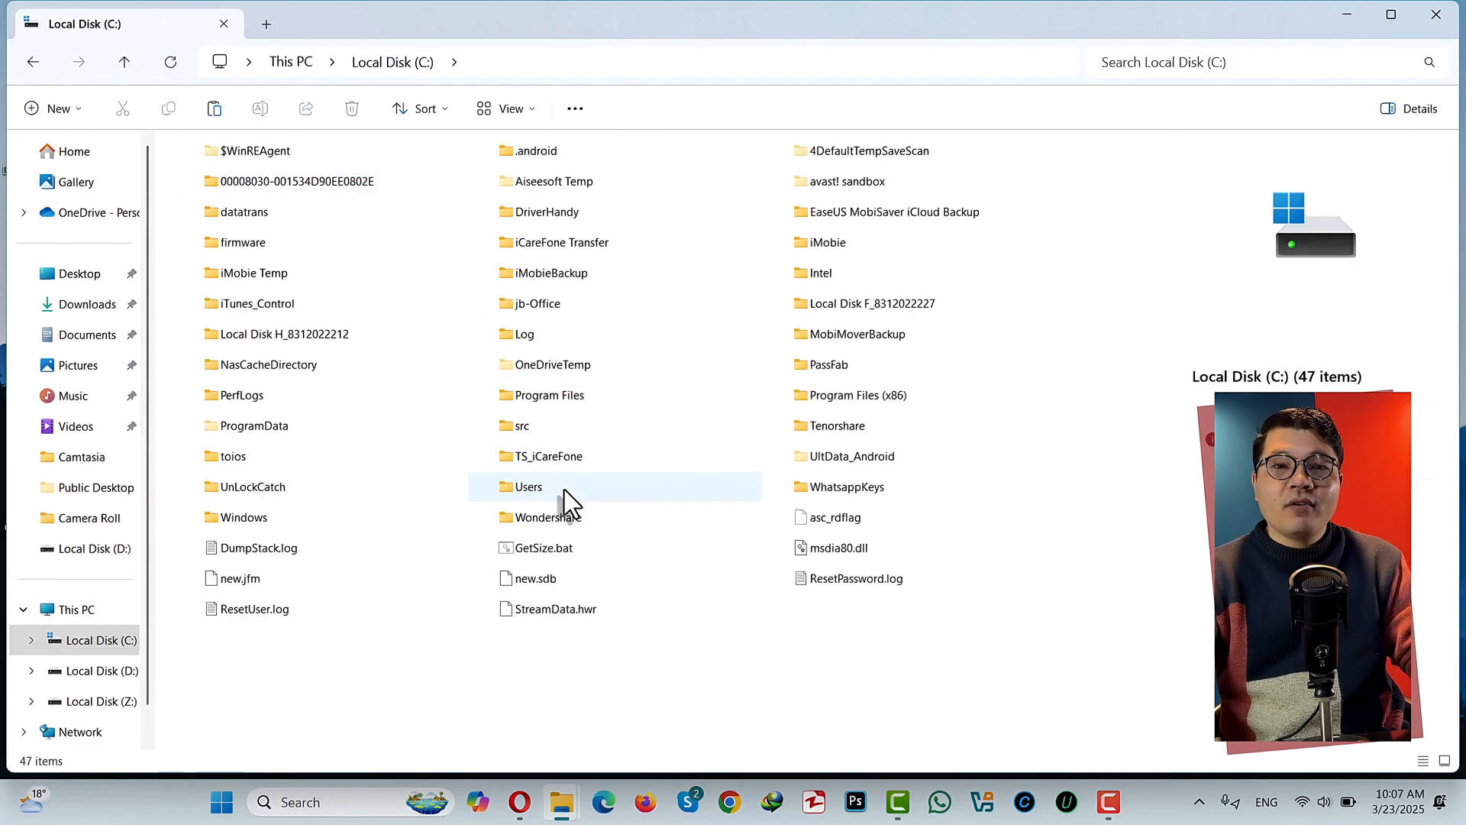
{"action": "double_click", "coordinate": [529, 487]}
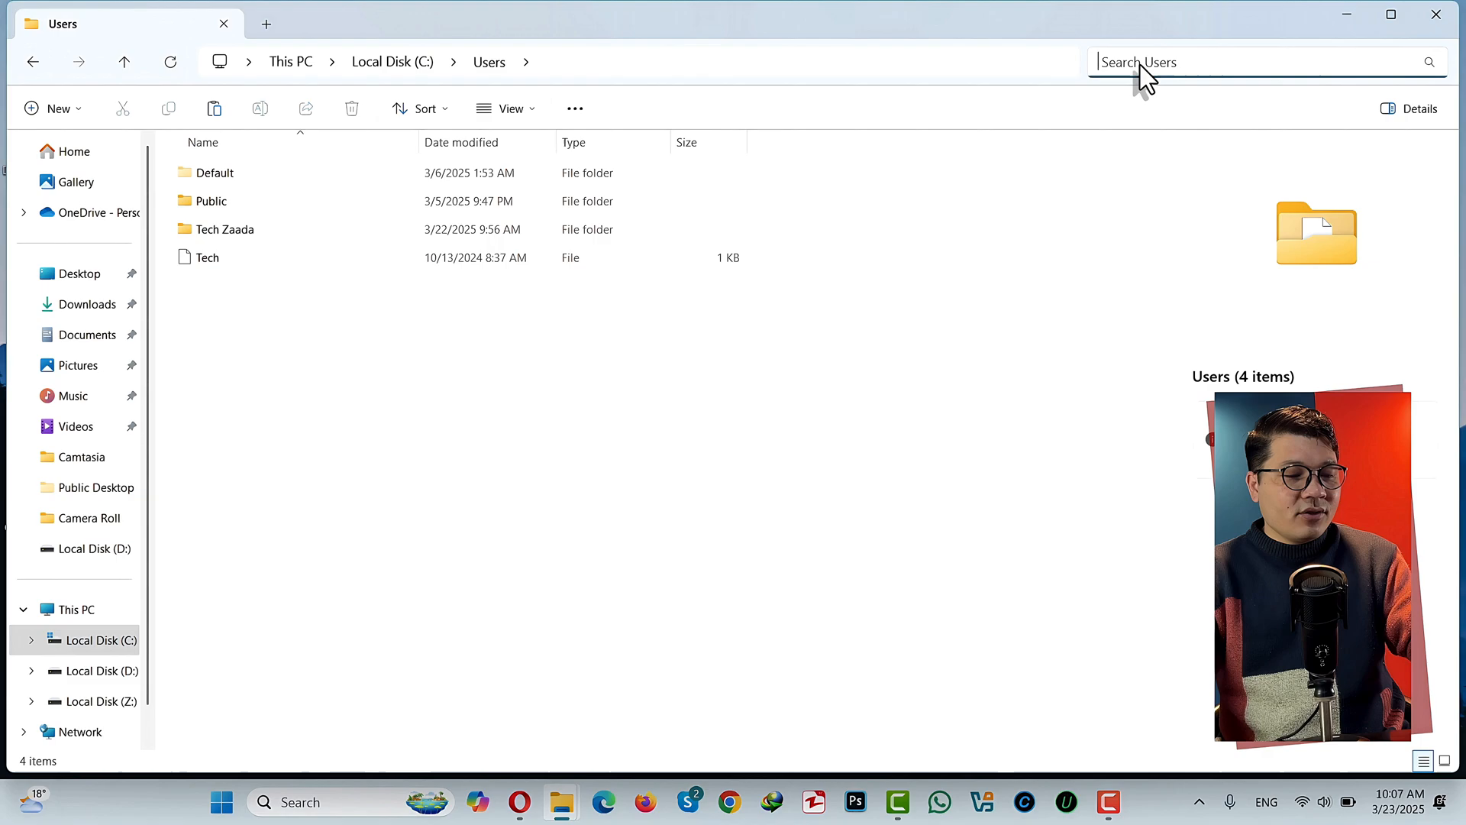
{"action": "type", "text": "j"}
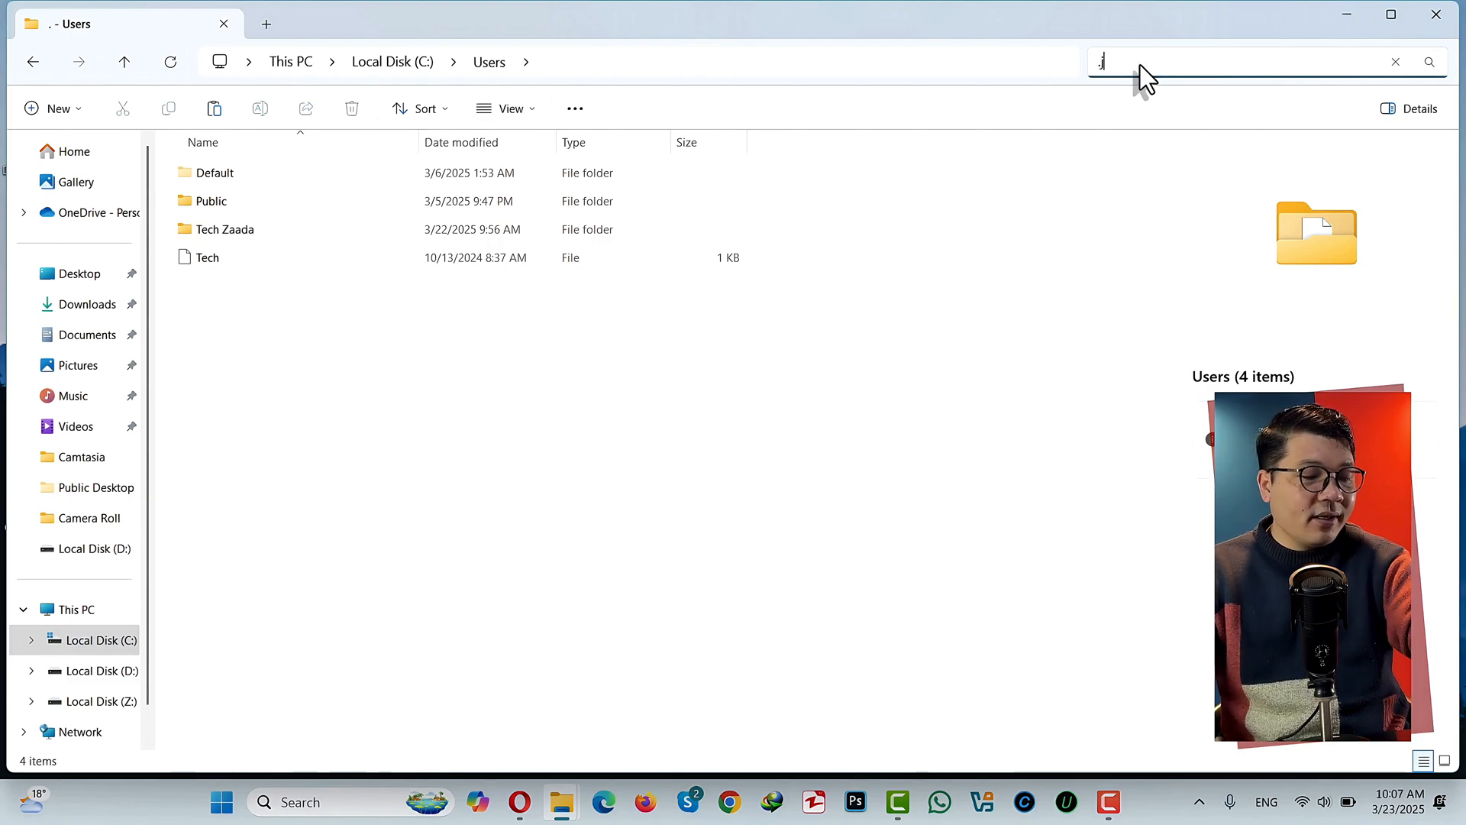
{"action": "type", "text": ".jpg"}
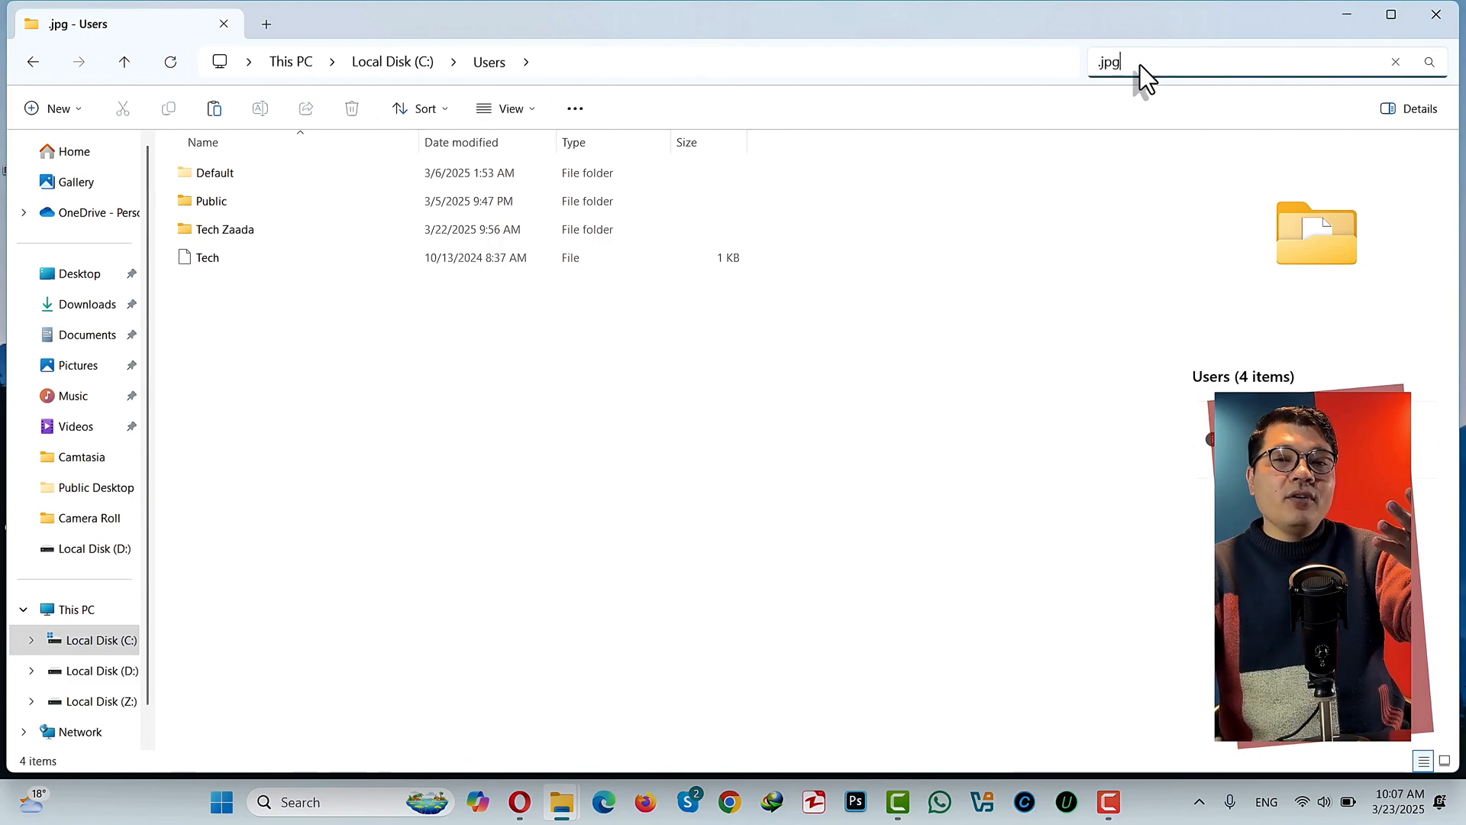
{"action": "key", "text": "Enter"}
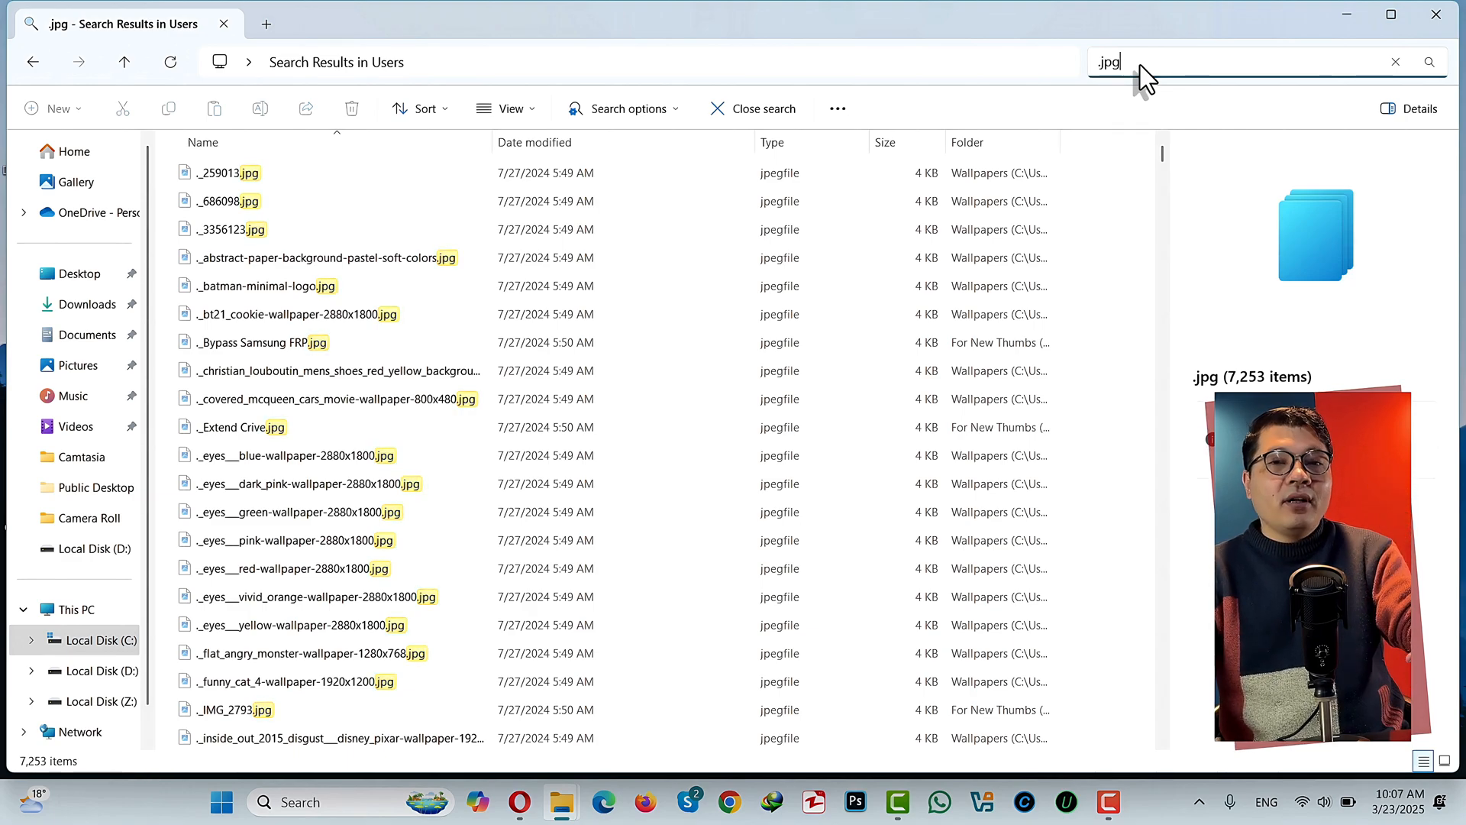
{"action": "mouse_move", "coordinate": [1058, 75]}
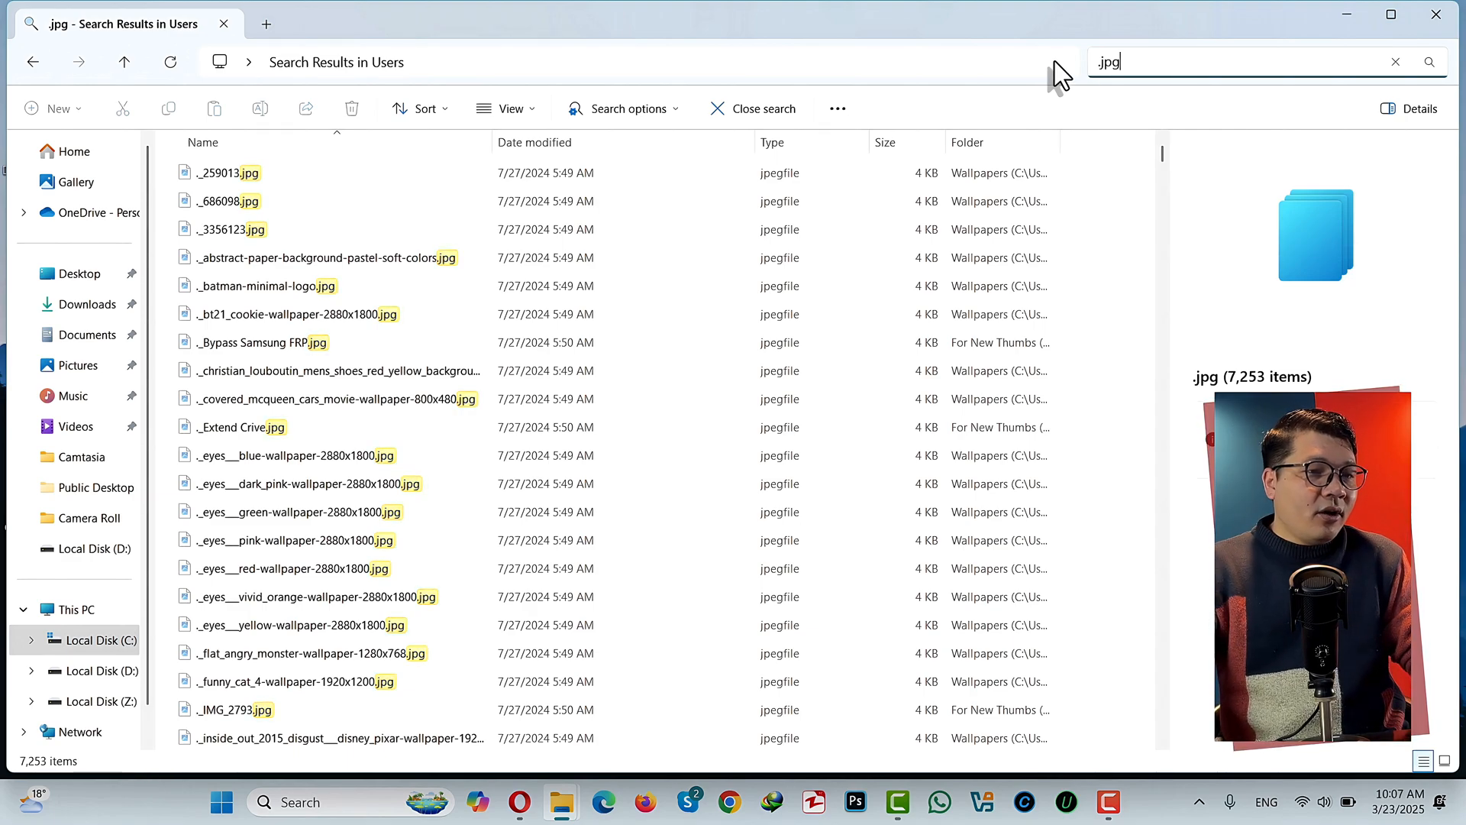
{"action": "mouse_move", "coordinate": [612, 114]}
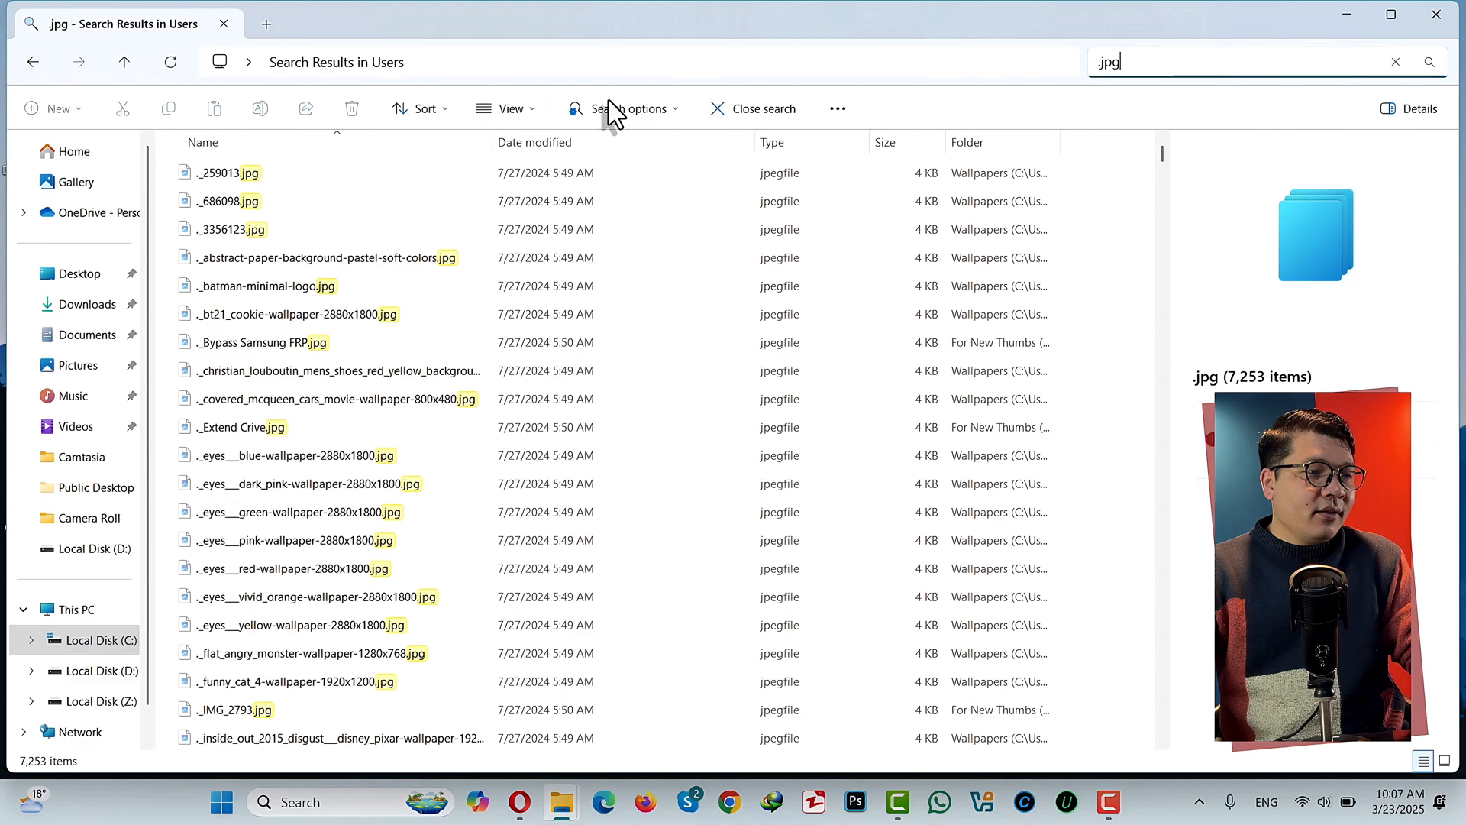
- Sort the .jpg search results by name in descending order
{"action": "left_click", "coordinate": [508, 108]}
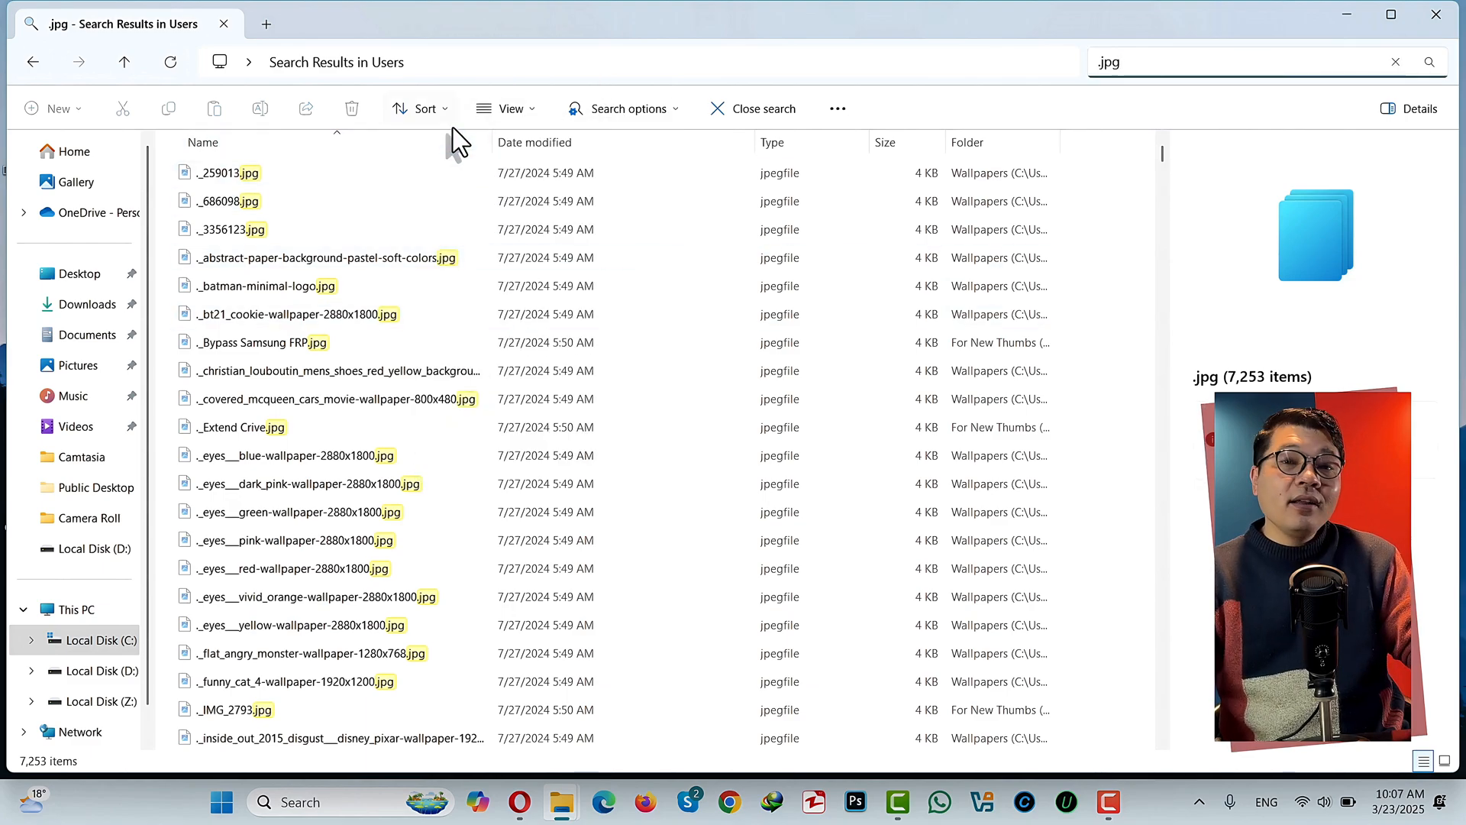
{"action": "left_click", "coordinate": [420, 109]}
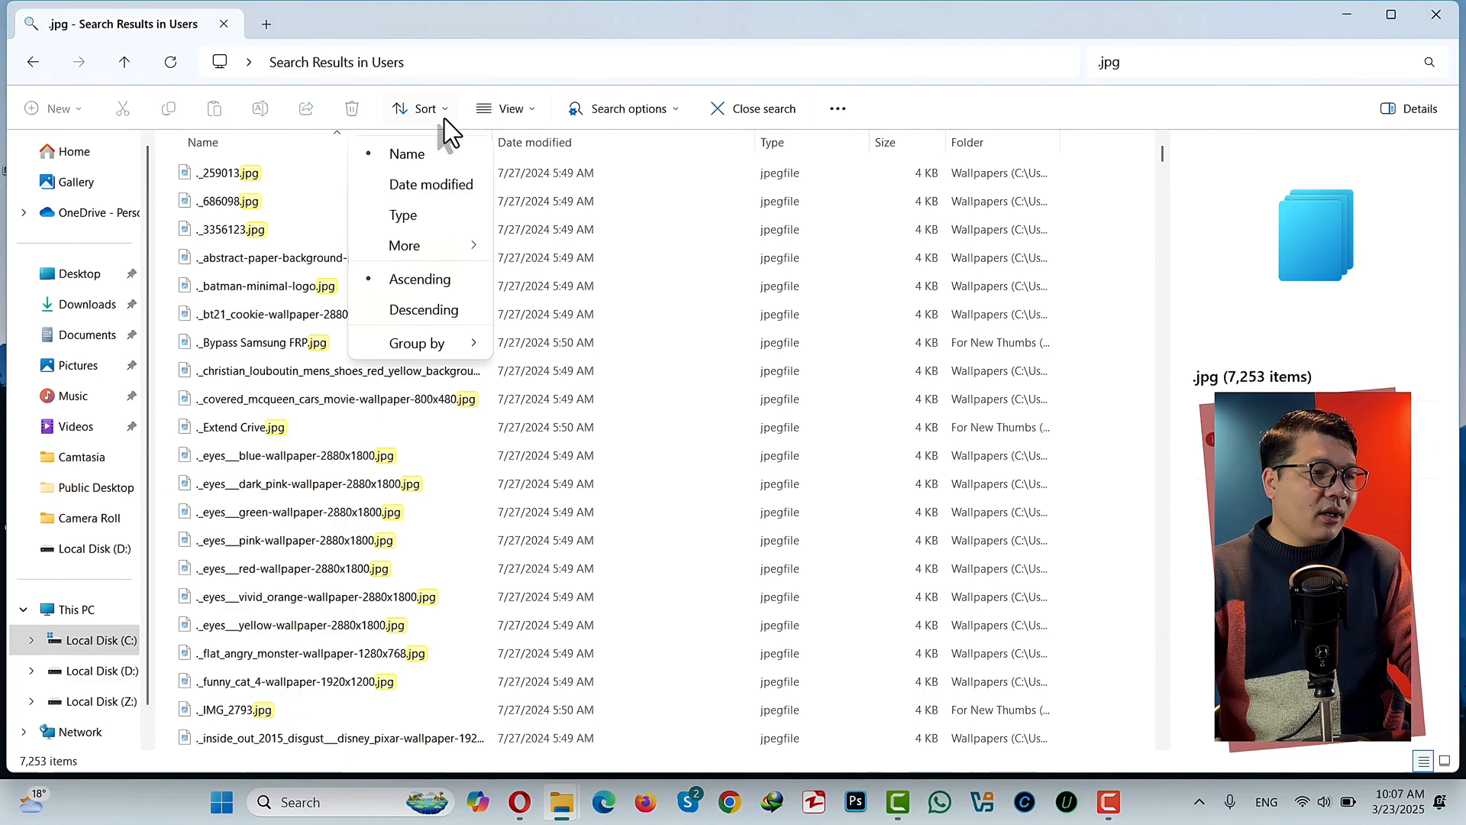
{"action": "left_click", "coordinate": [449, 168]}
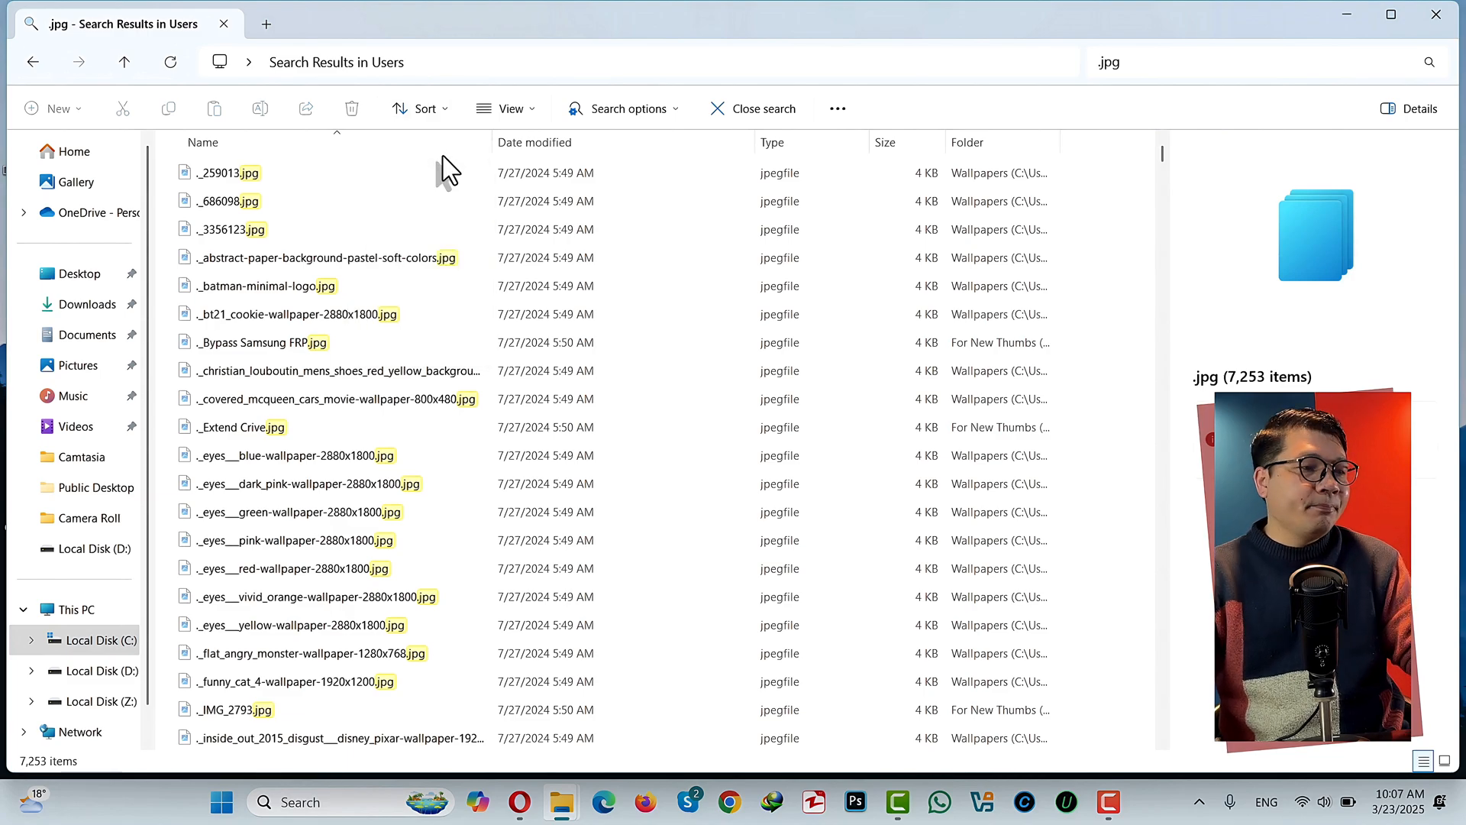
- Preview an image and select the repeated faze-ikonik wallpaper copies in the results
{"action": "left_click", "coordinate": [337, 201]}
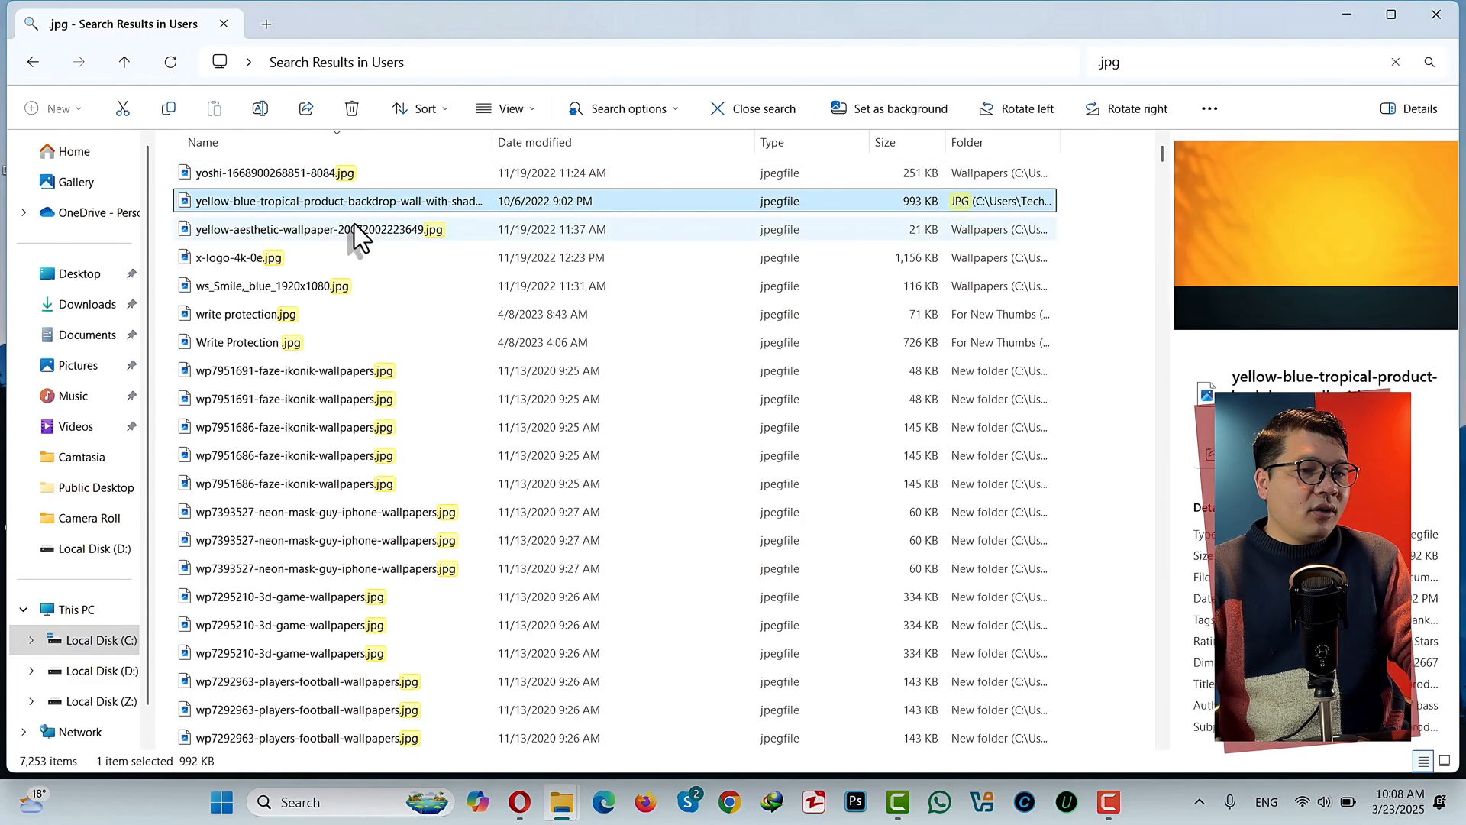
{"action": "left_click", "coordinate": [294, 399]}
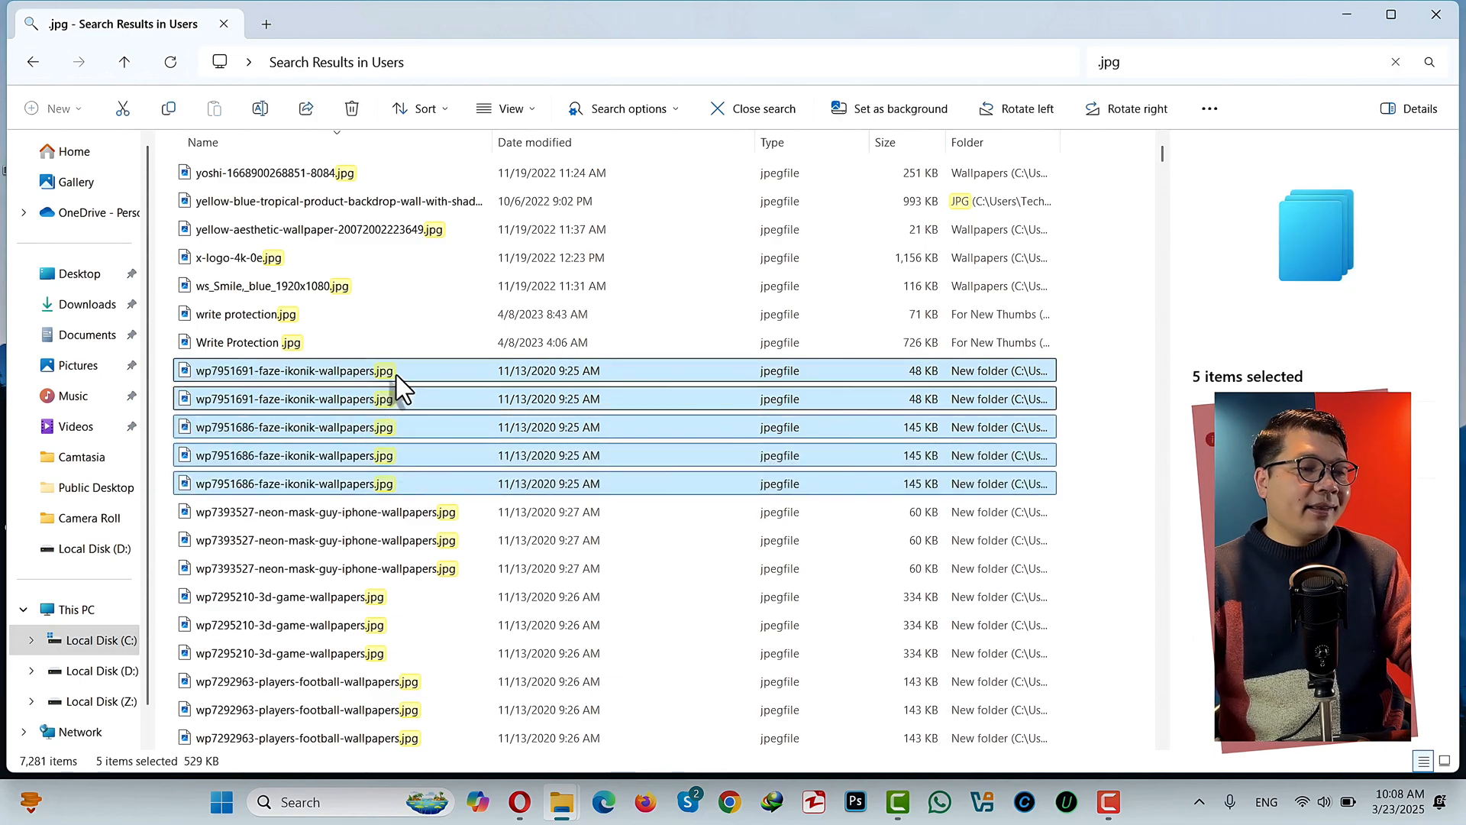
{"action": "left_click", "coordinate": [293, 398]}
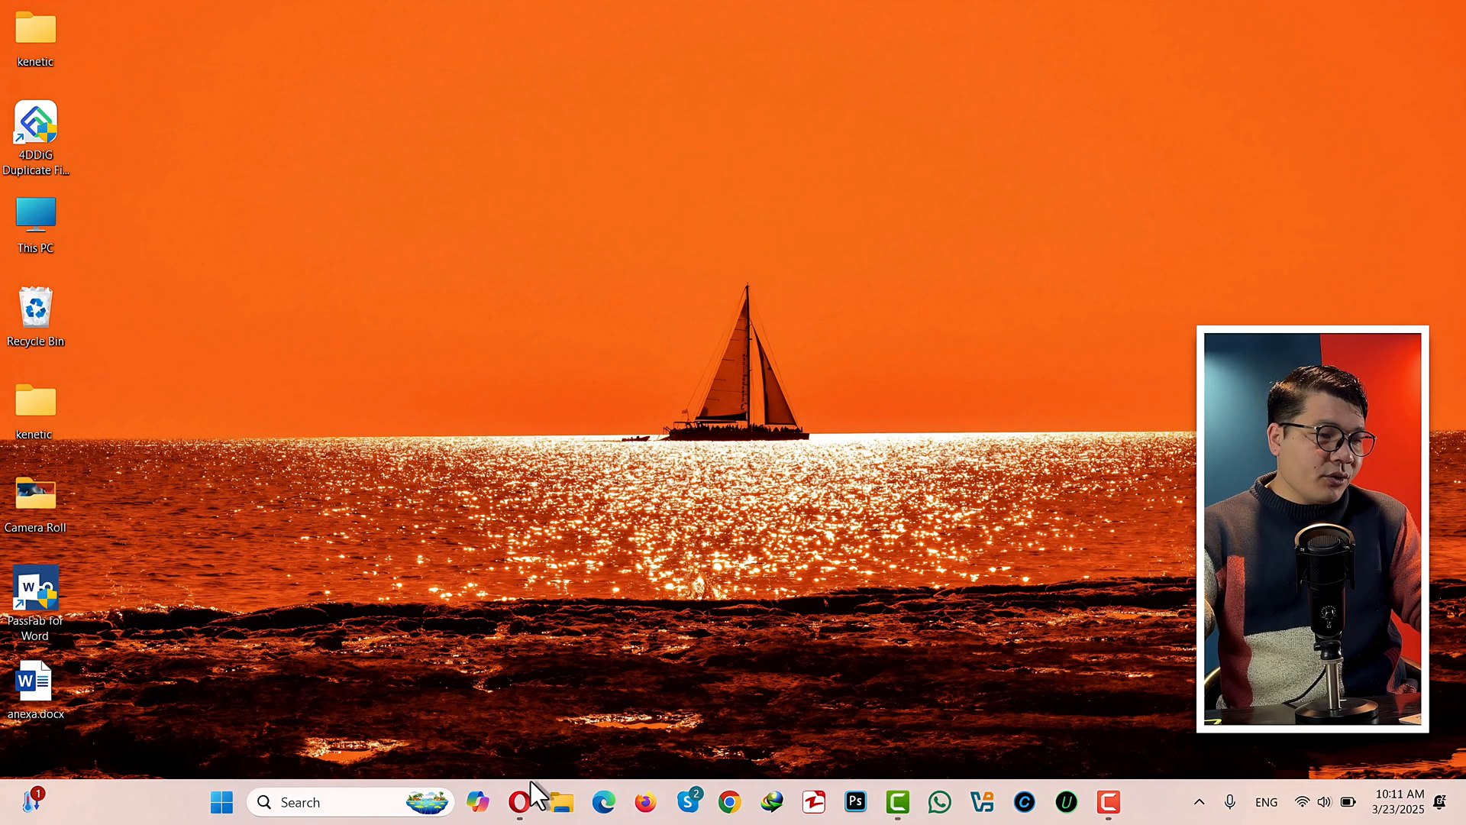
- Launch 4DDiG Duplicate File Deleter from its desktop shortcut
{"action": "left_click", "coordinate": [519, 801]}
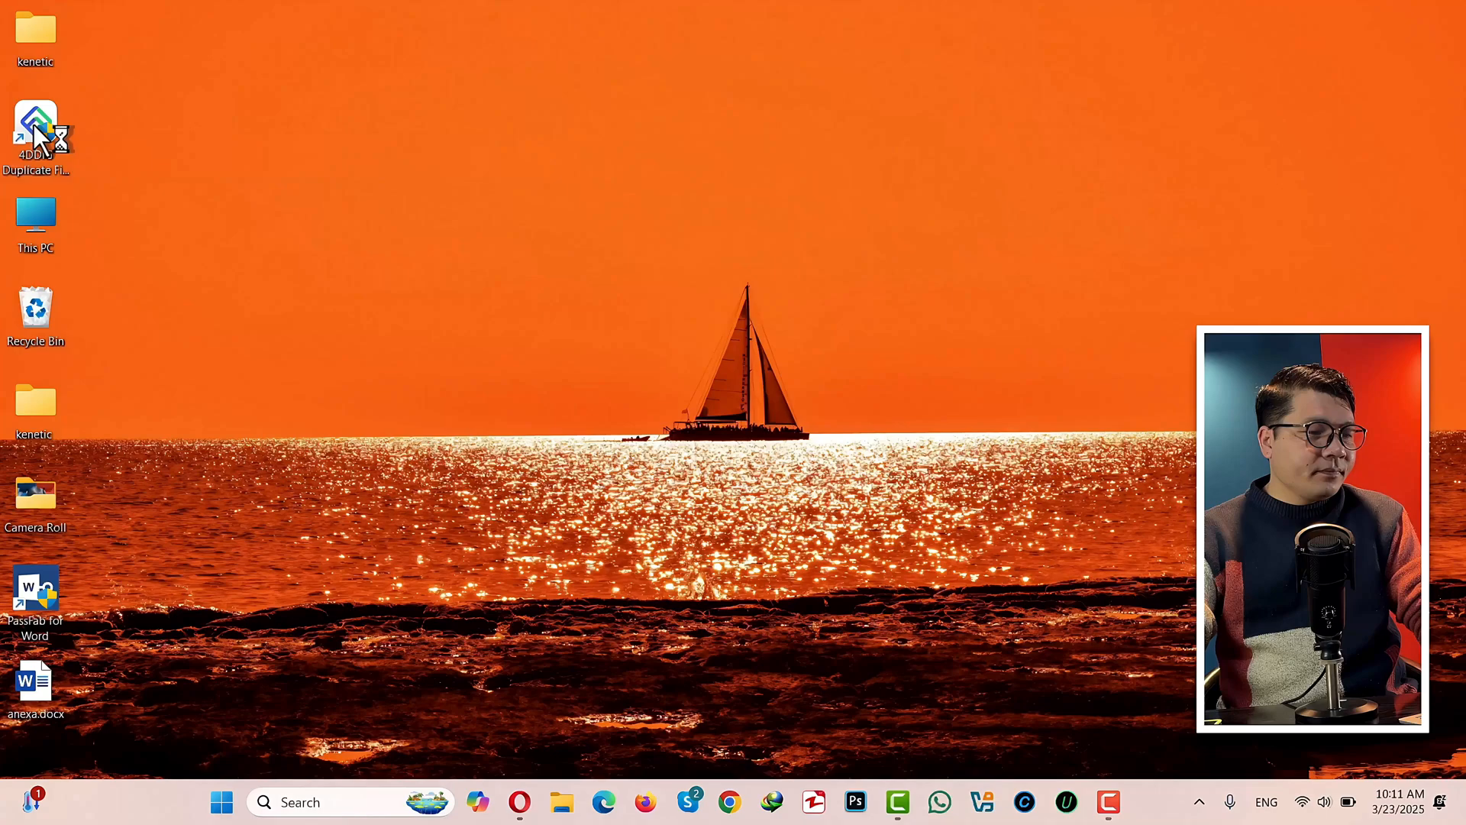
{"action": "double_click", "coordinate": [34, 136]}
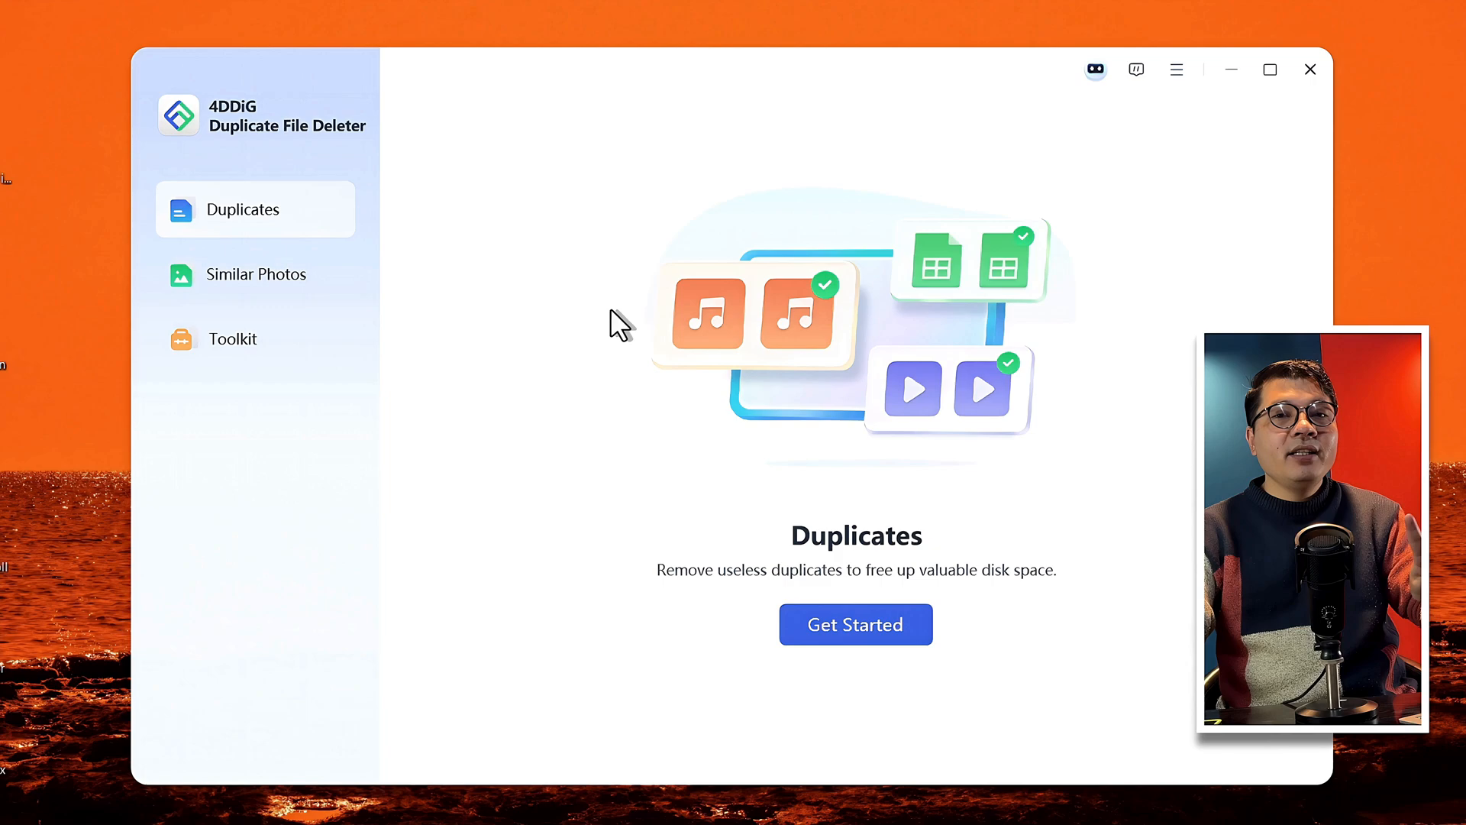
{"action": "mouse_move", "coordinate": [280, 212]}
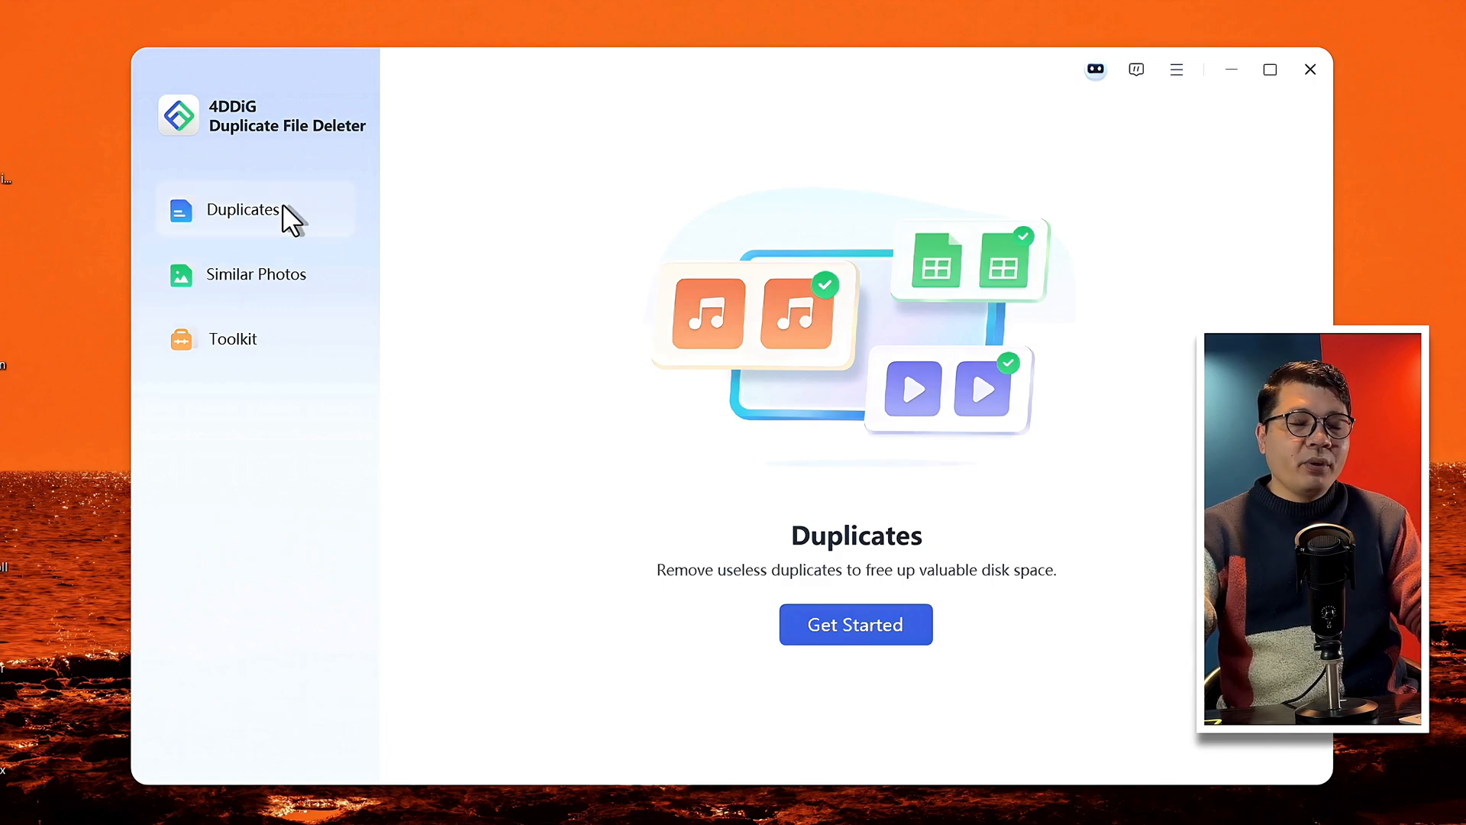
{"action": "mouse_move", "coordinate": [326, 231]}
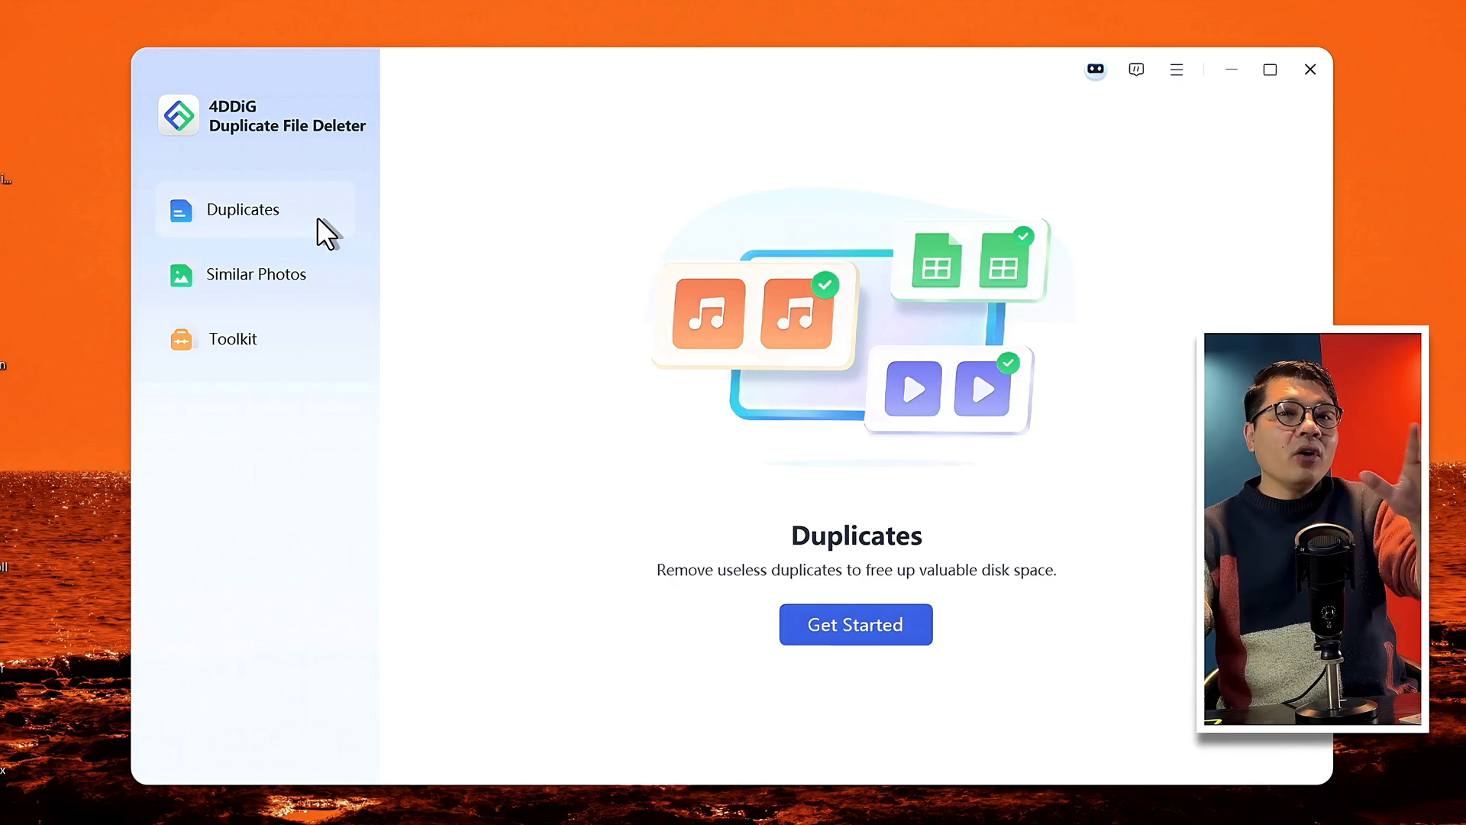
{"action": "mouse_move", "coordinate": [299, 295]}
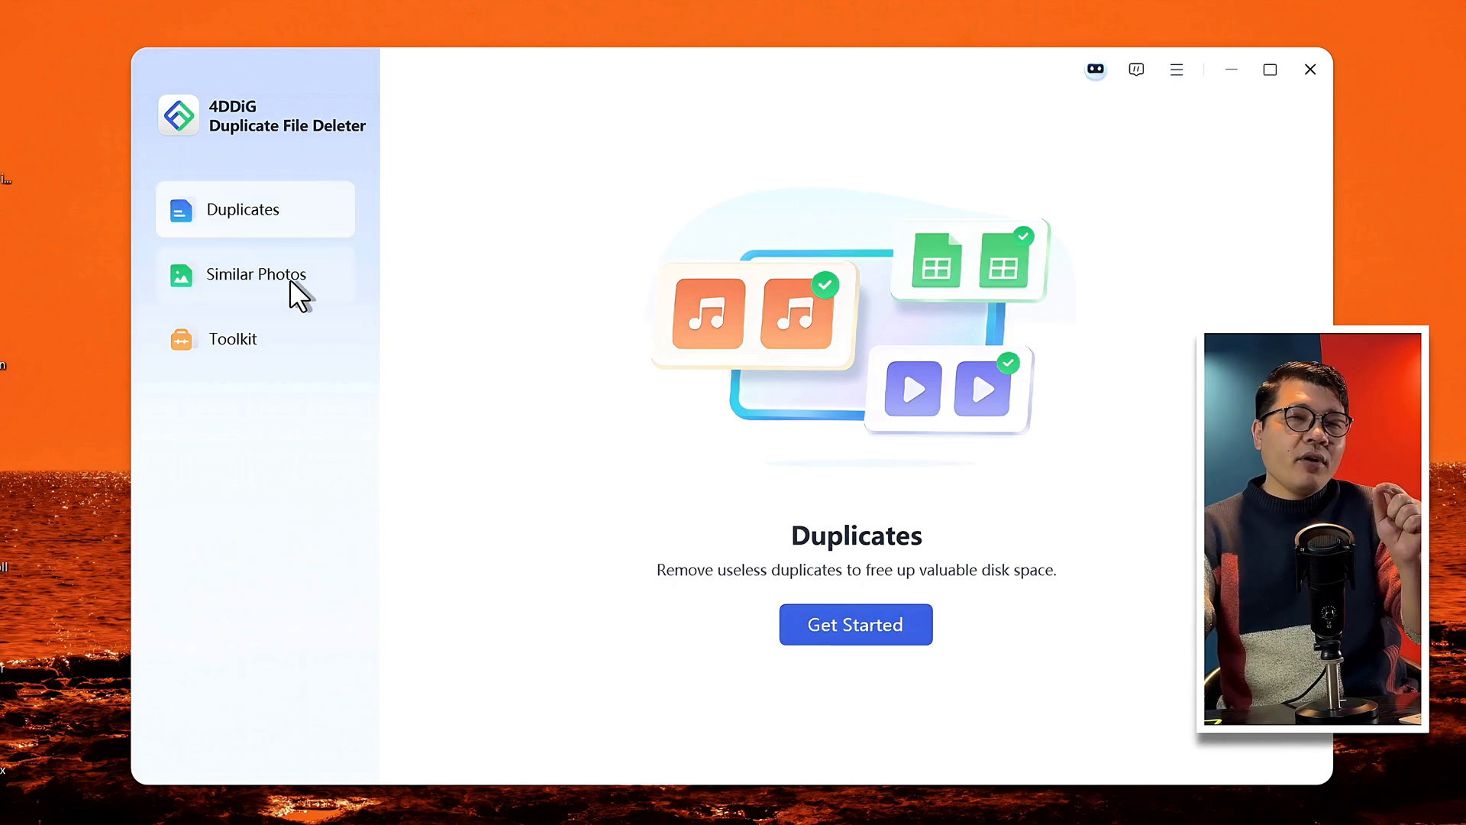
- View the Similar Photos and Toolkit pages, then return to the Duplicates page
{"action": "left_click", "coordinate": [254, 274]}
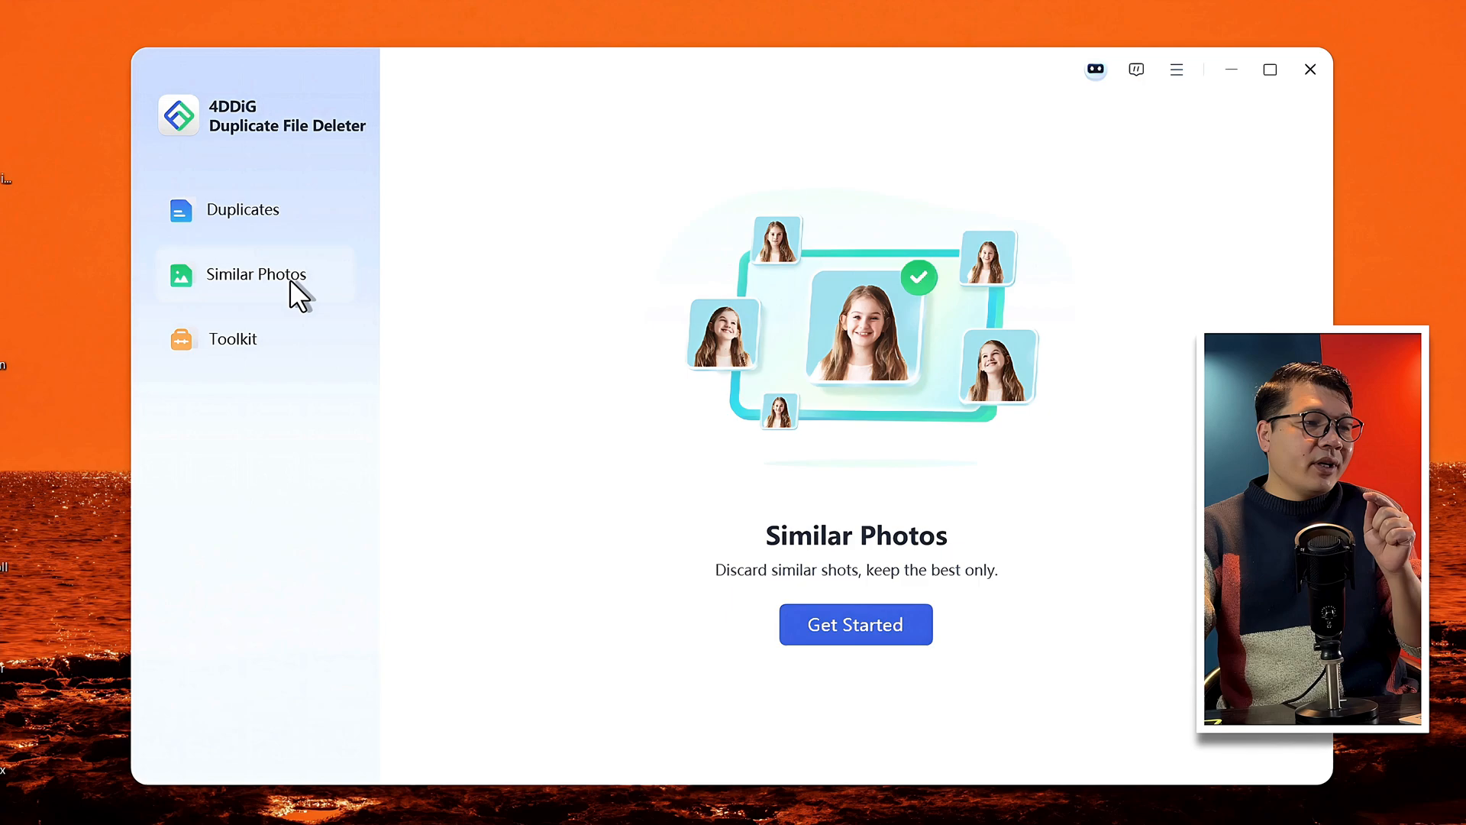
{"action": "mouse_move", "coordinate": [272, 351]}
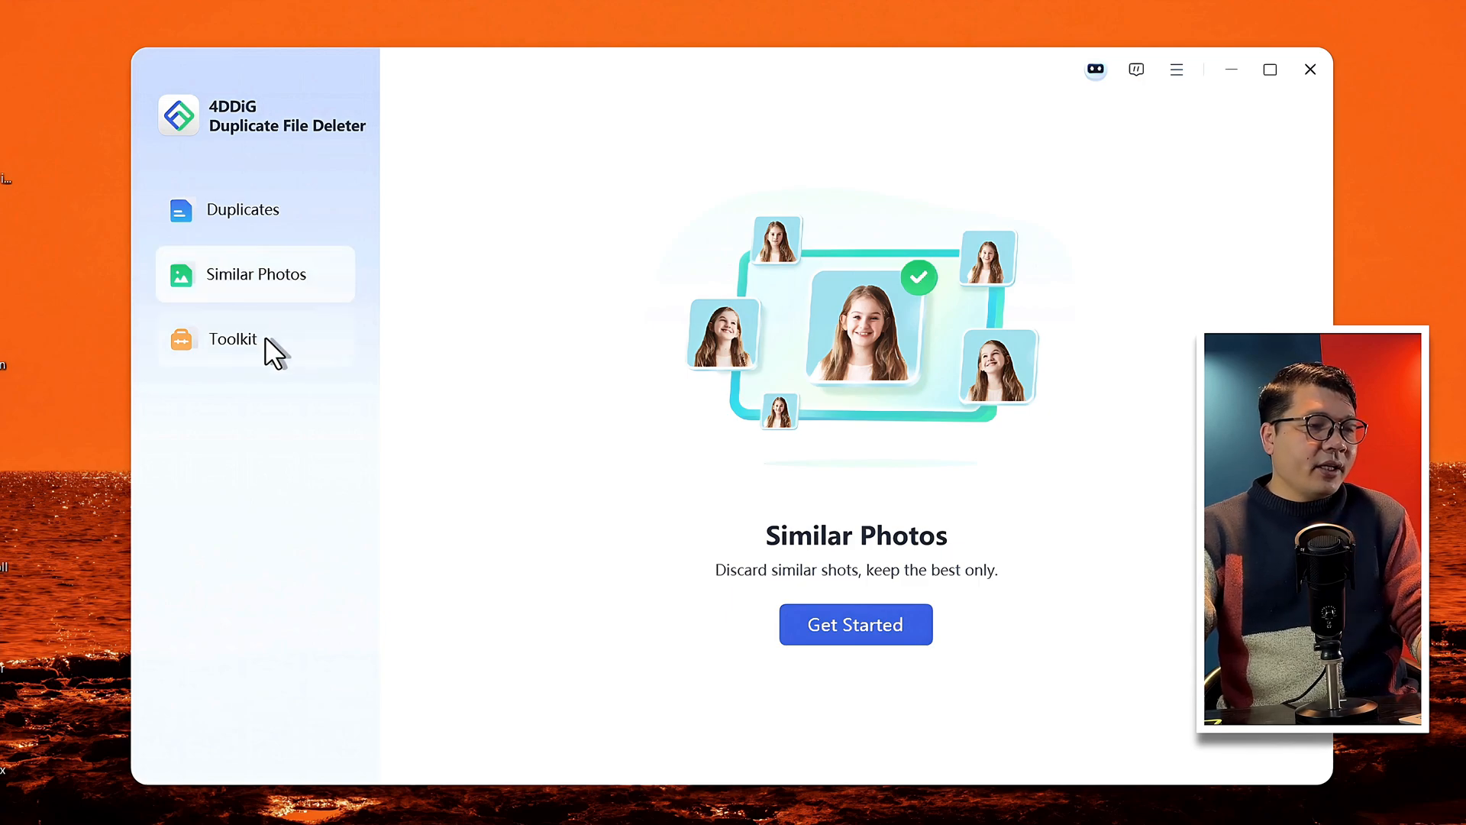
{"action": "left_click", "coordinate": [233, 338]}
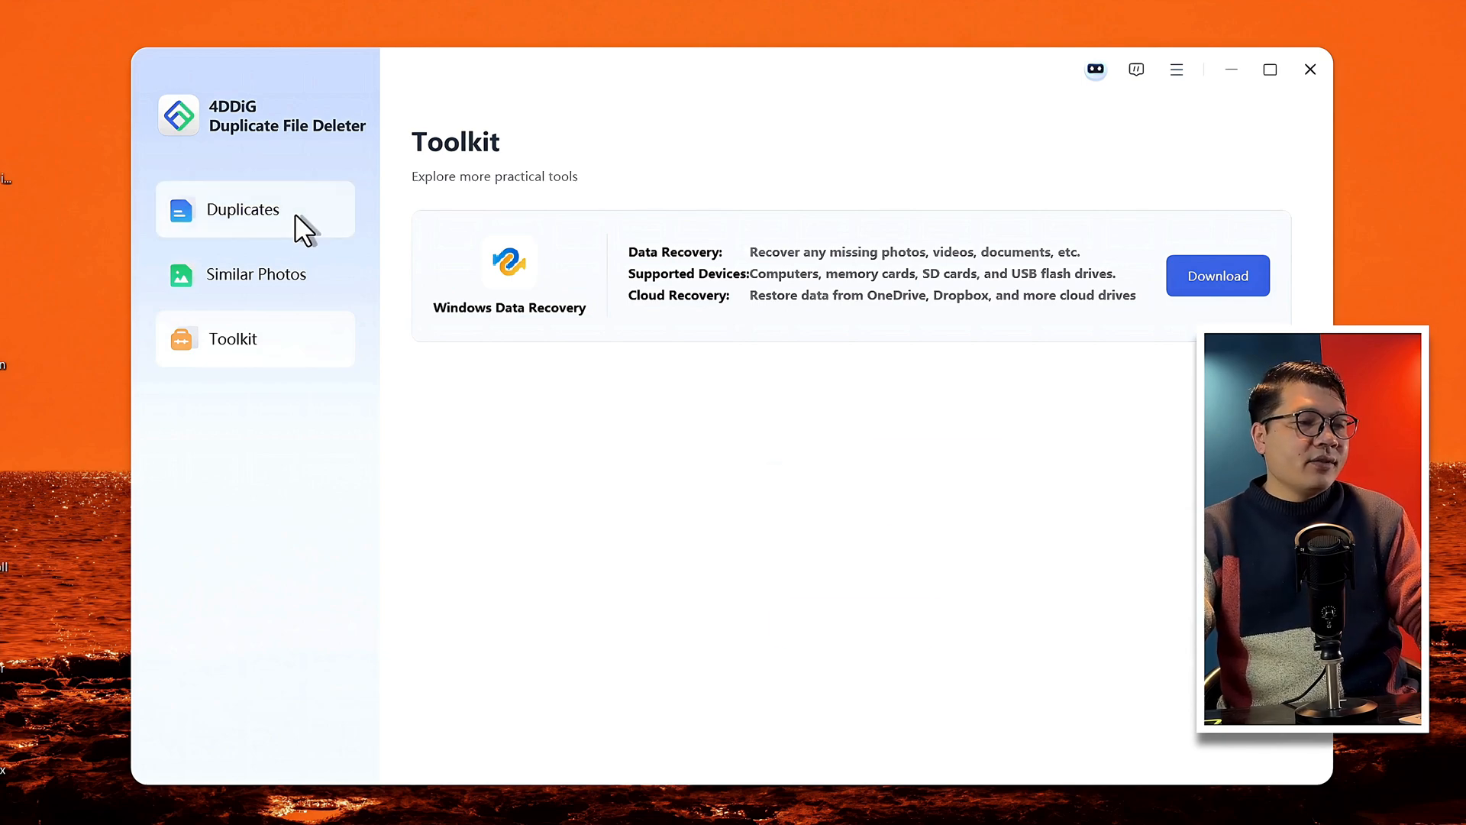
{"action": "left_click", "coordinate": [242, 209]}
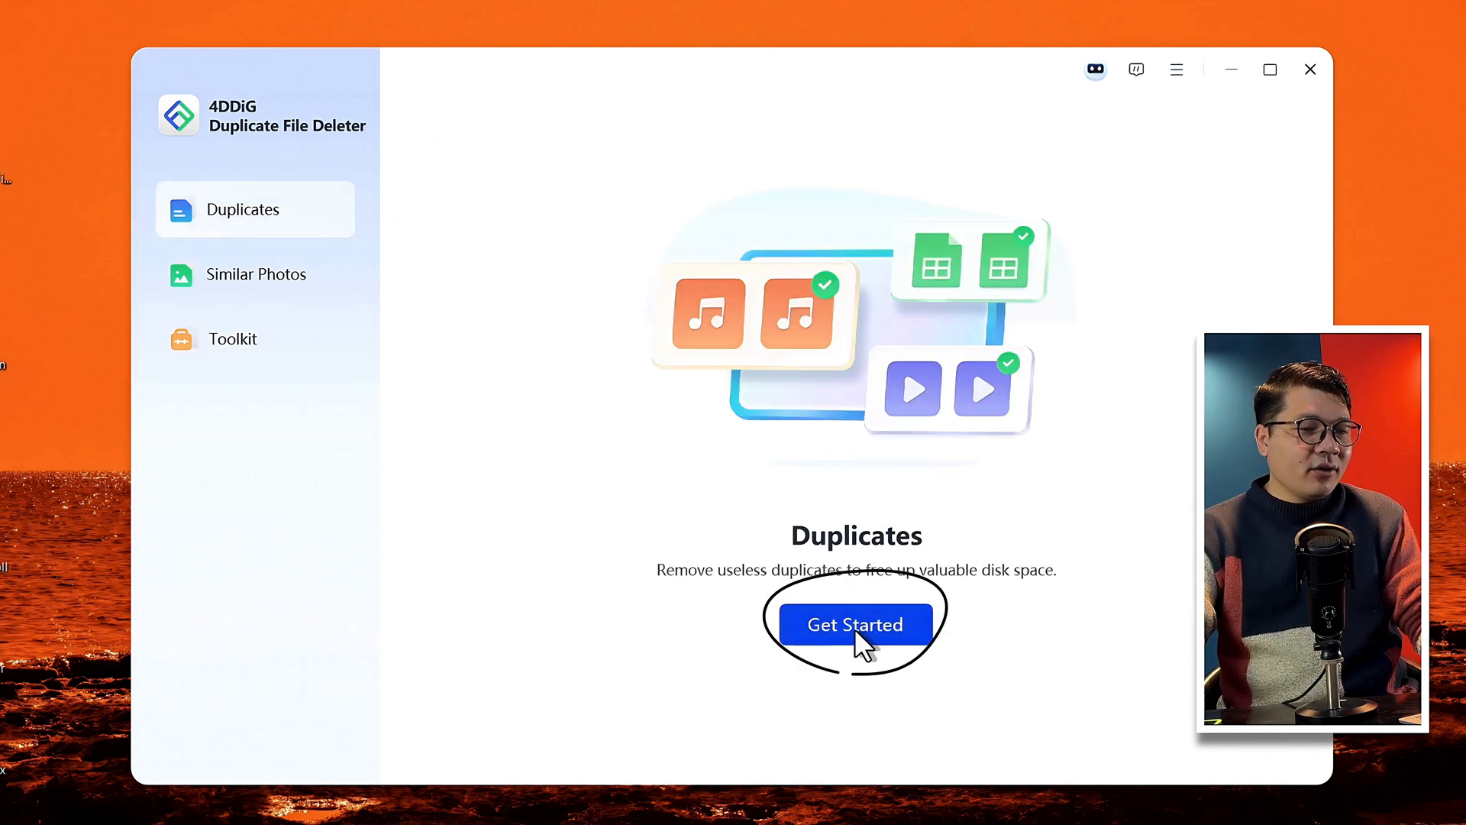
- Set up a Local Drive duplicate scan covering drives C:\, D:\ and Z:\
{"action": "left_click", "coordinate": [854, 624]}
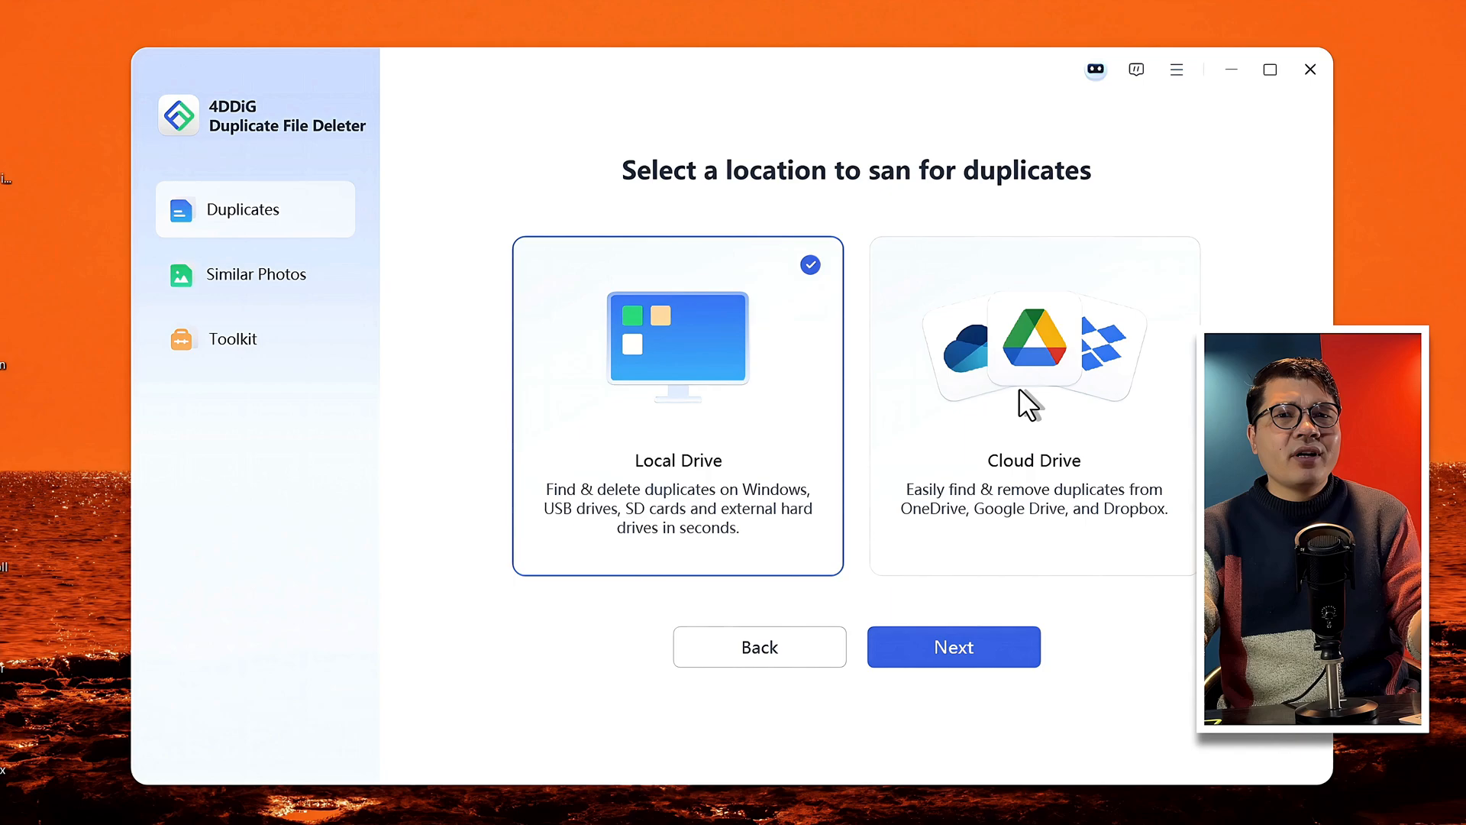
{"action": "mouse_move", "coordinate": [663, 370]}
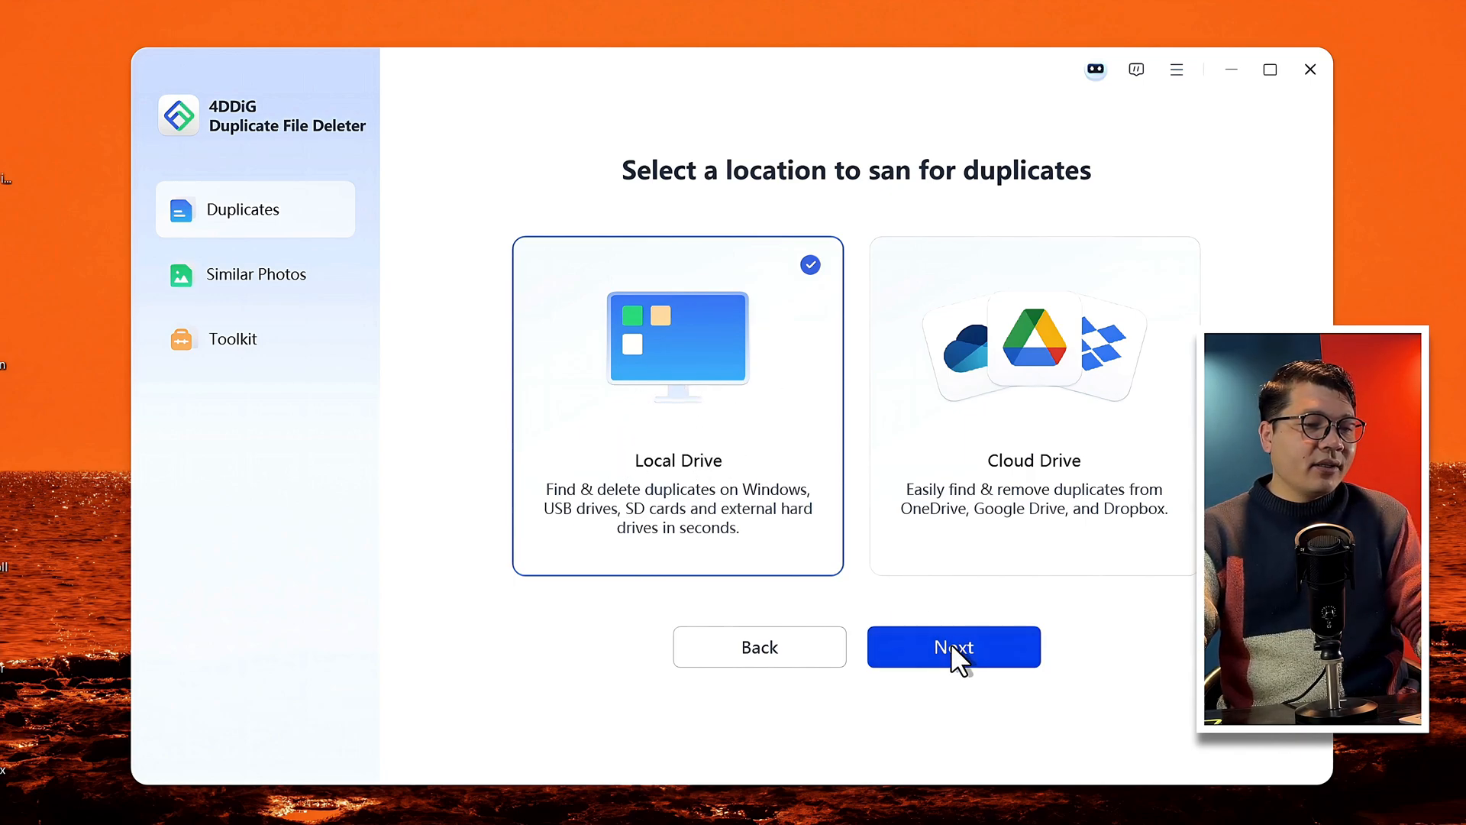
{"action": "left_click", "coordinate": [953, 646]}
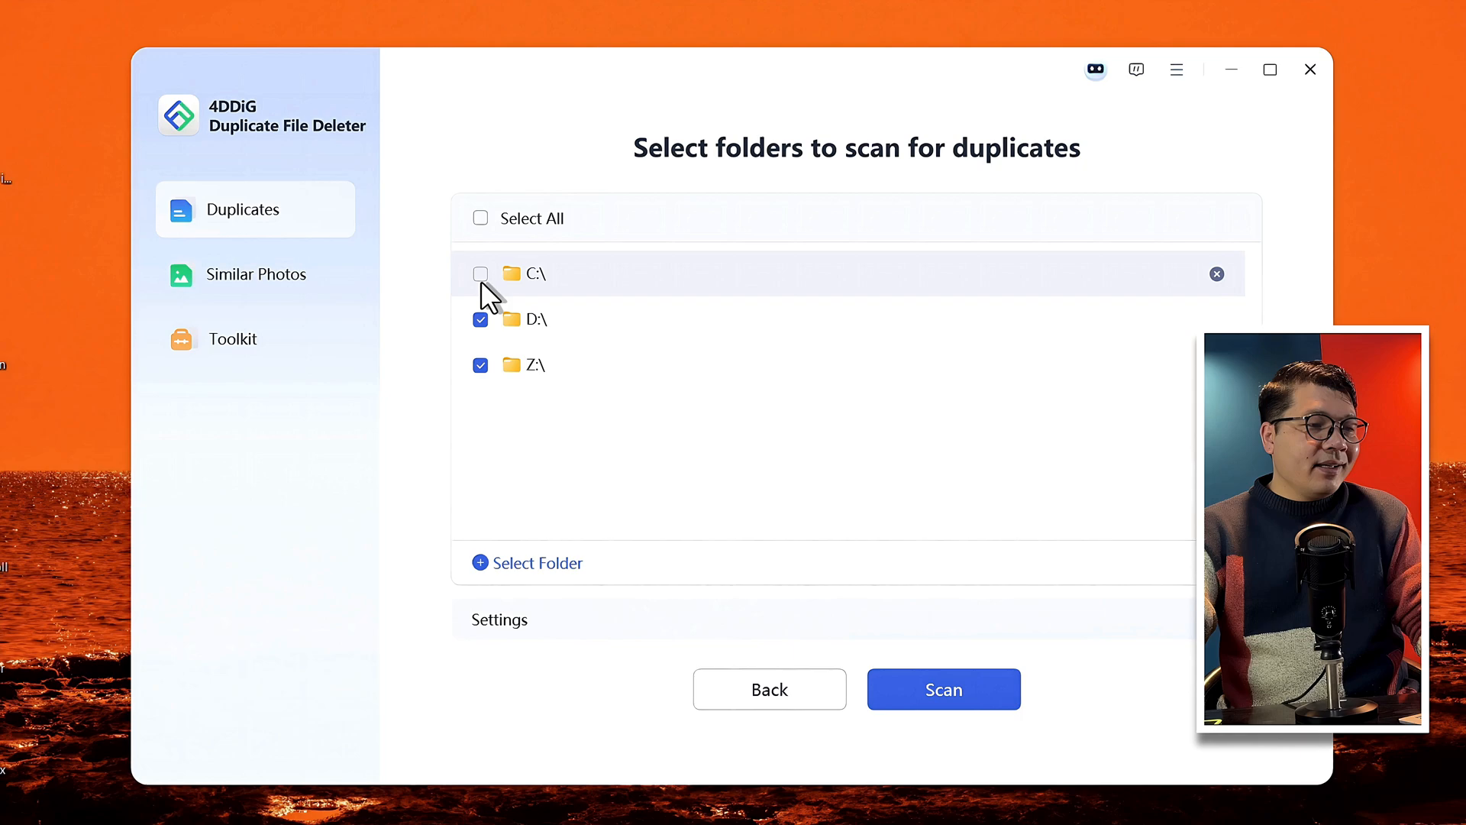
{"action": "left_click", "coordinate": [481, 273]}
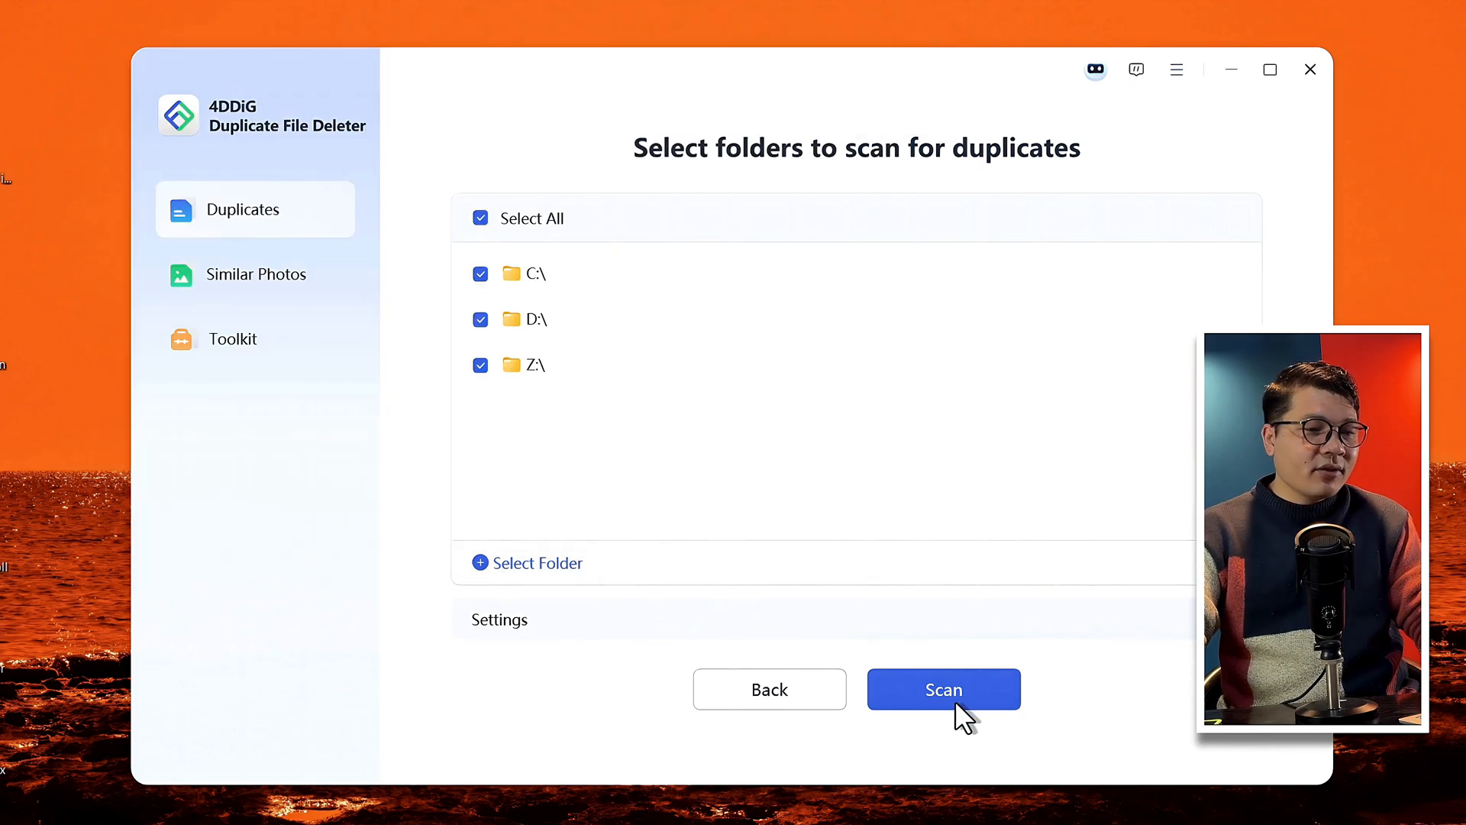
- Scan the drives and auto-select the latest copies: 59,584 duplicates, 72.06 GB
{"action": "left_click", "coordinate": [943, 689]}
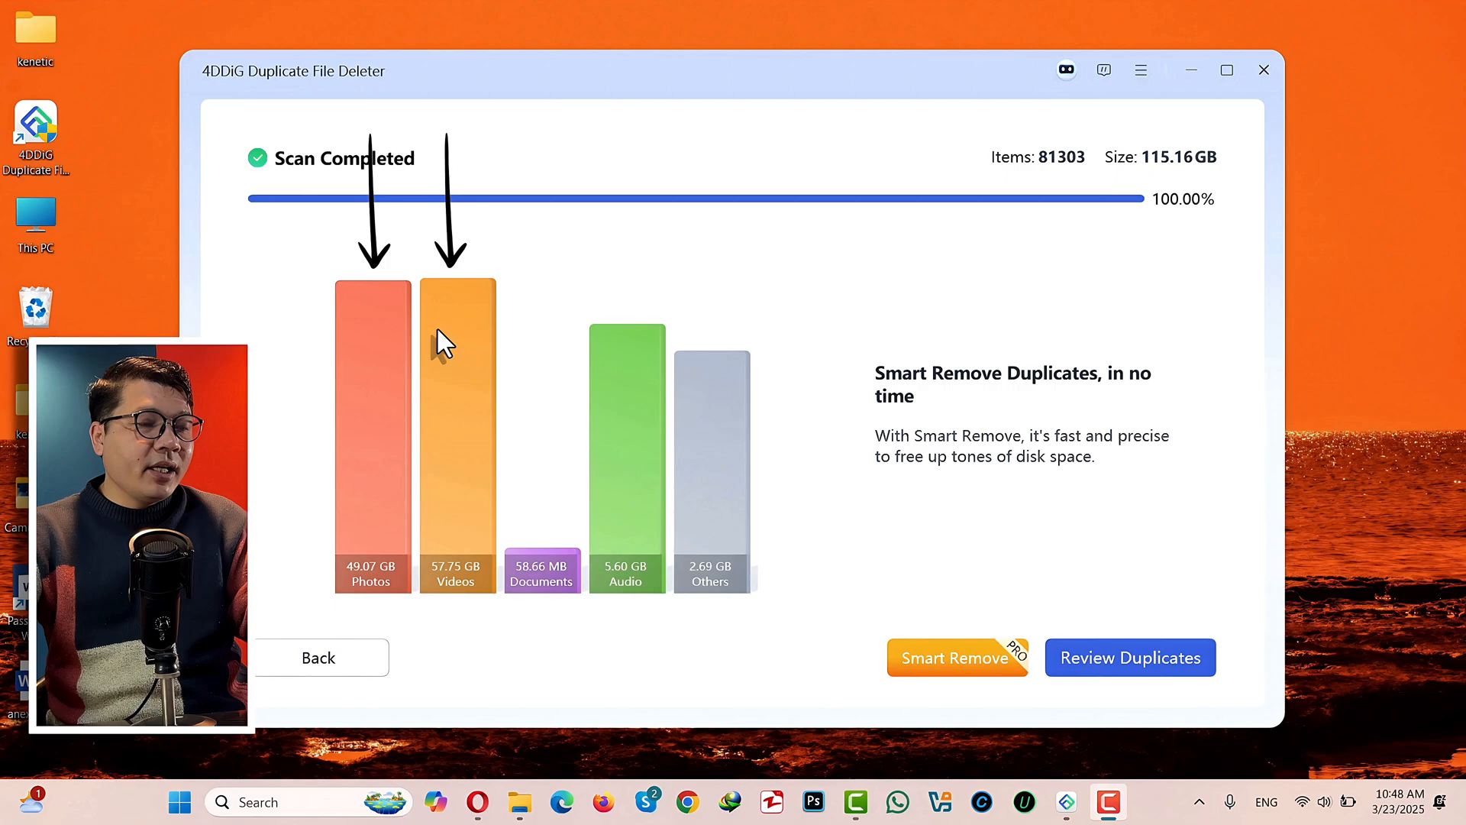
{"action": "mouse_move", "coordinate": [1015, 350]}
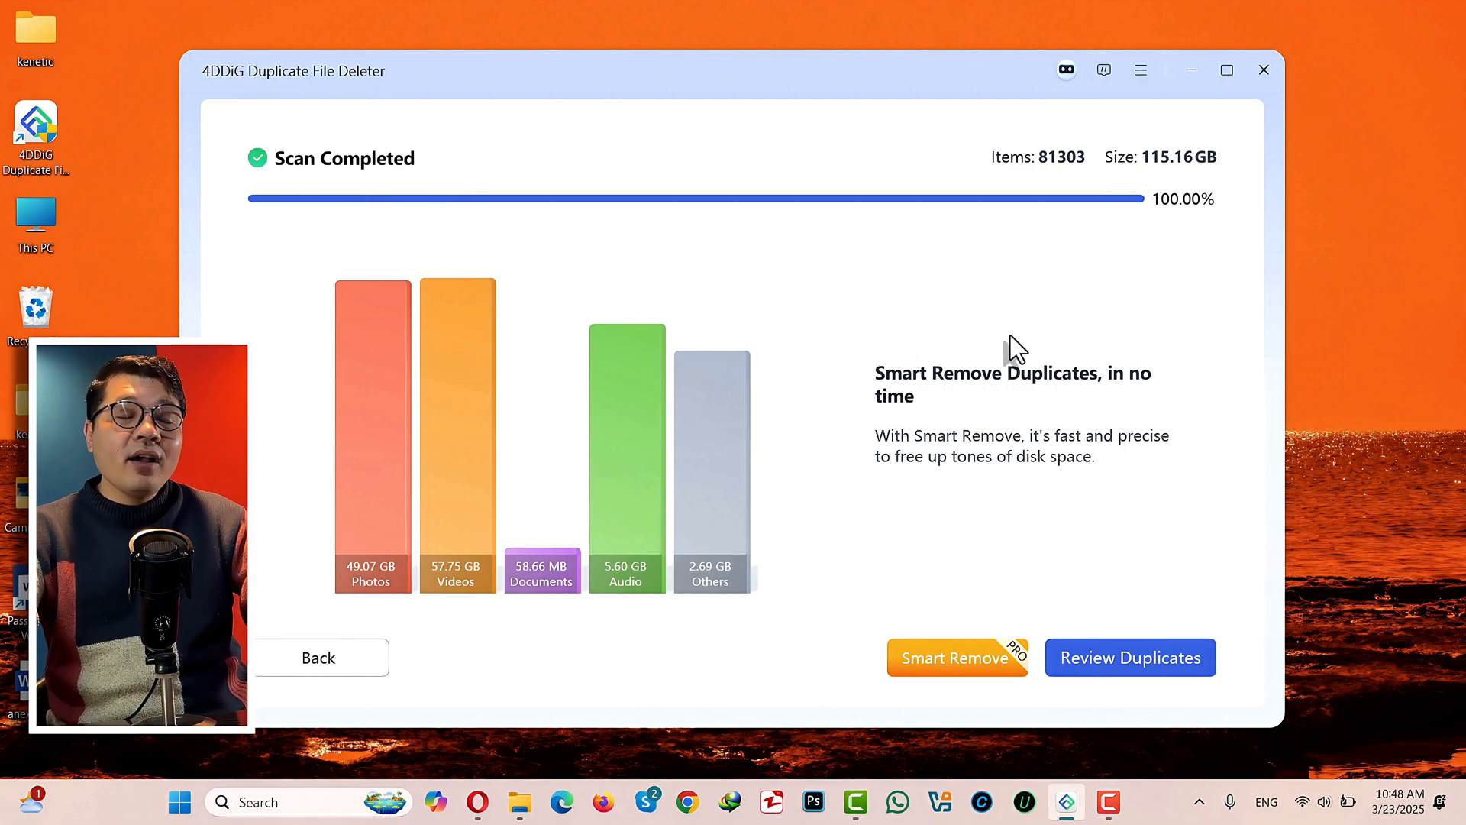
{"action": "mouse_move", "coordinate": [957, 678]}
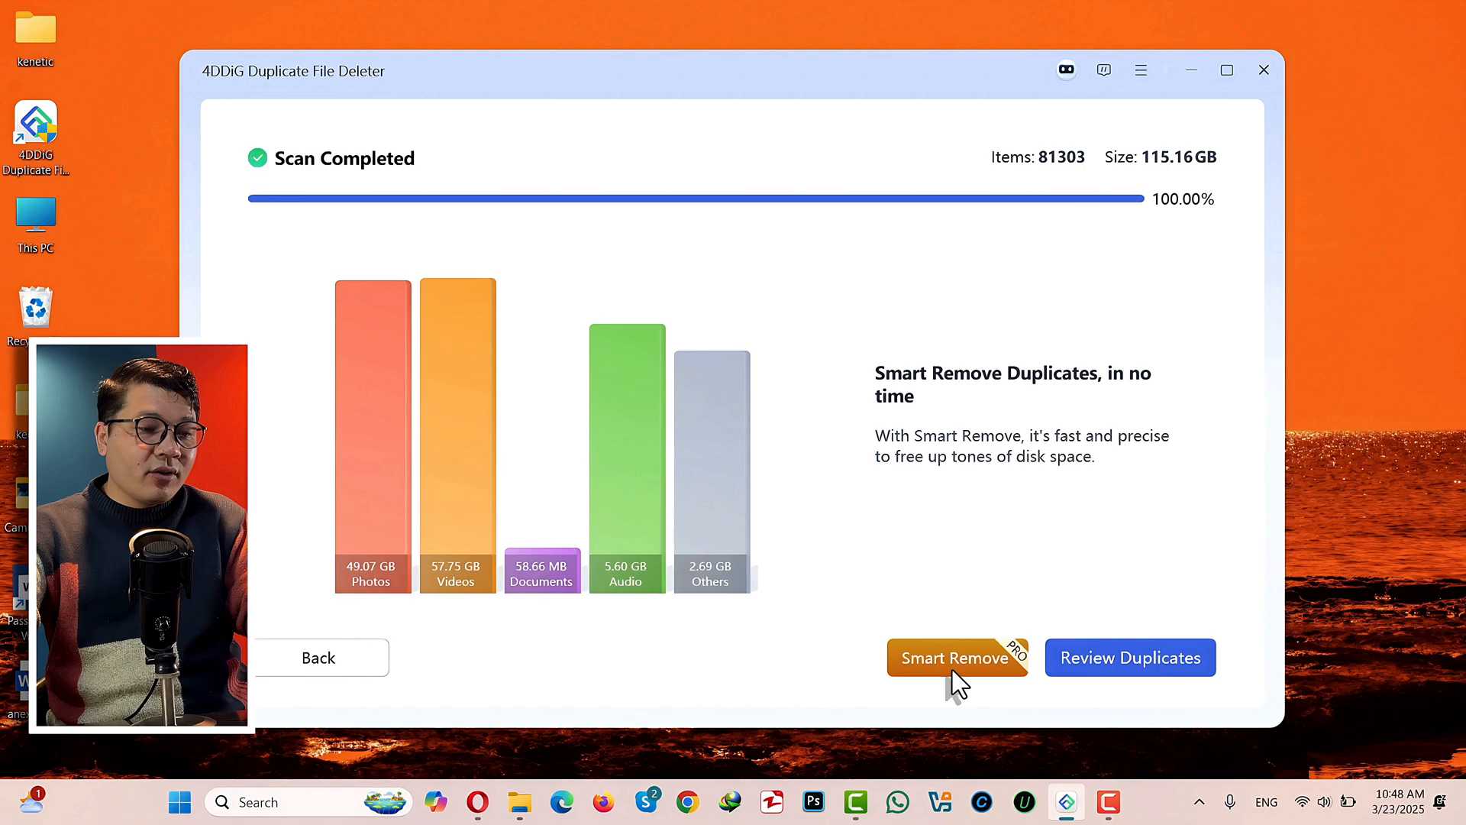
{"action": "mouse_move", "coordinate": [1024, 536]}
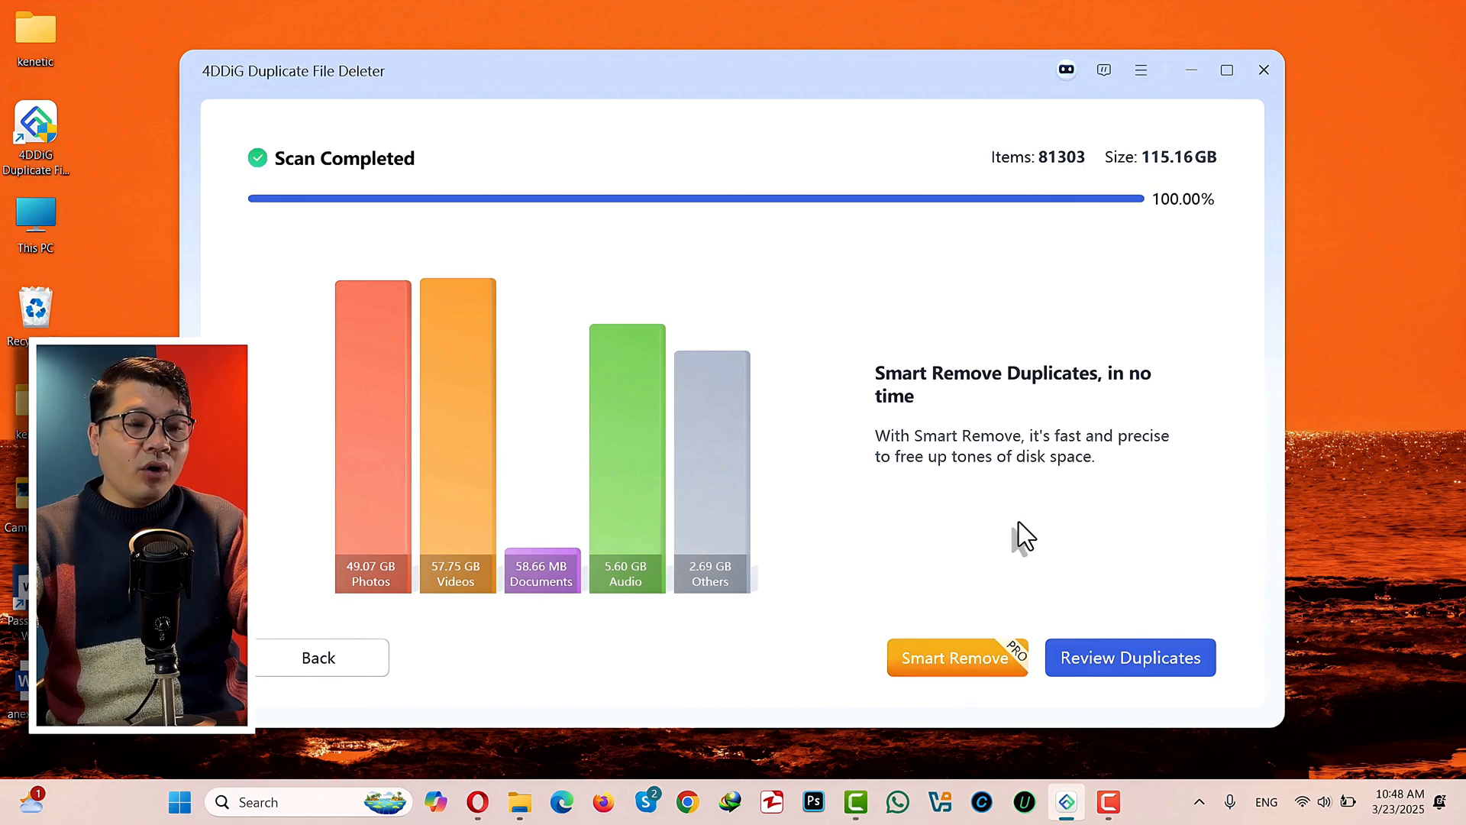
{"action": "mouse_move", "coordinate": [984, 632]}
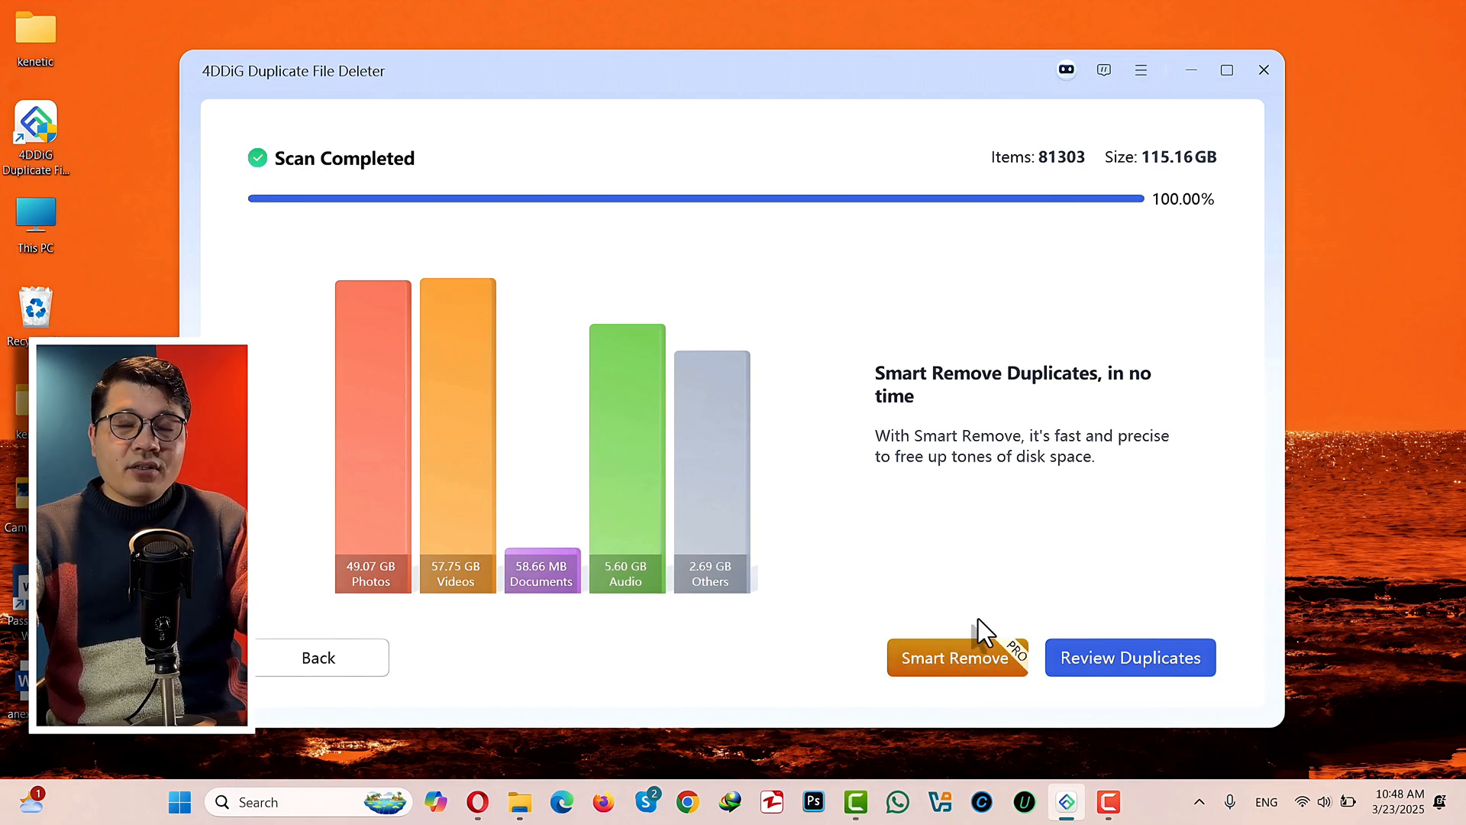
{"action": "mouse_move", "coordinate": [1004, 559]}
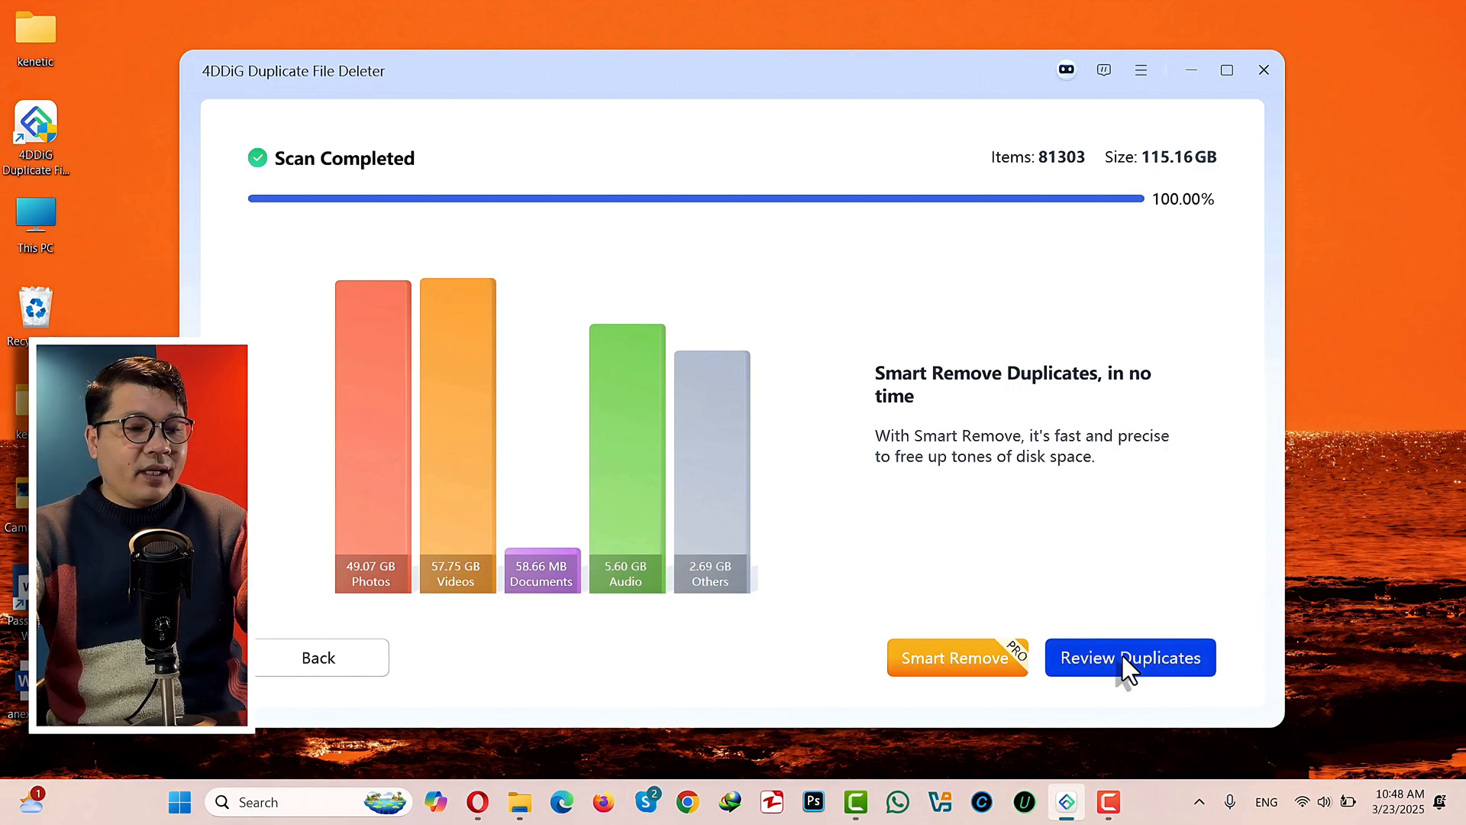
{"action": "left_click", "coordinate": [1130, 658]}
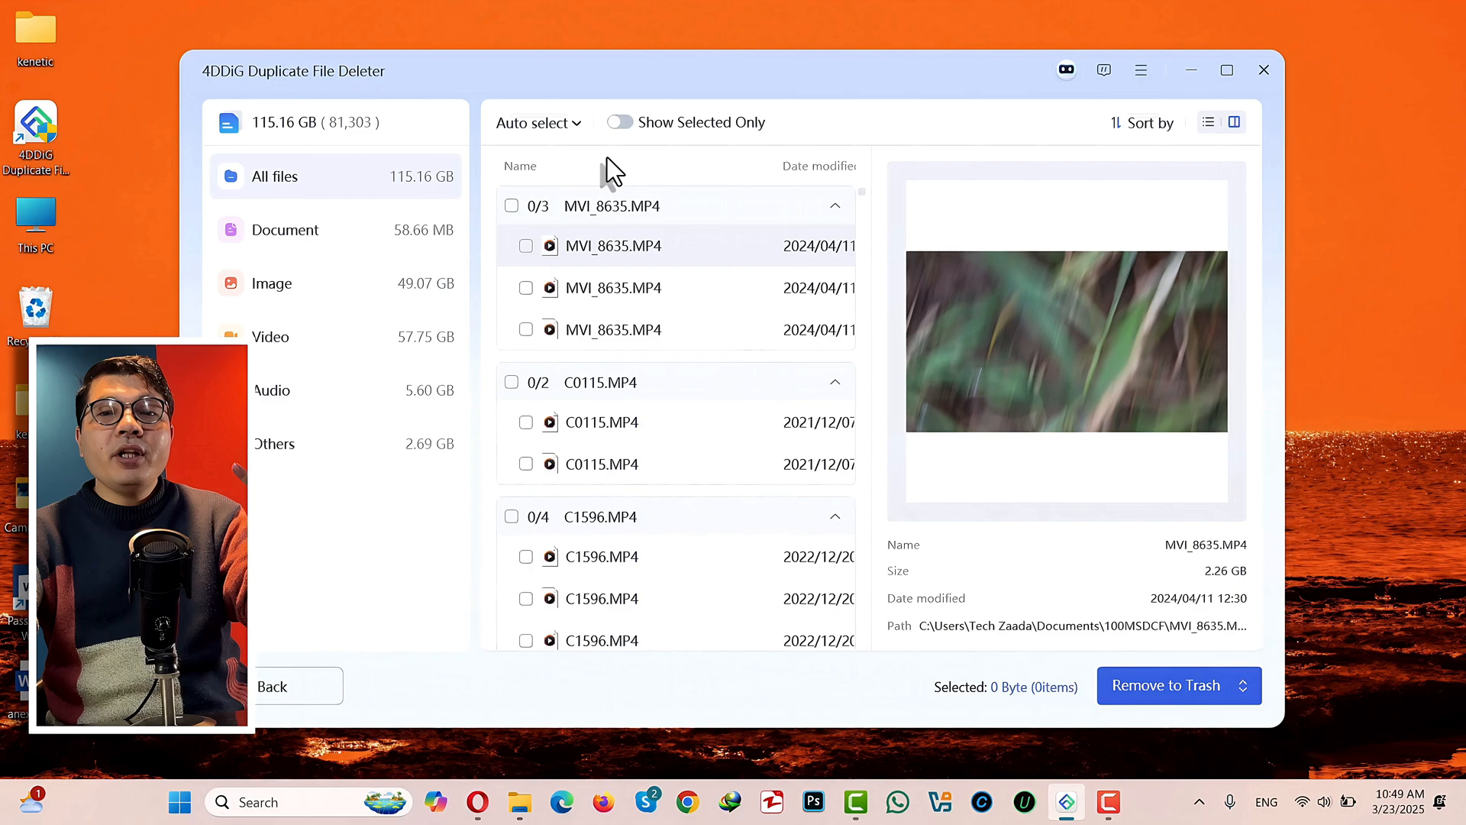
{"action": "mouse_move", "coordinate": [584, 173]}
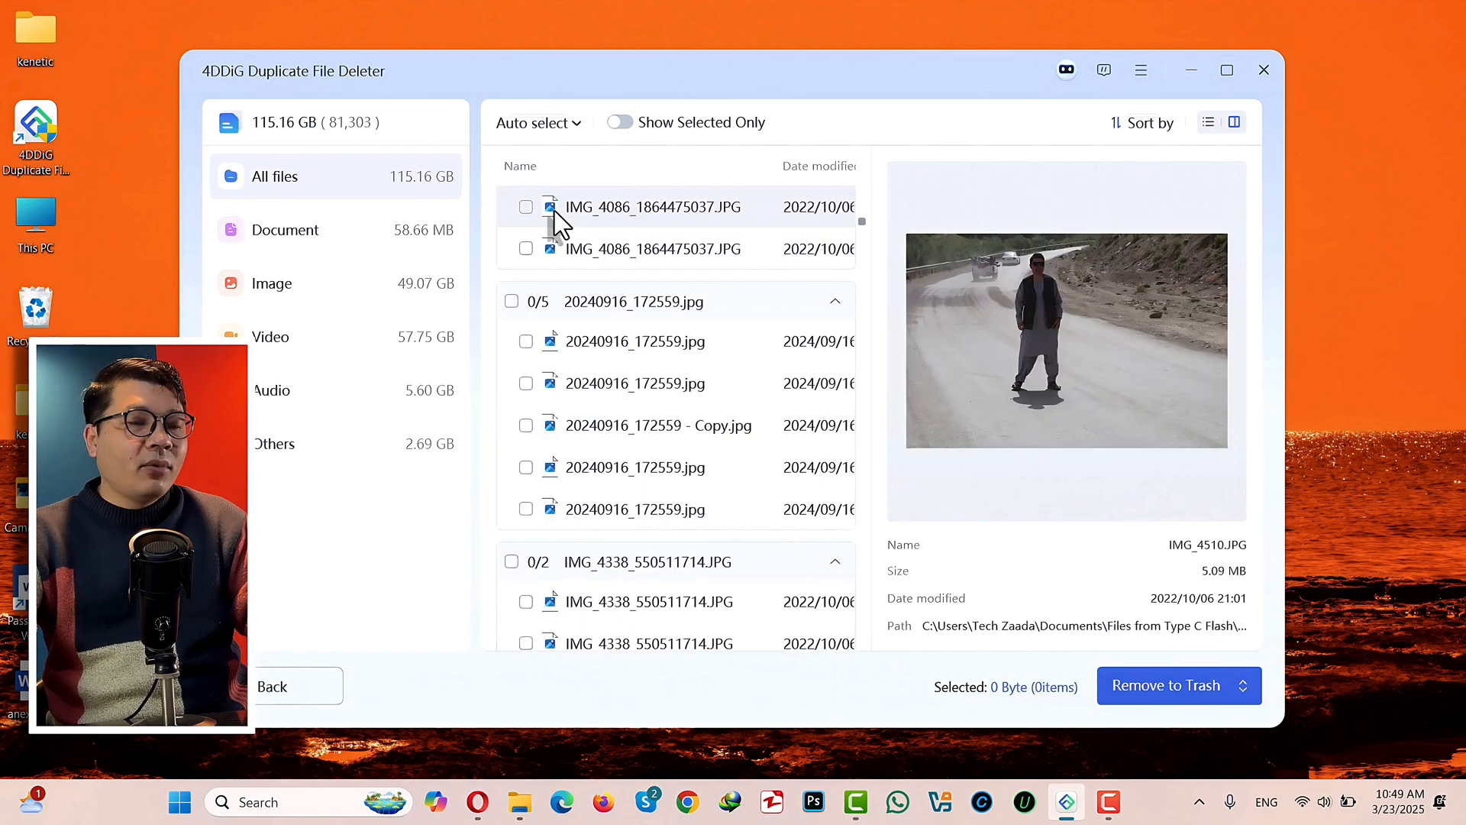
{"action": "left_click", "coordinate": [533, 122]}
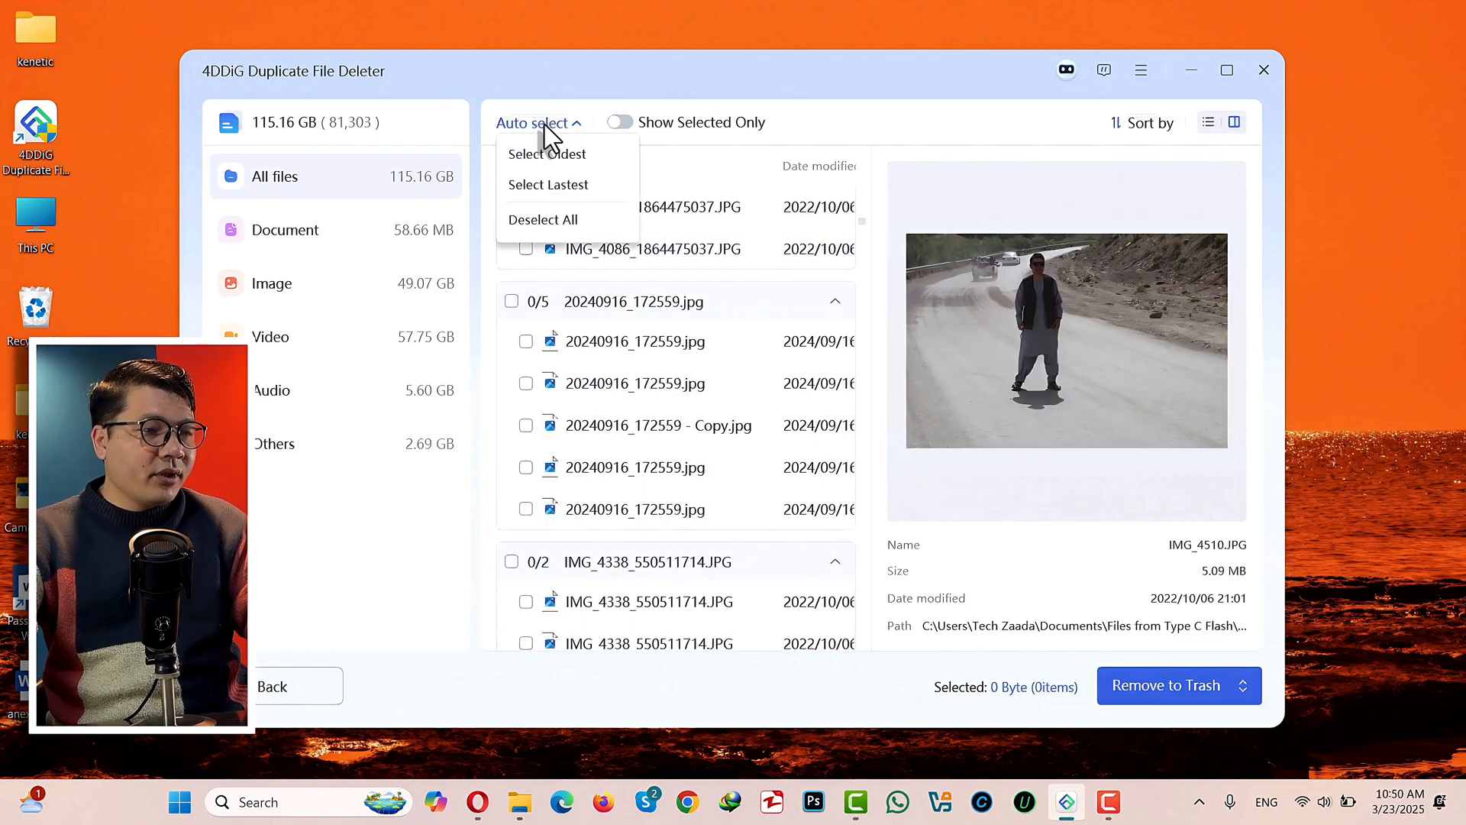
{"action": "mouse_move", "coordinate": [547, 154]}
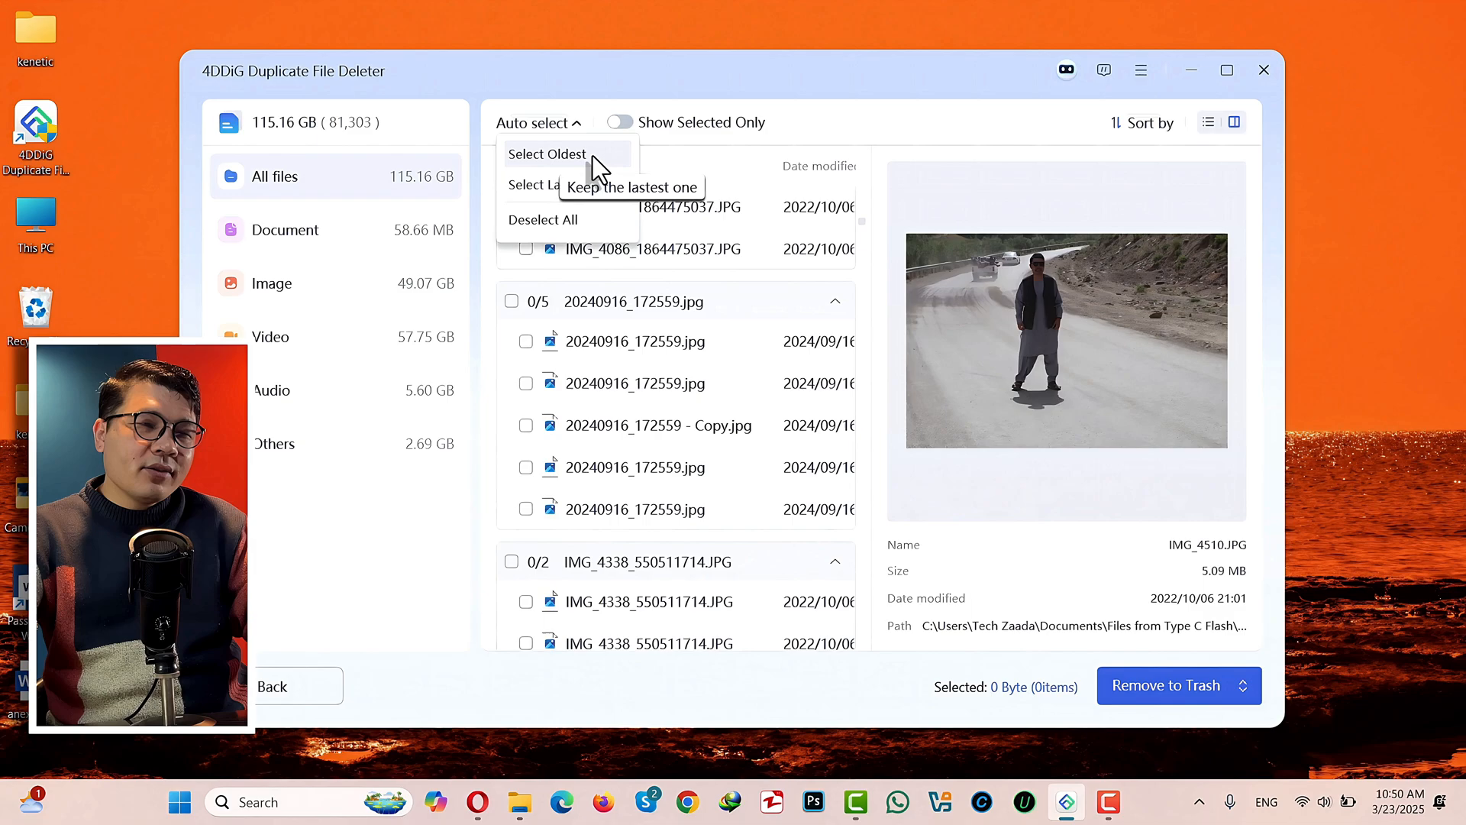
{"action": "mouse_move", "coordinate": [584, 196]}
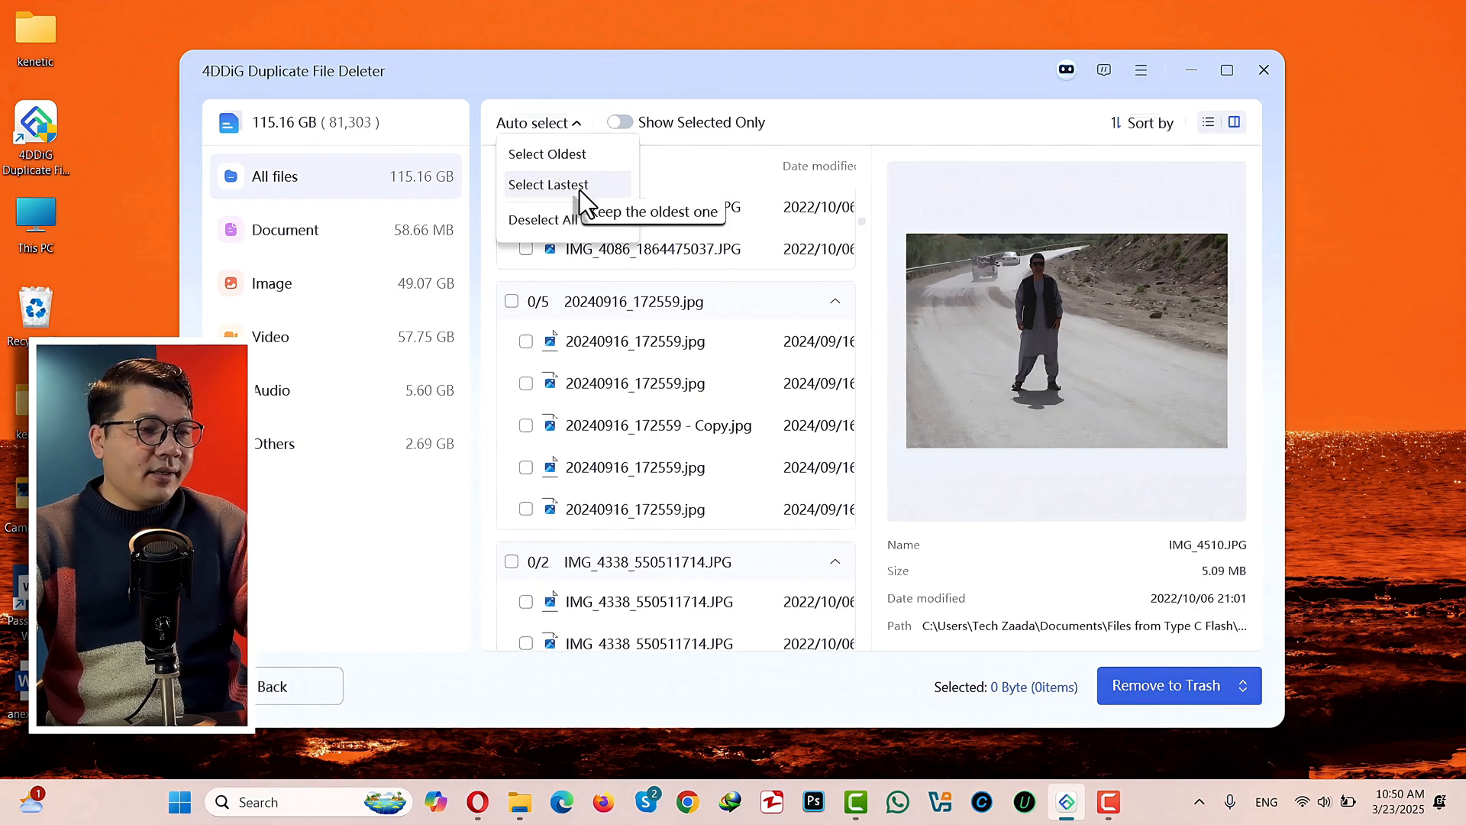
{"action": "left_click", "coordinate": [548, 184]}
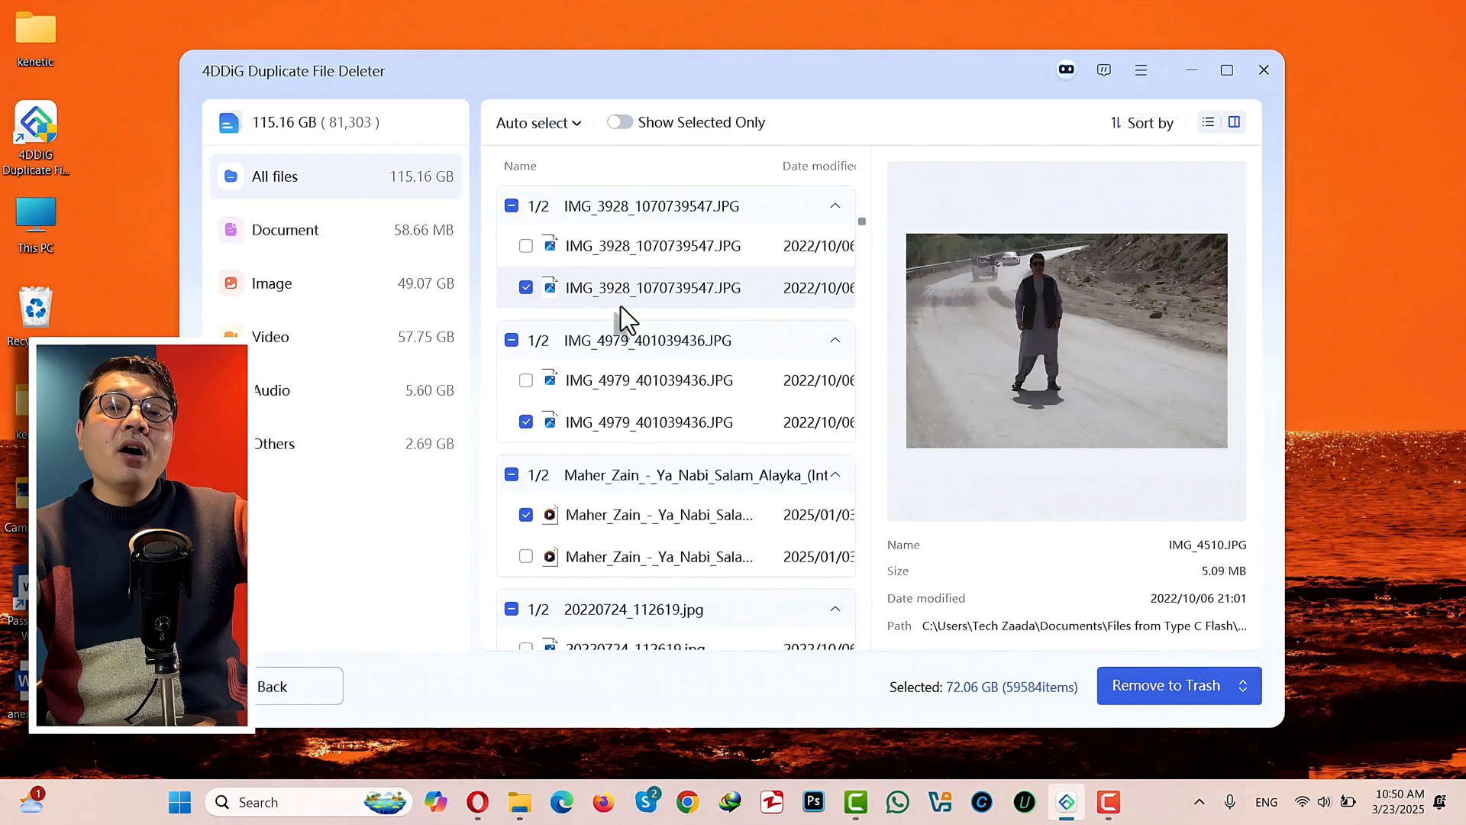
{"action": "scroll", "scroll_direction": "down", "scroll_amount": 3}
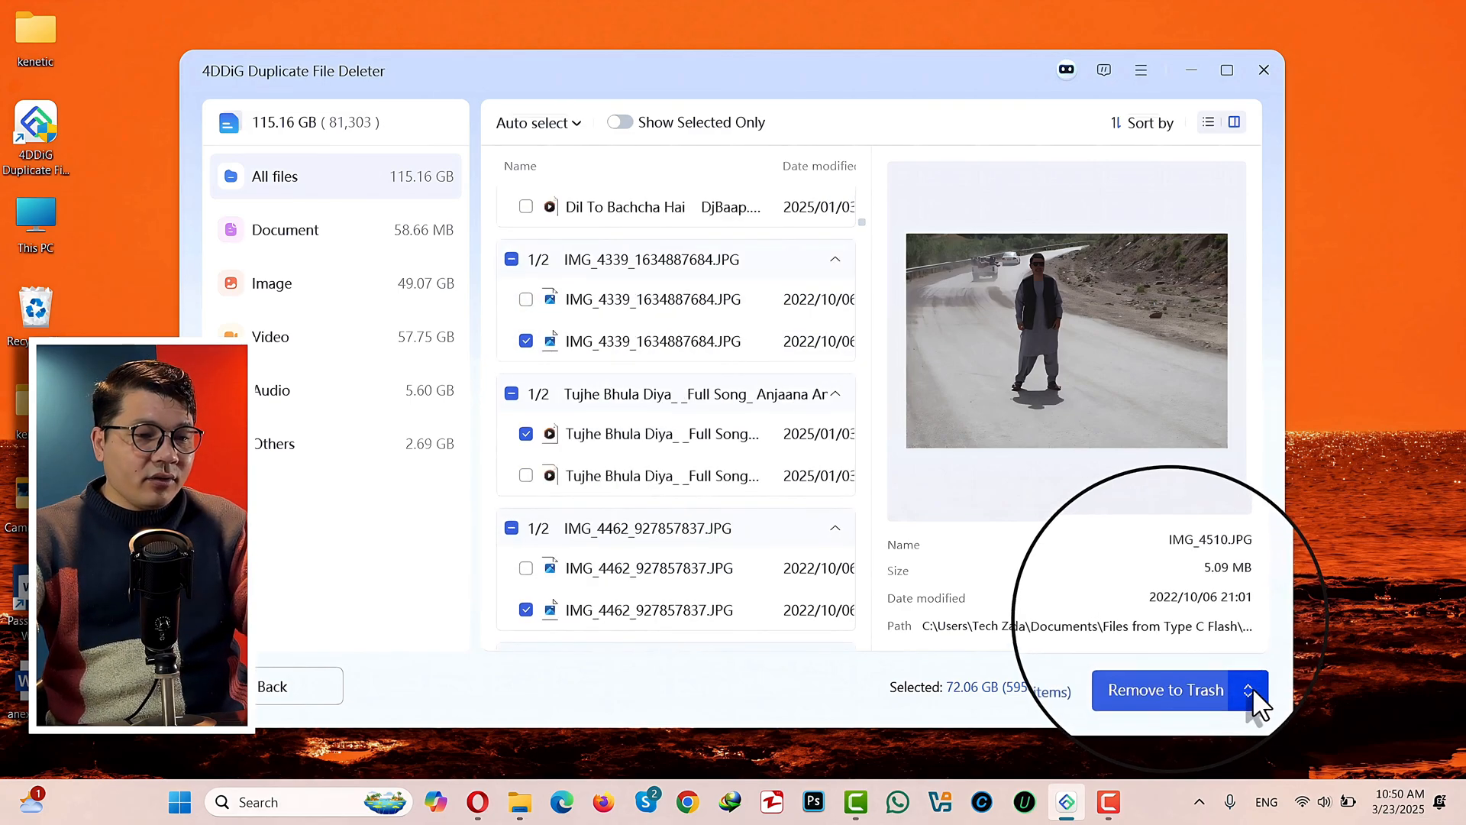
- Permanently delete the marked duplicates, removing 59,503 files and freeing 71.87 GB
{"action": "left_click", "coordinate": [1248, 690]}
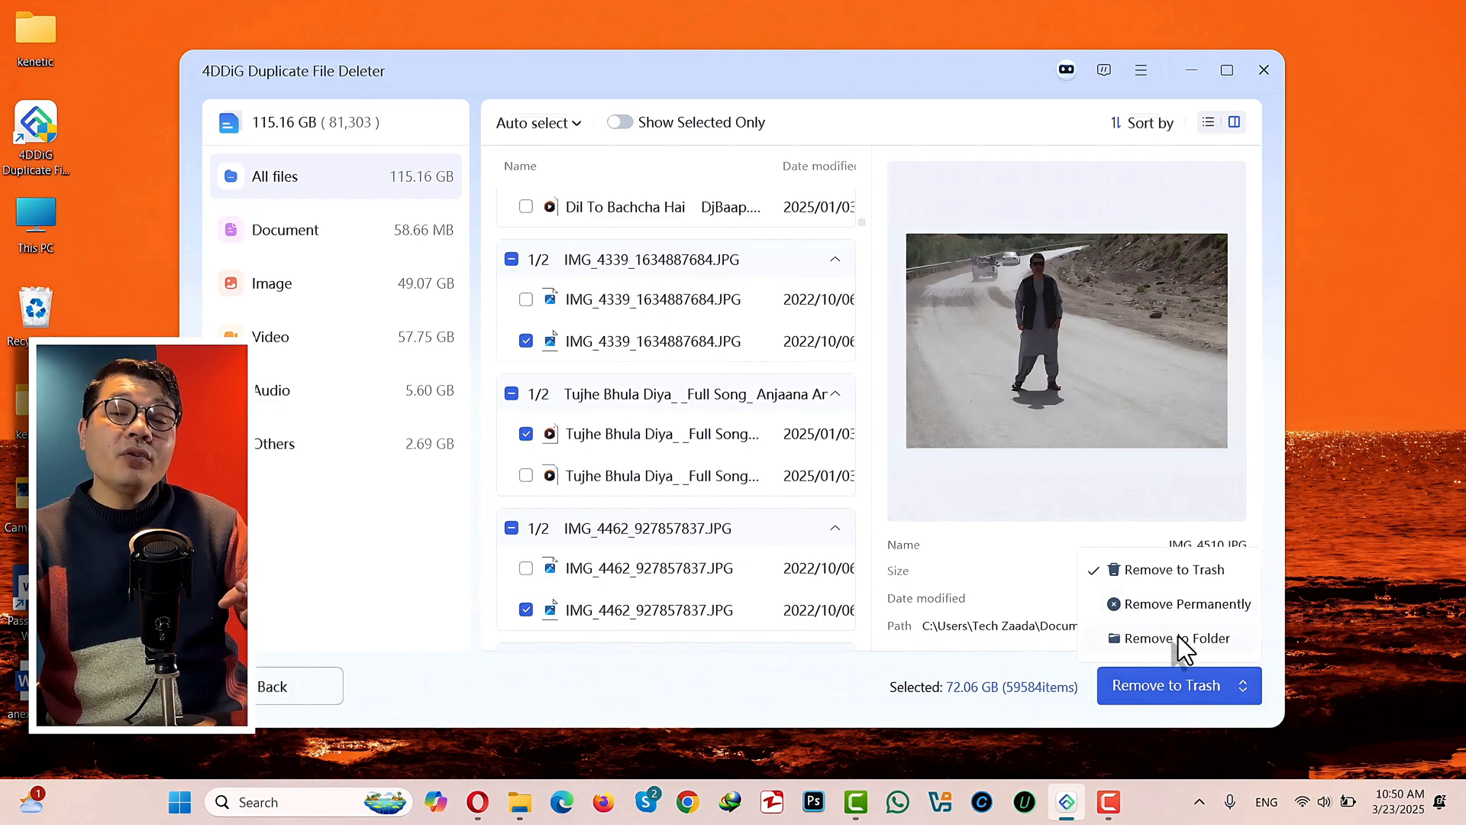
{"action": "mouse_move", "coordinate": [1185, 616]}
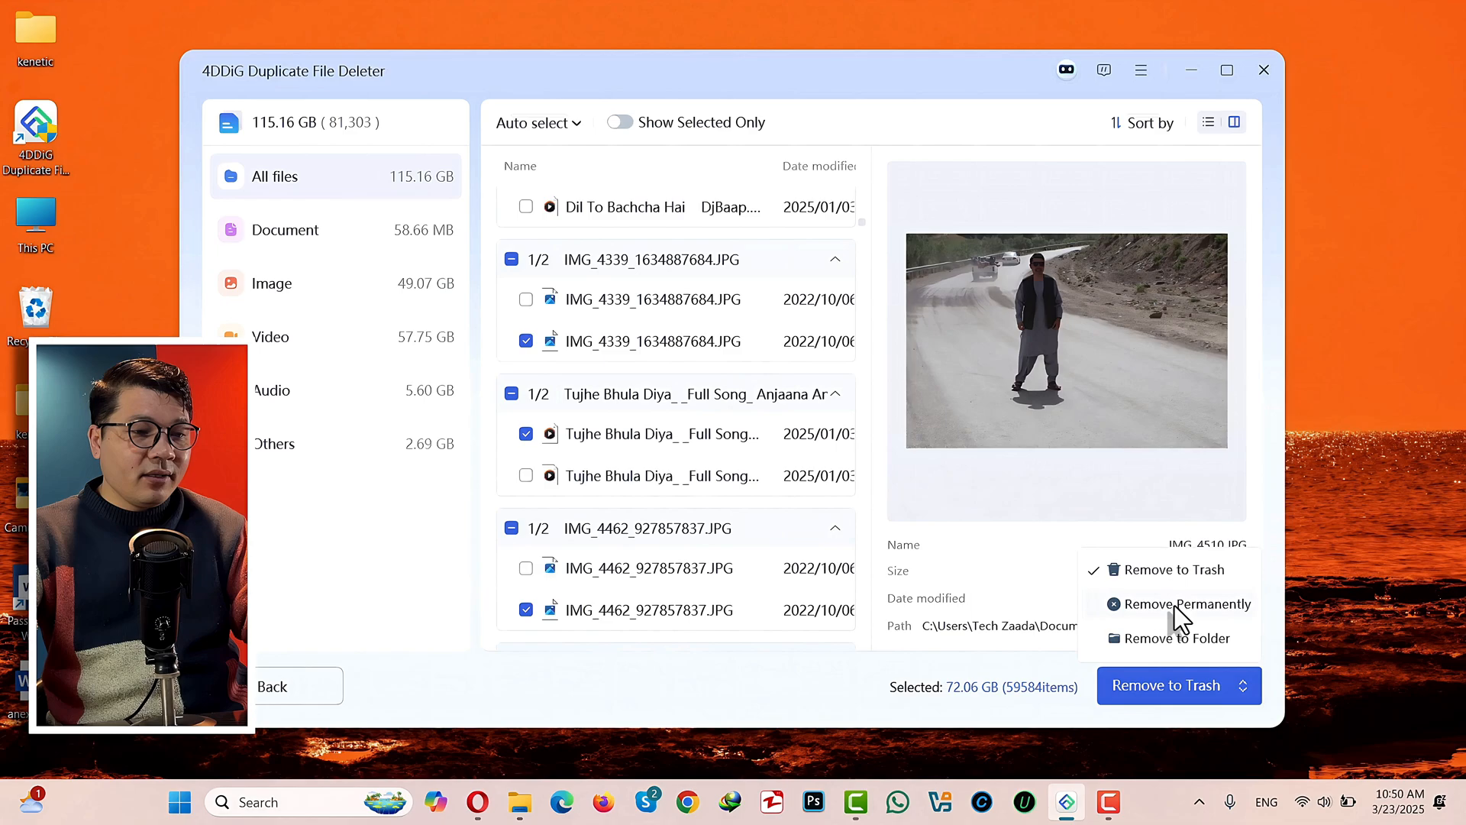
{"action": "left_click", "coordinate": [1179, 604]}
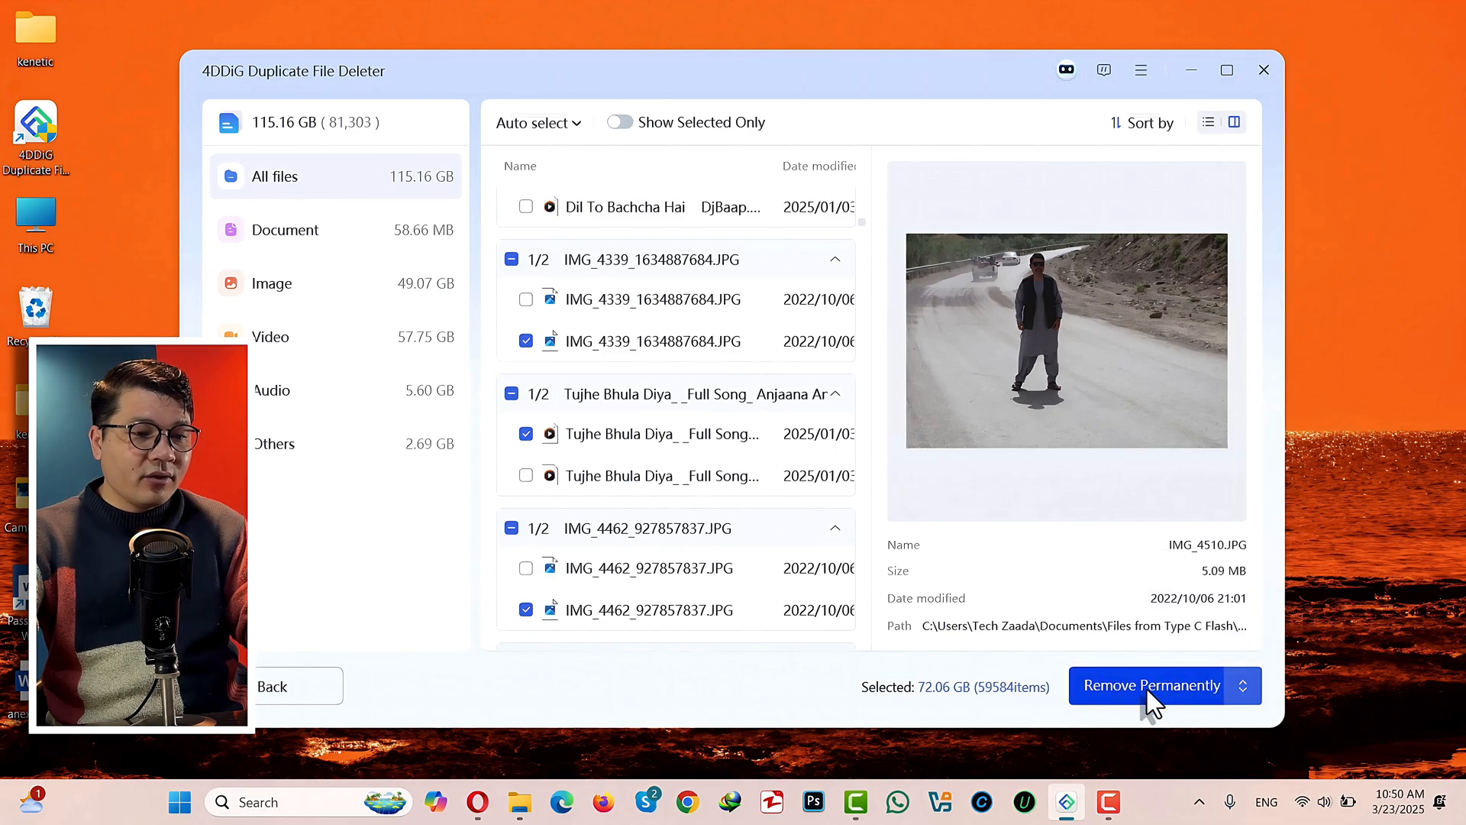
{"action": "left_click", "coordinate": [1151, 686]}
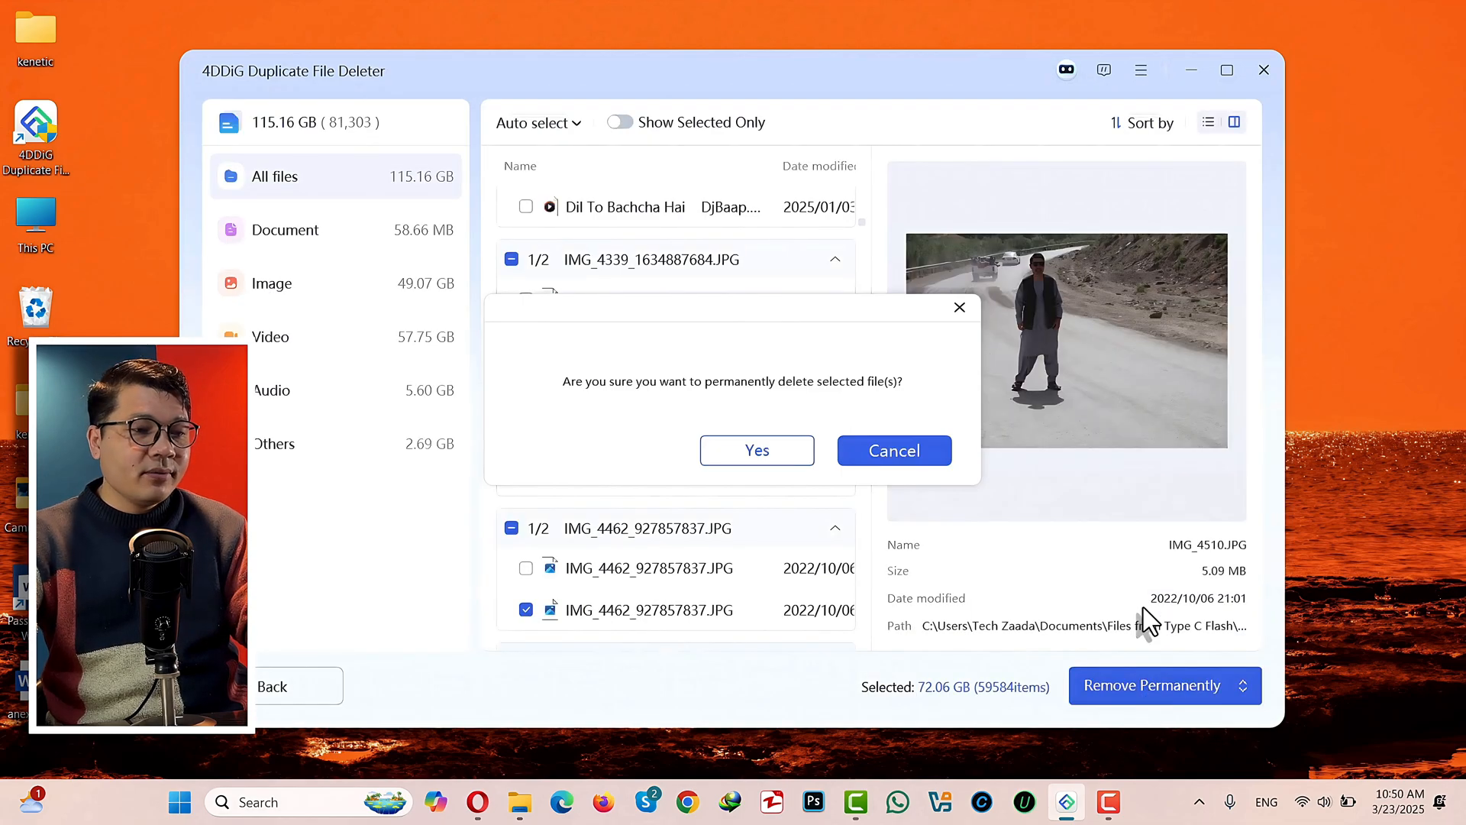
{"action": "left_click", "coordinate": [755, 450]}
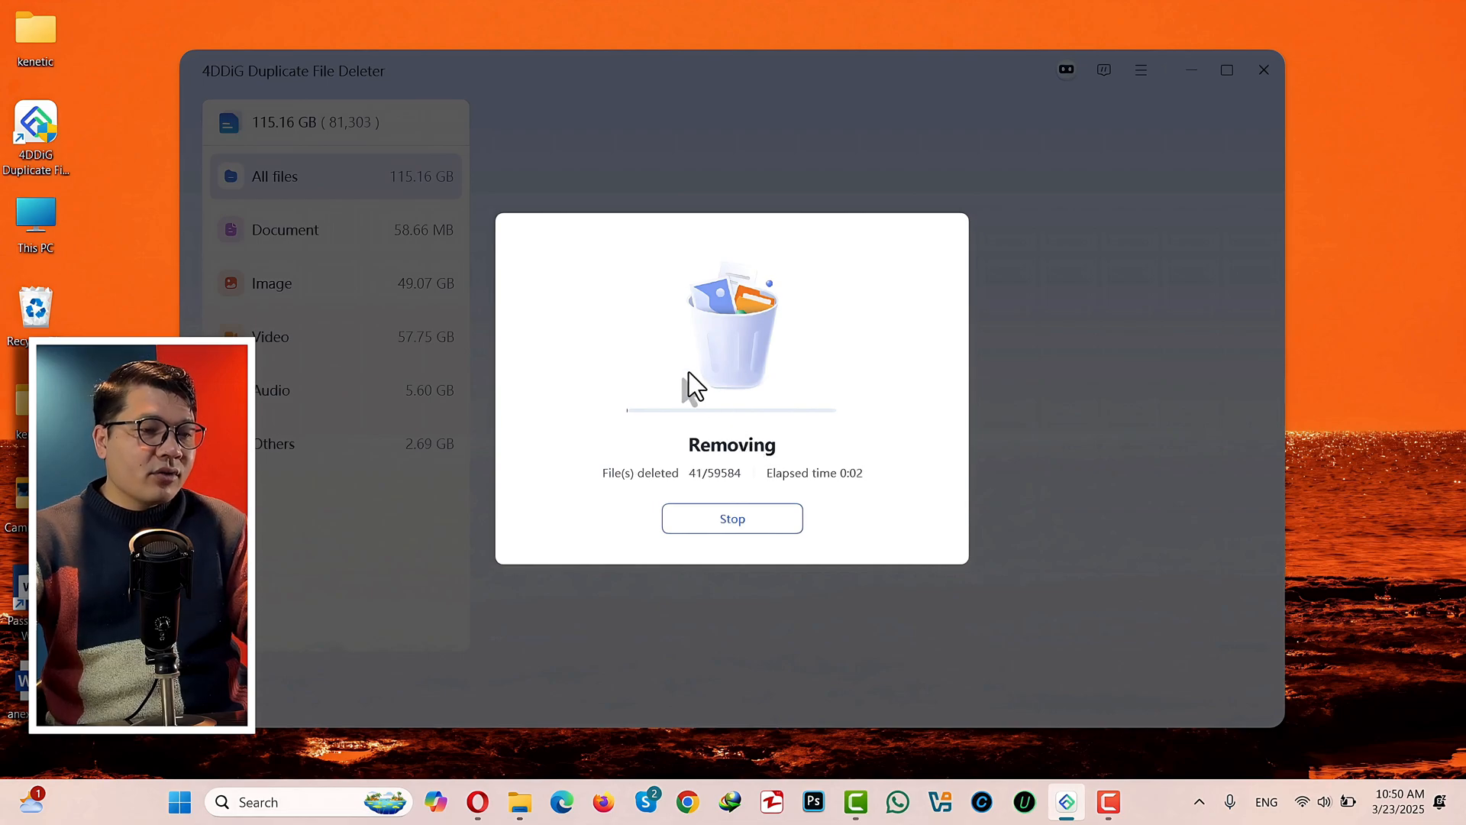
{"action": "mouse_move", "coordinate": [268, 64]}
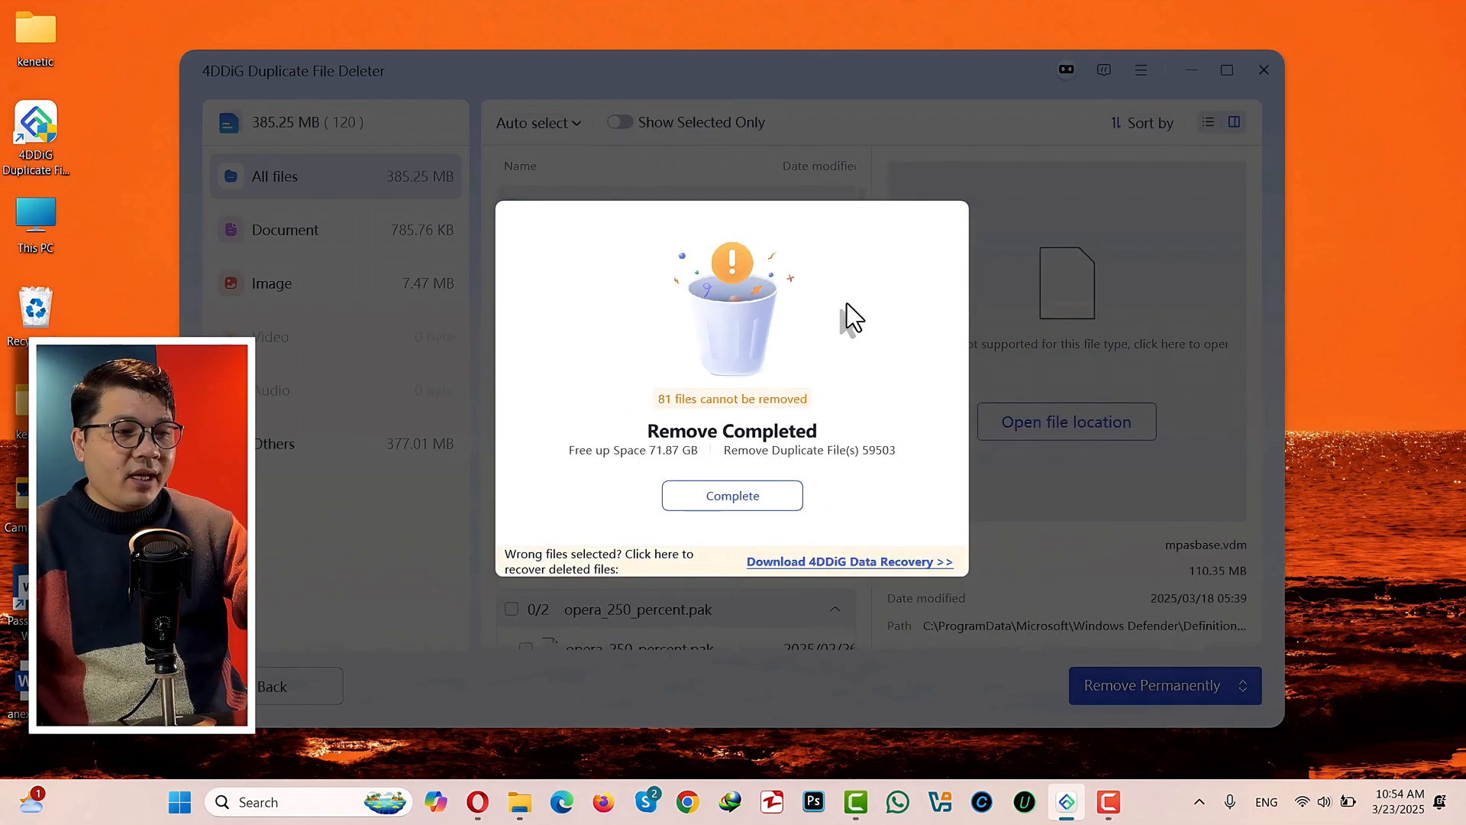
- Exit 4DDiG Duplicate File Deleter and open This PC from the desktop
{"action": "left_click", "coordinate": [732, 495]}
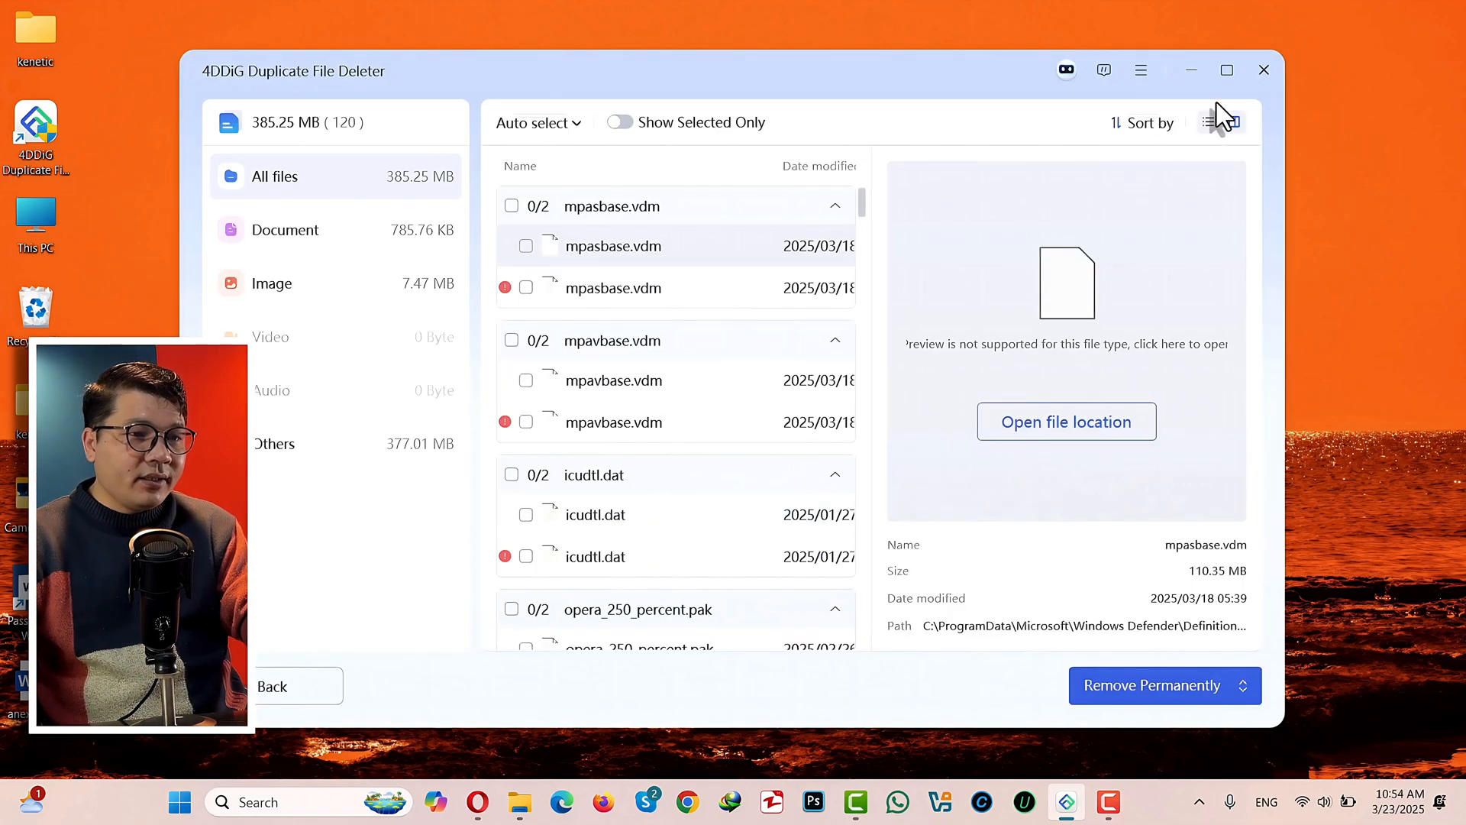
{"action": "left_click", "coordinate": [1264, 70]}
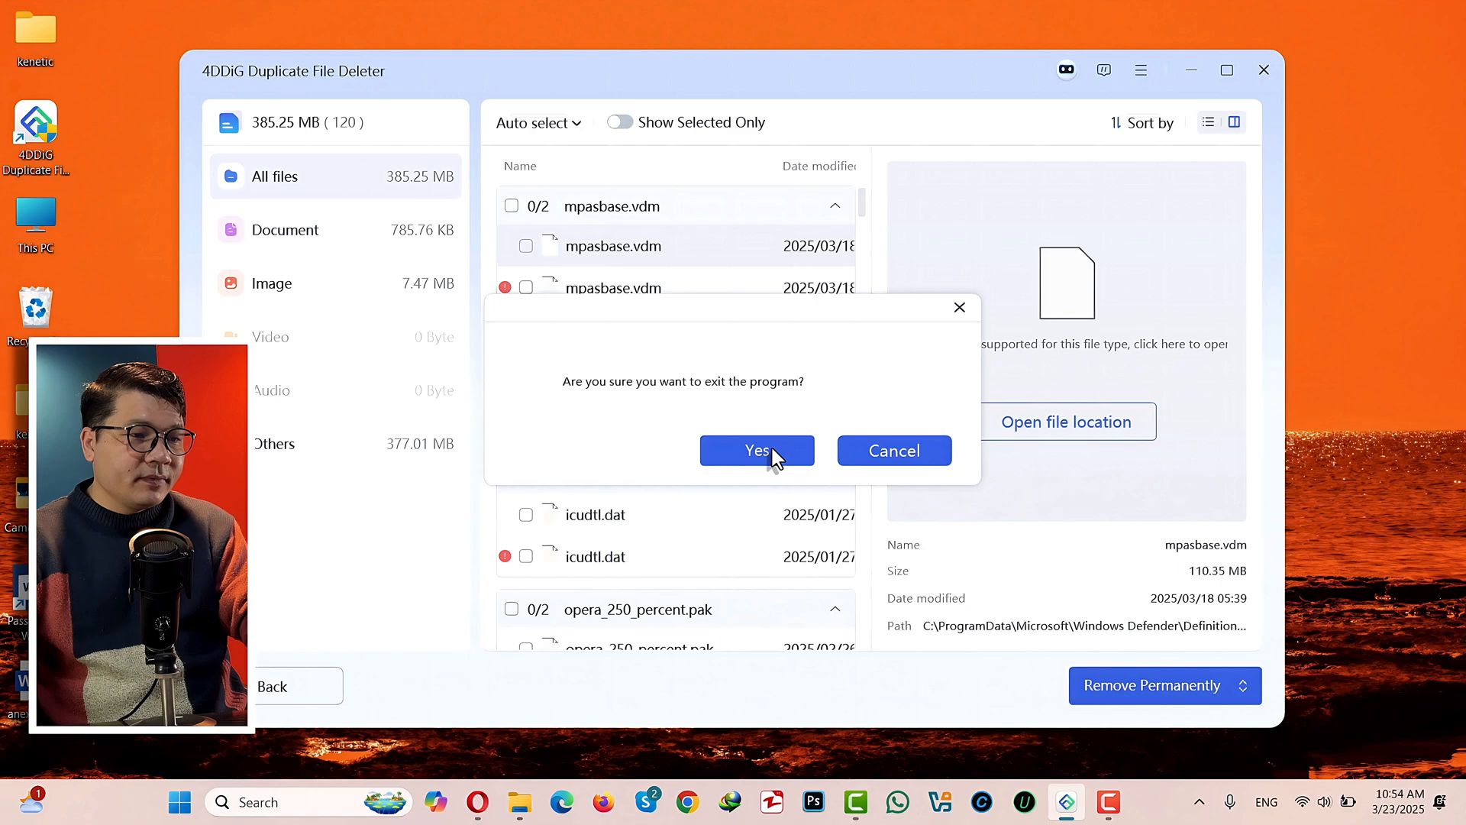
{"action": "left_click", "coordinate": [757, 450]}
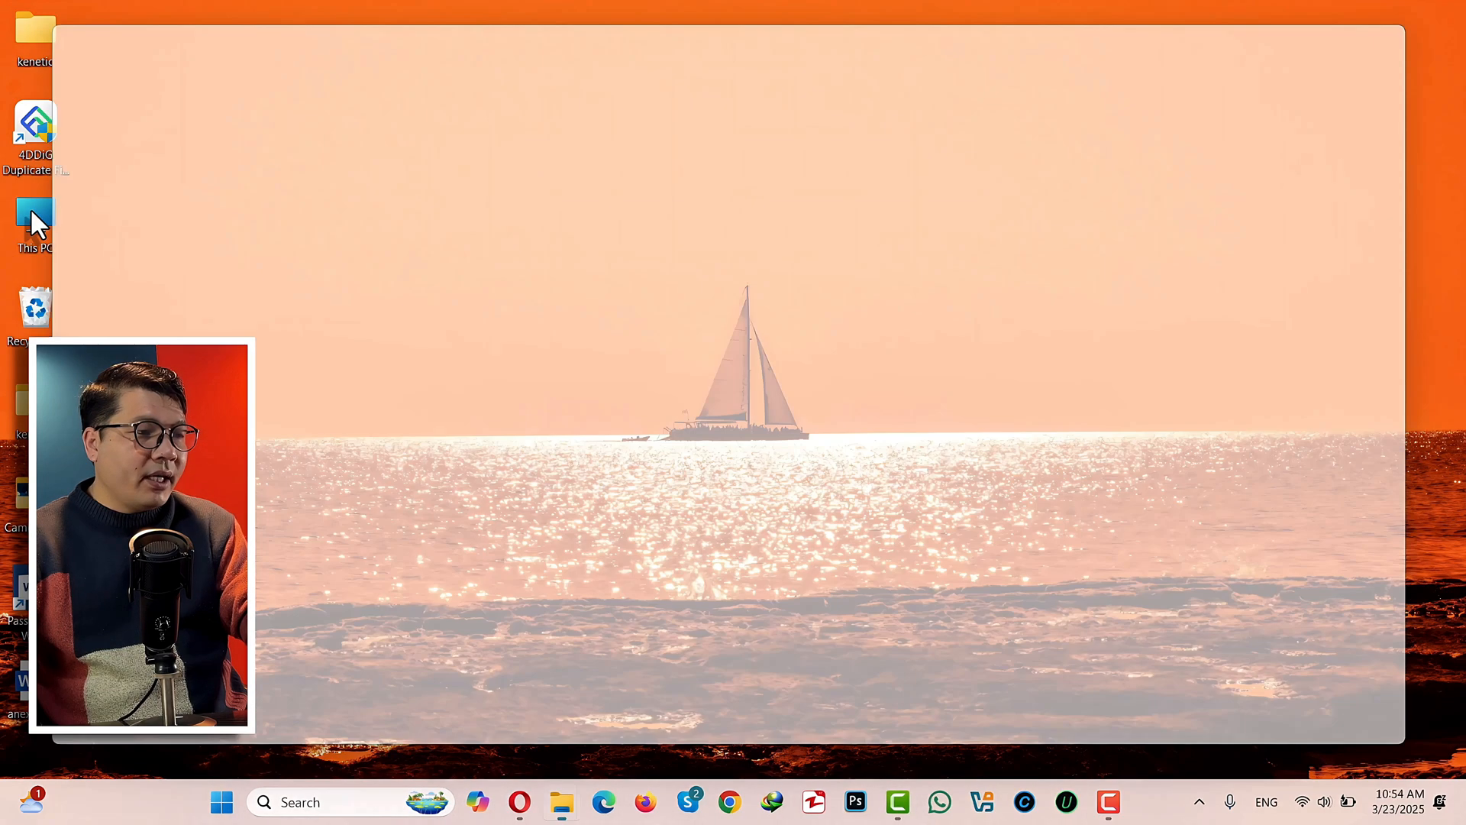
{"action": "double_click", "coordinate": [35, 220]}
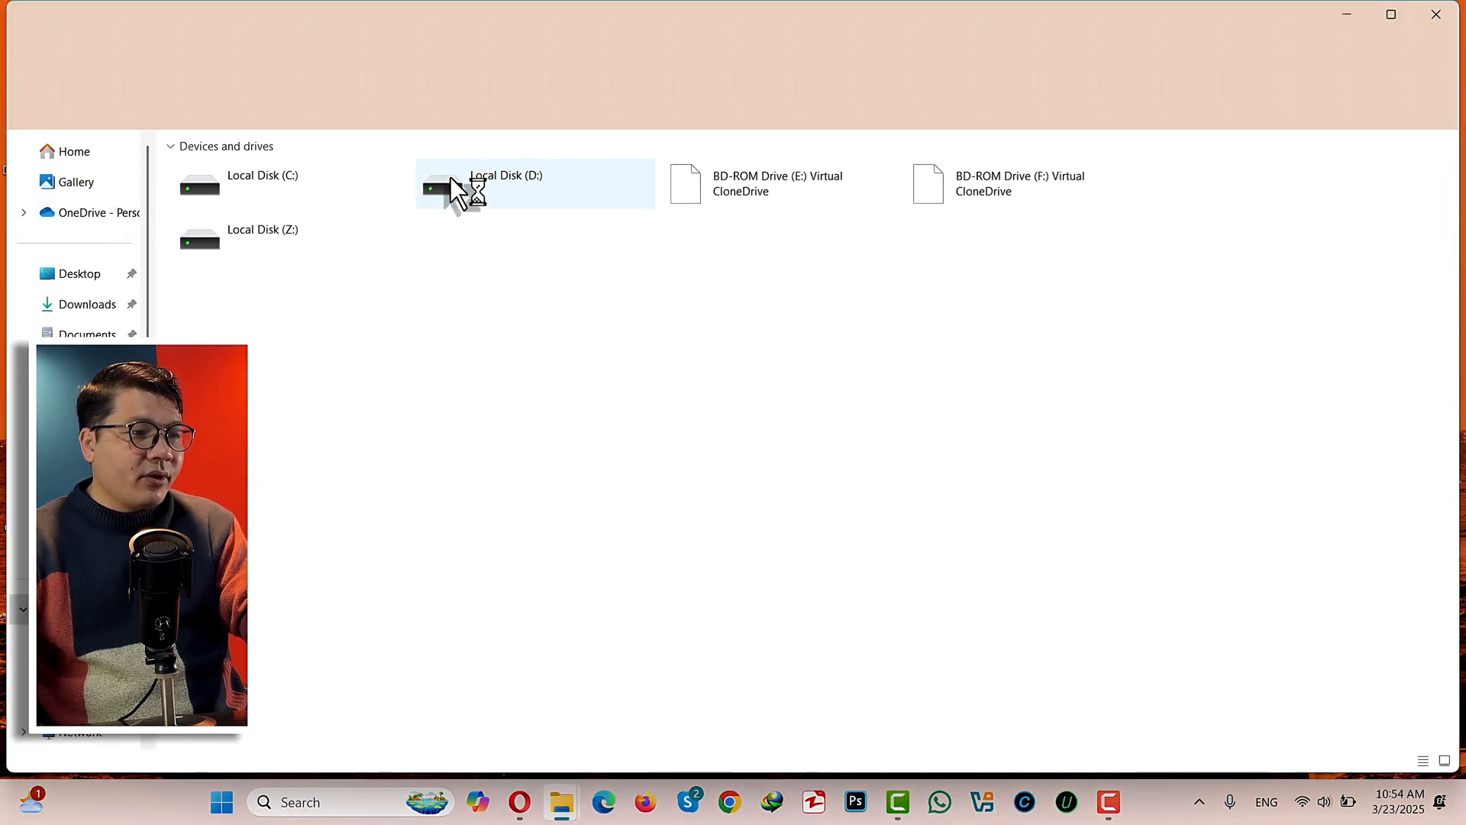
- Select Local Disk (D:) to view its details, then close the This PC window
{"action": "left_click", "coordinate": [533, 184]}
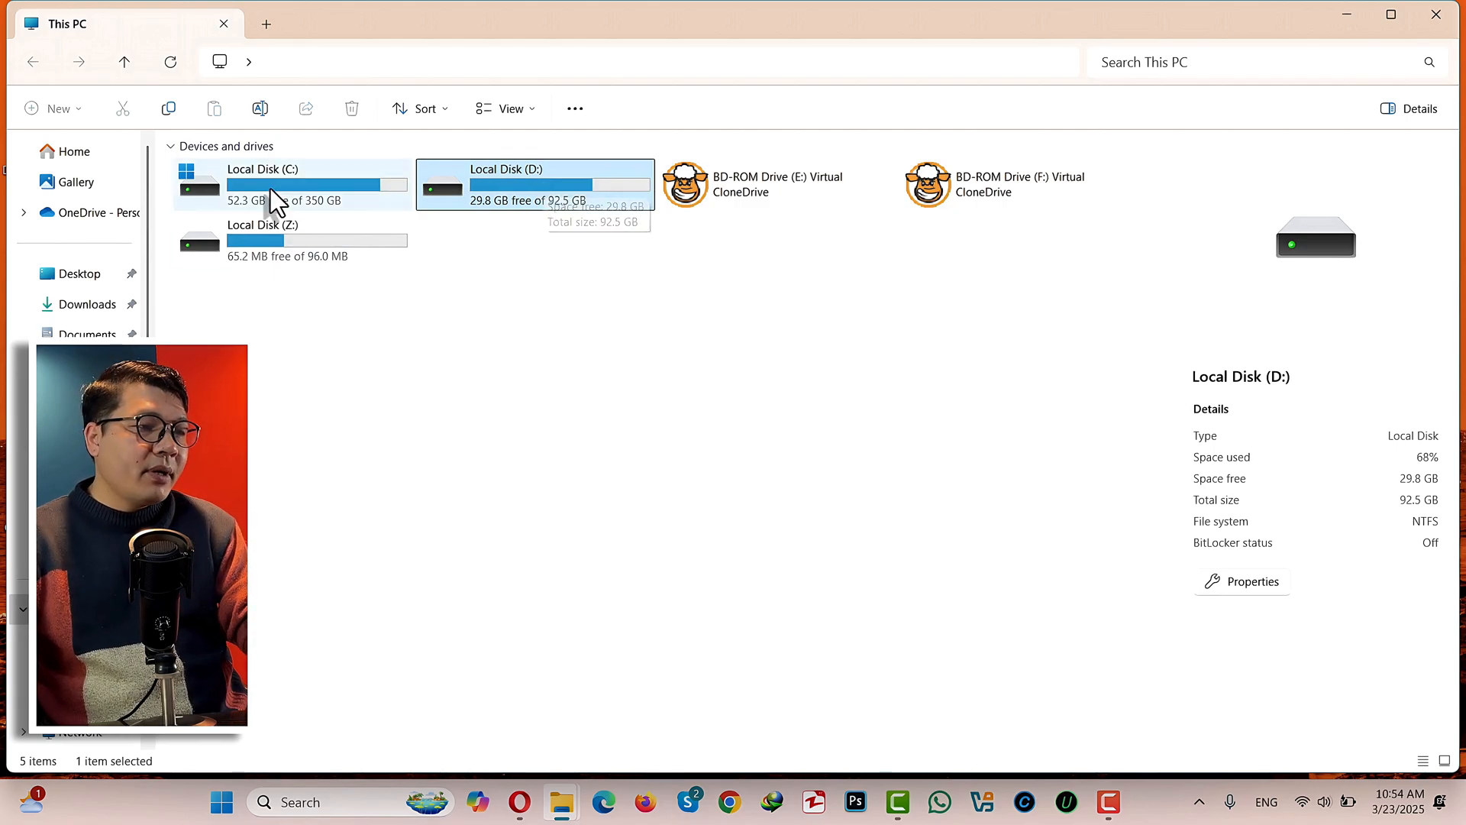
{"action": "mouse_move", "coordinate": [1437, 16]}
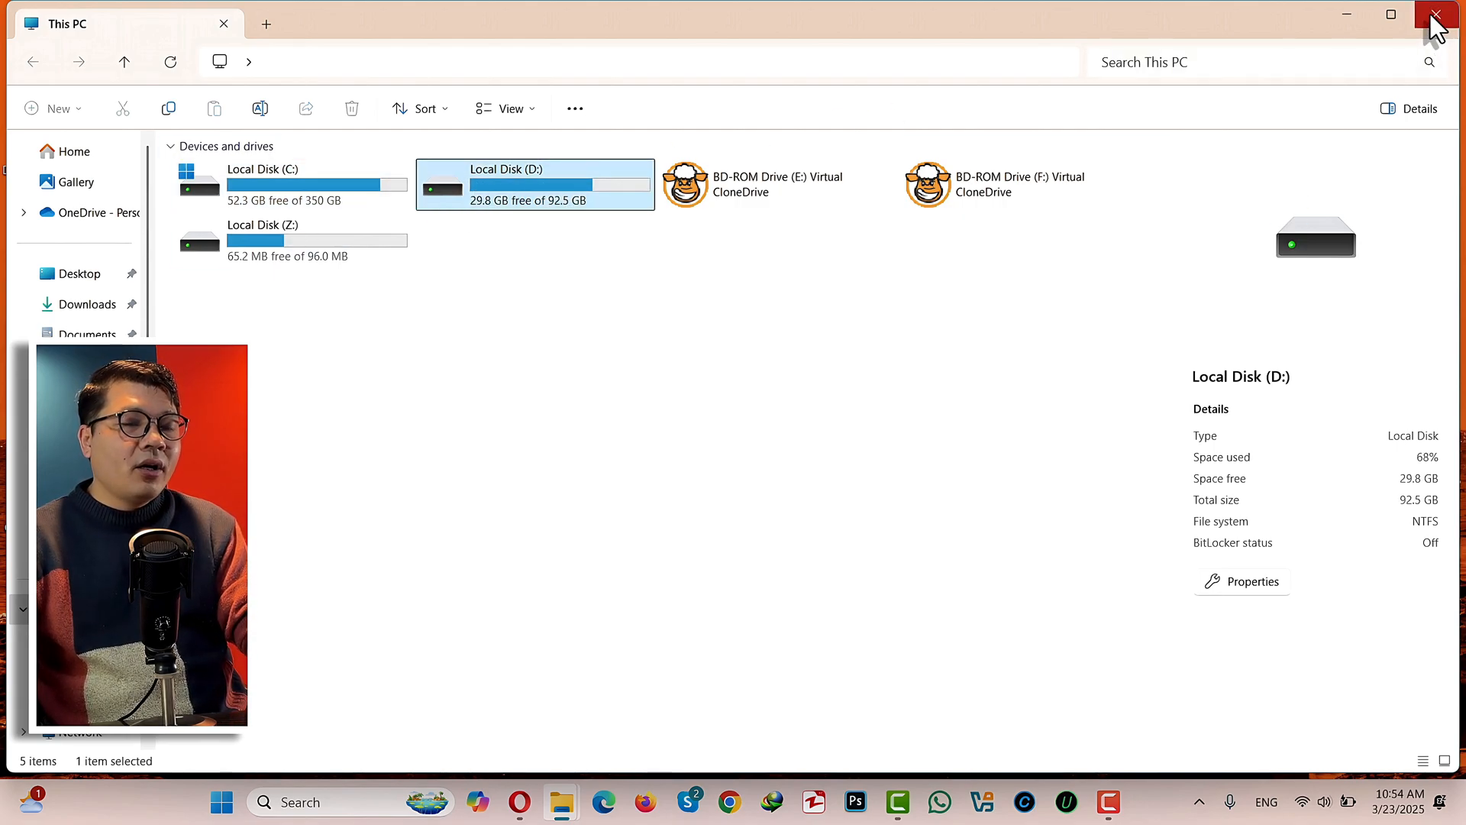
{"action": "left_click", "coordinate": [1438, 15]}
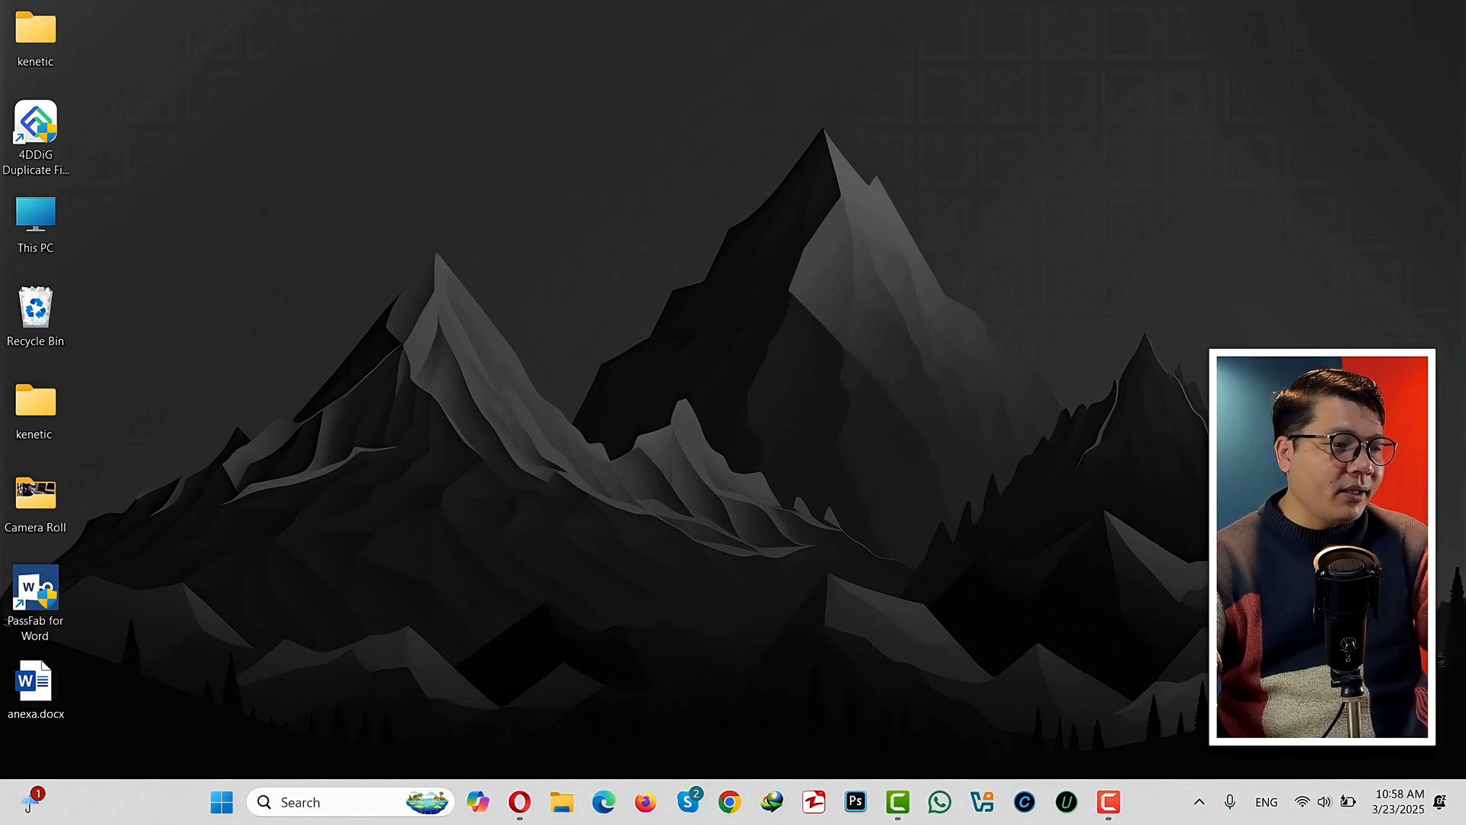
- Open the Camera Roll desktop folder and select all its photos to duplicate
{"action": "left_click", "coordinate": [35, 495]}
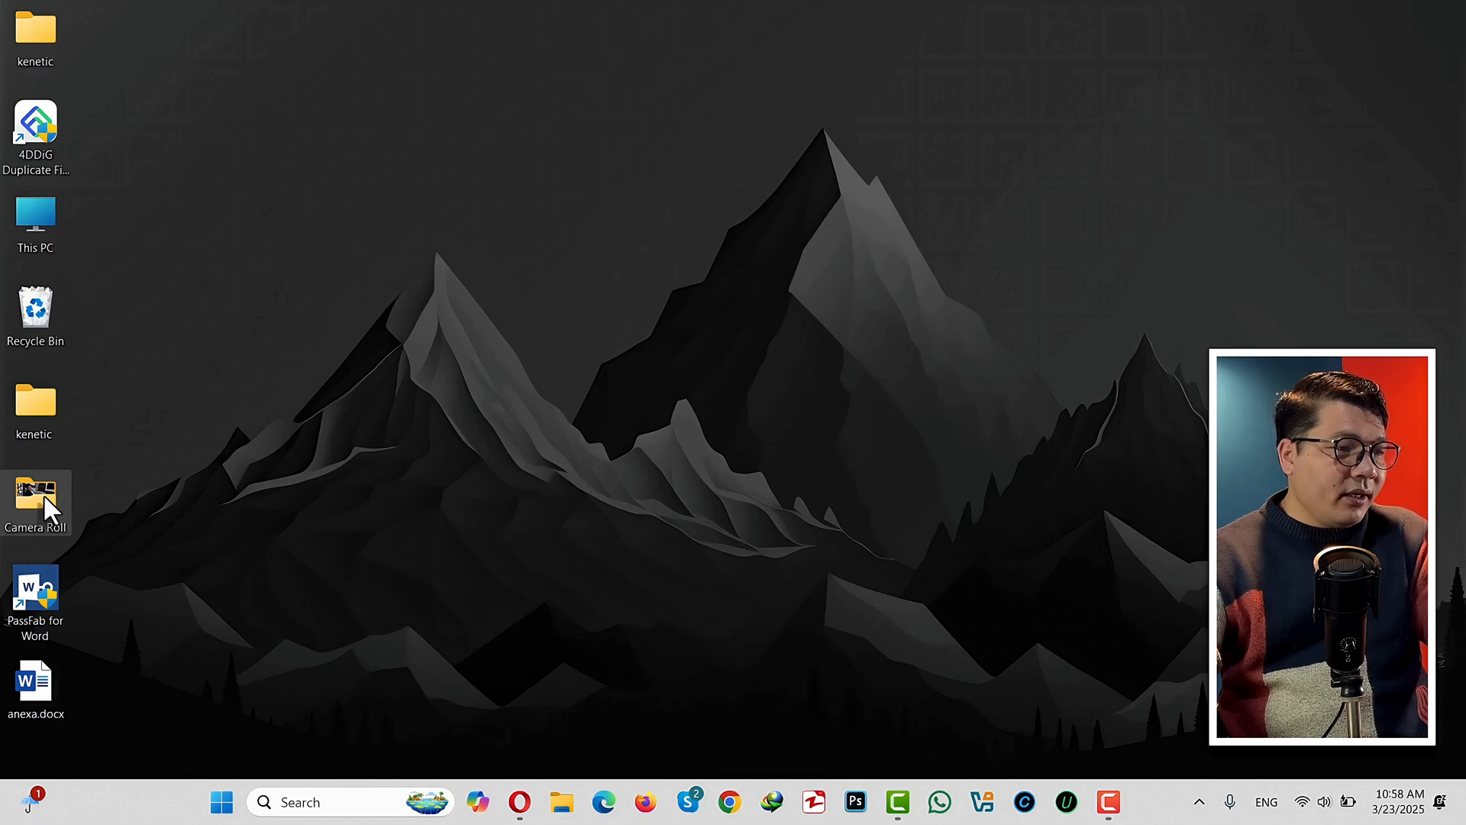
{"action": "double_click", "coordinate": [35, 492]}
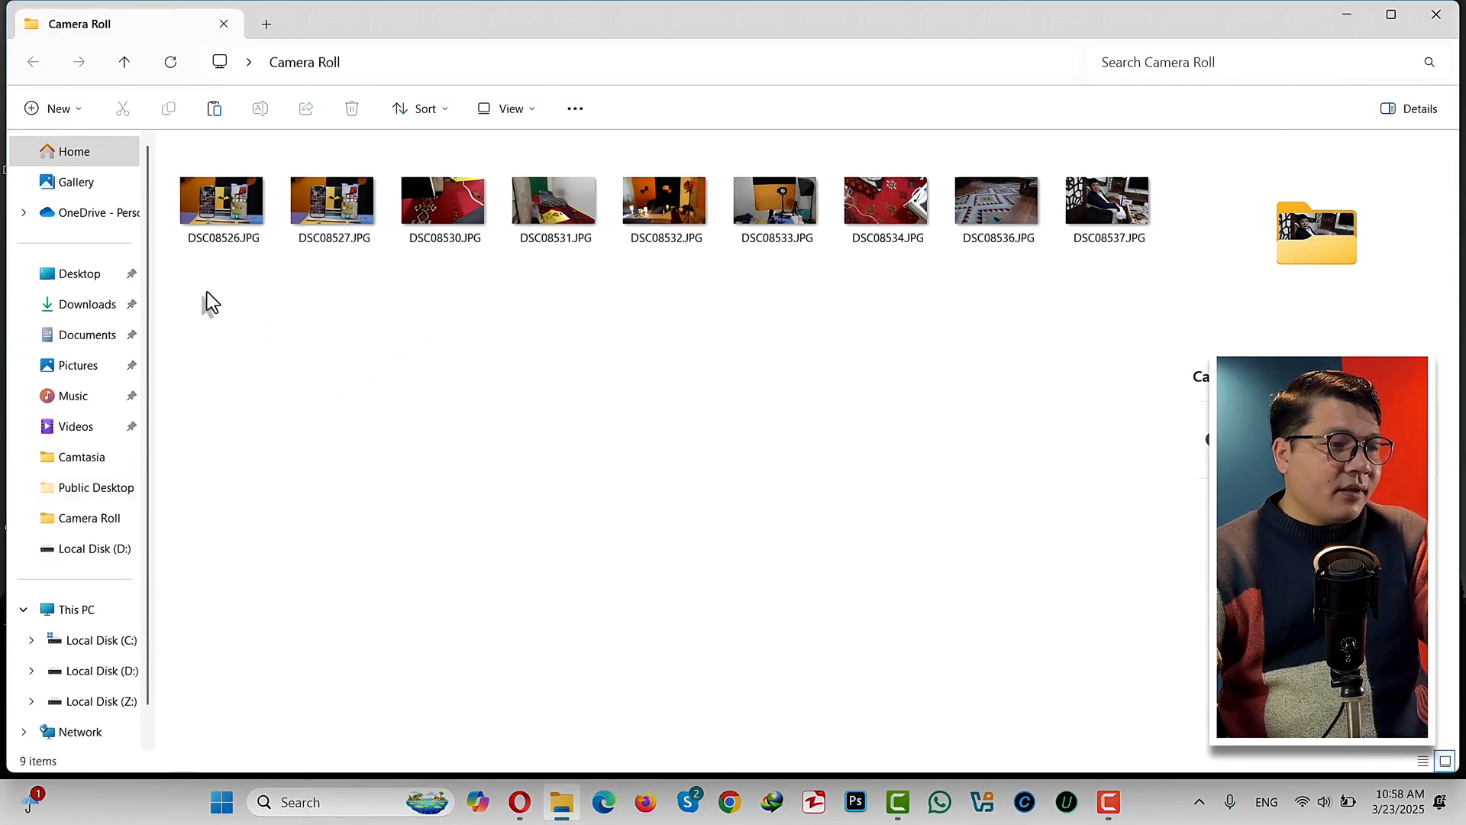
{"action": "key", "text": "ctrl+a"}
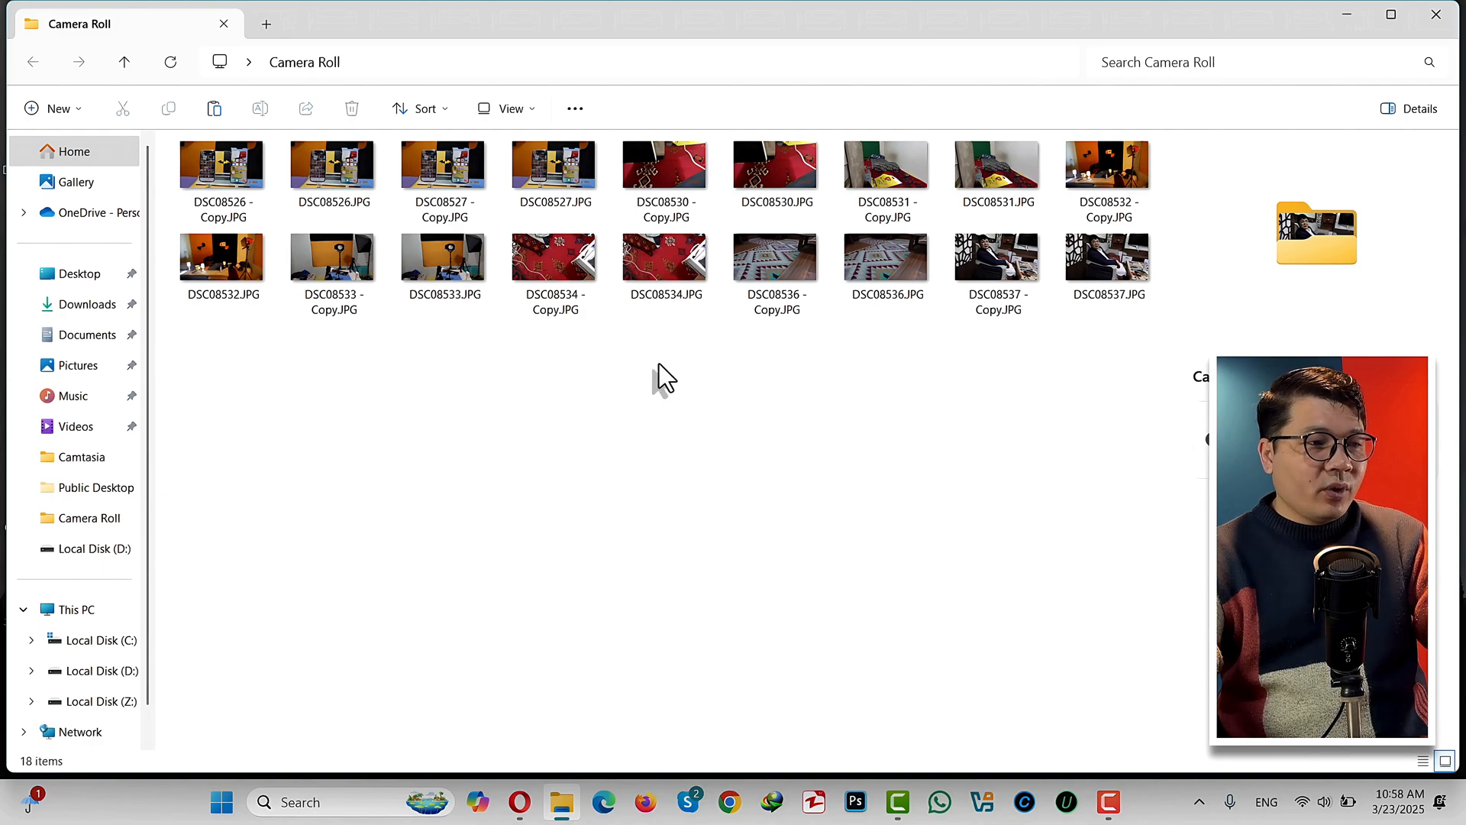
{"action": "mouse_move", "coordinate": [729, 73]}
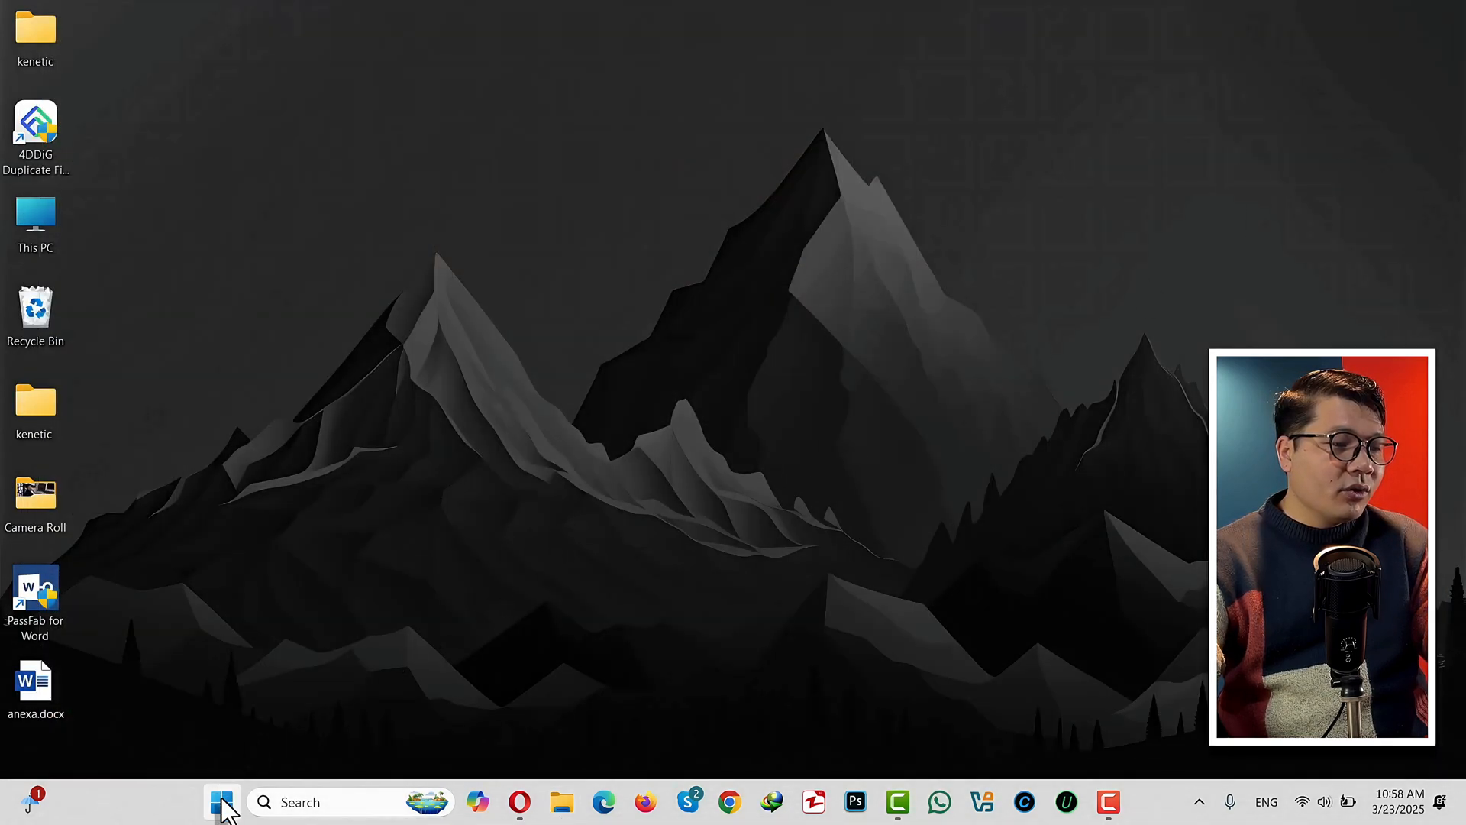
- Search the Start menu for 'cmd' and launch Command Prompt
{"action": "left_click", "coordinate": [221, 803]}
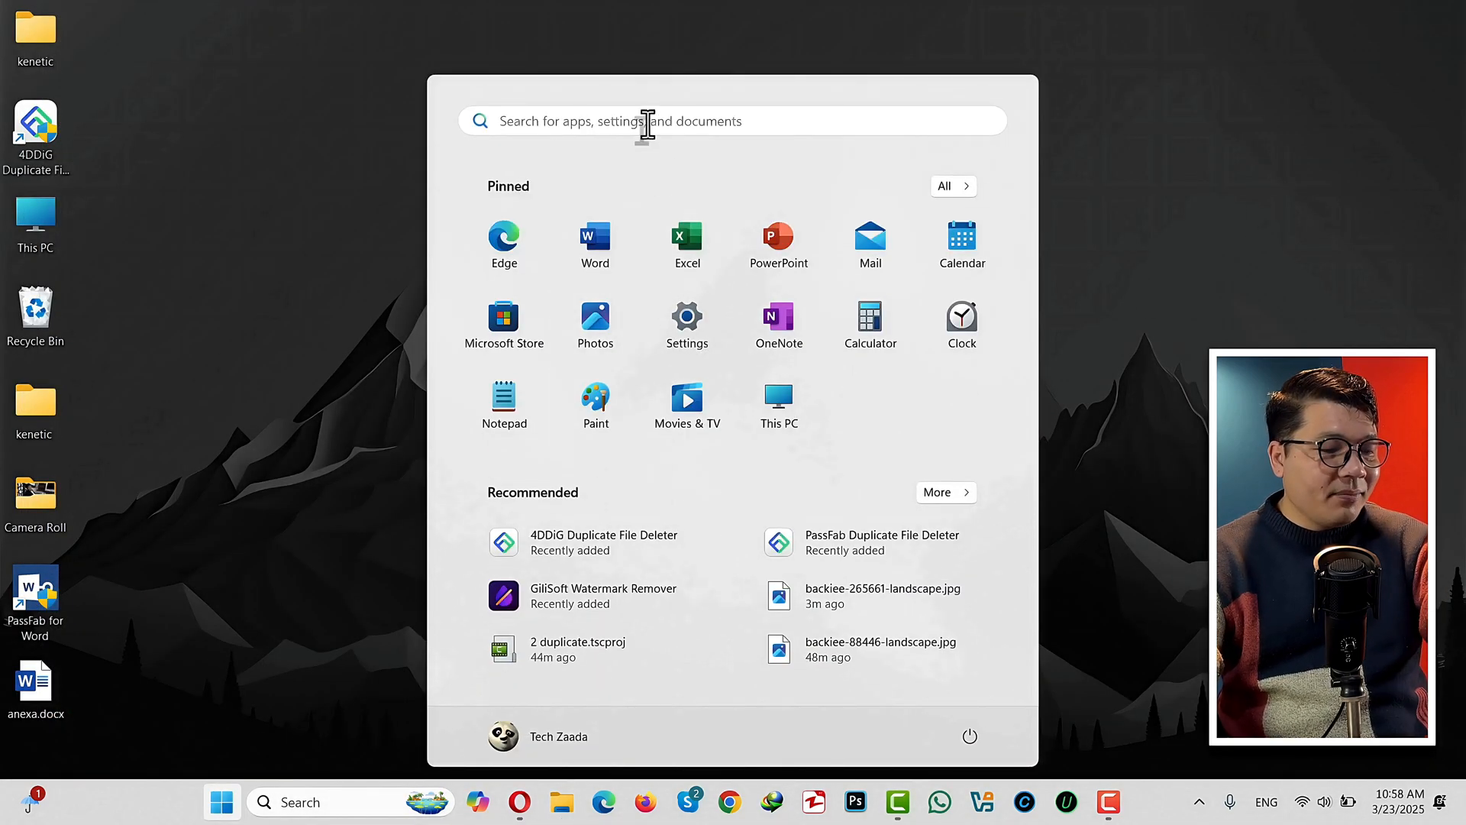
{"action": "type", "text": "cmd"}
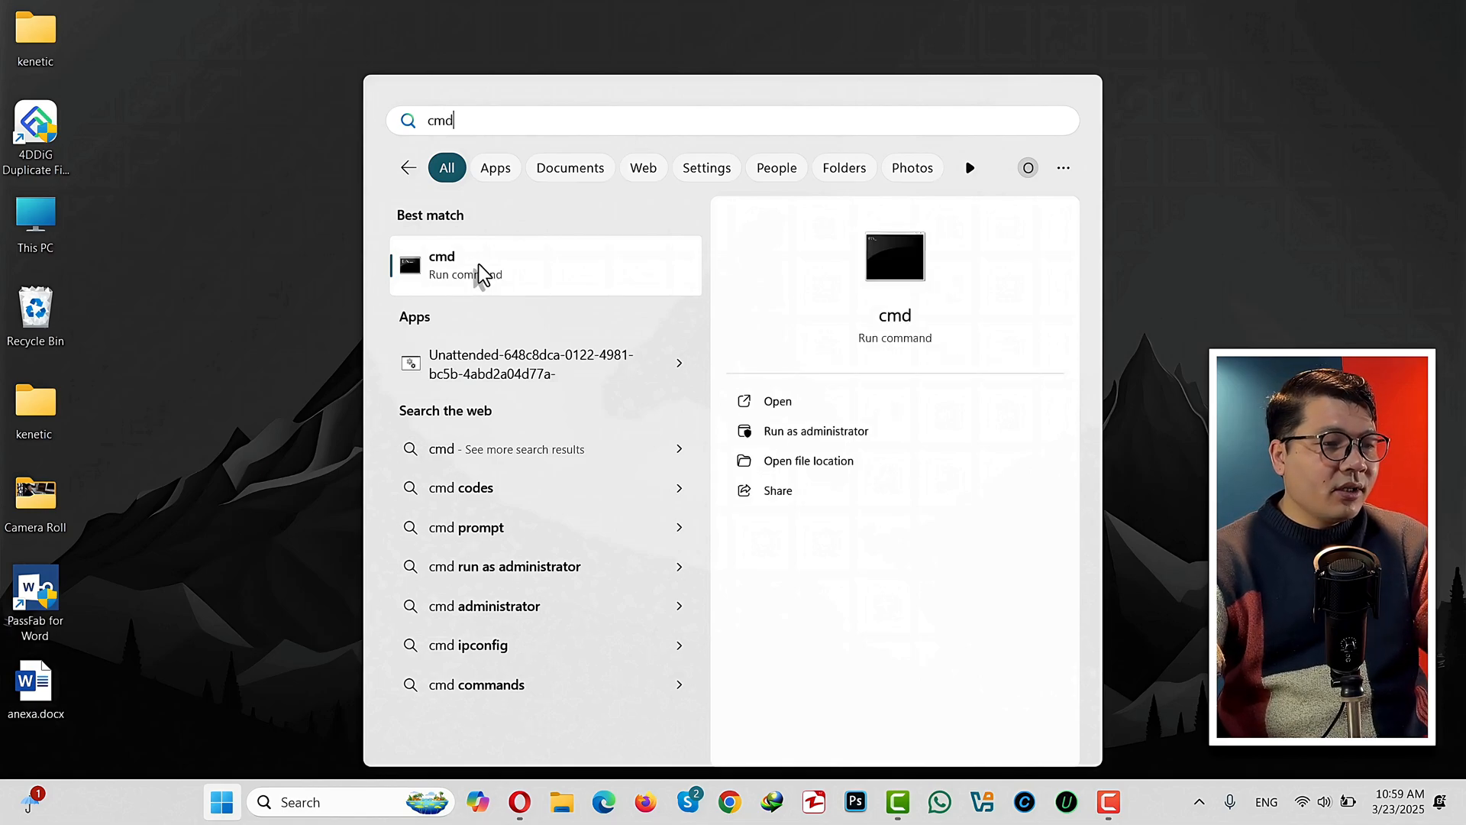
{"action": "left_click", "coordinate": [442, 265]}
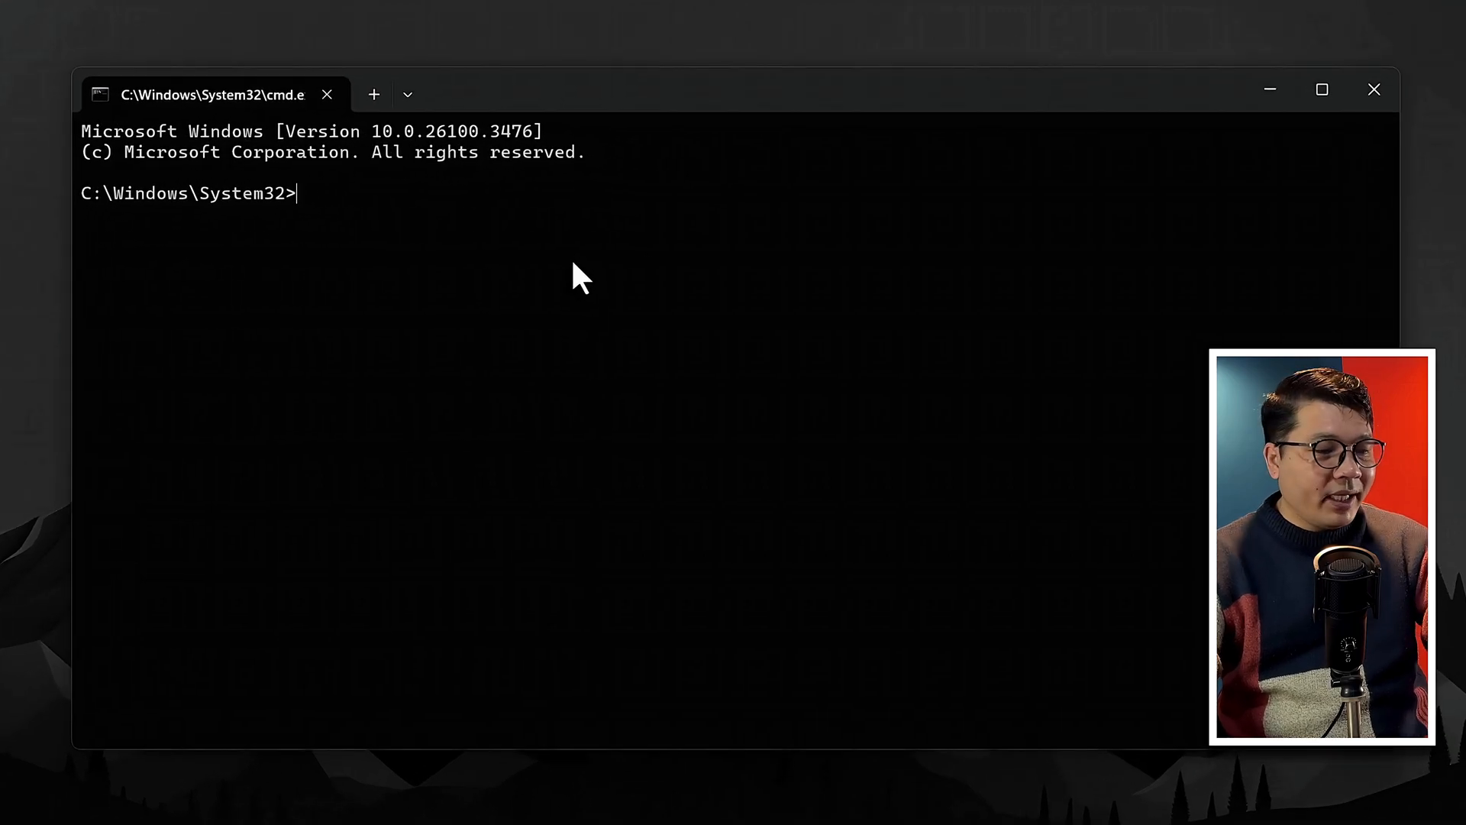
- Change directory to C:\Users\Tech Zaada\Desktop\Camera Roll
{"action": "type", "text": "cd"}
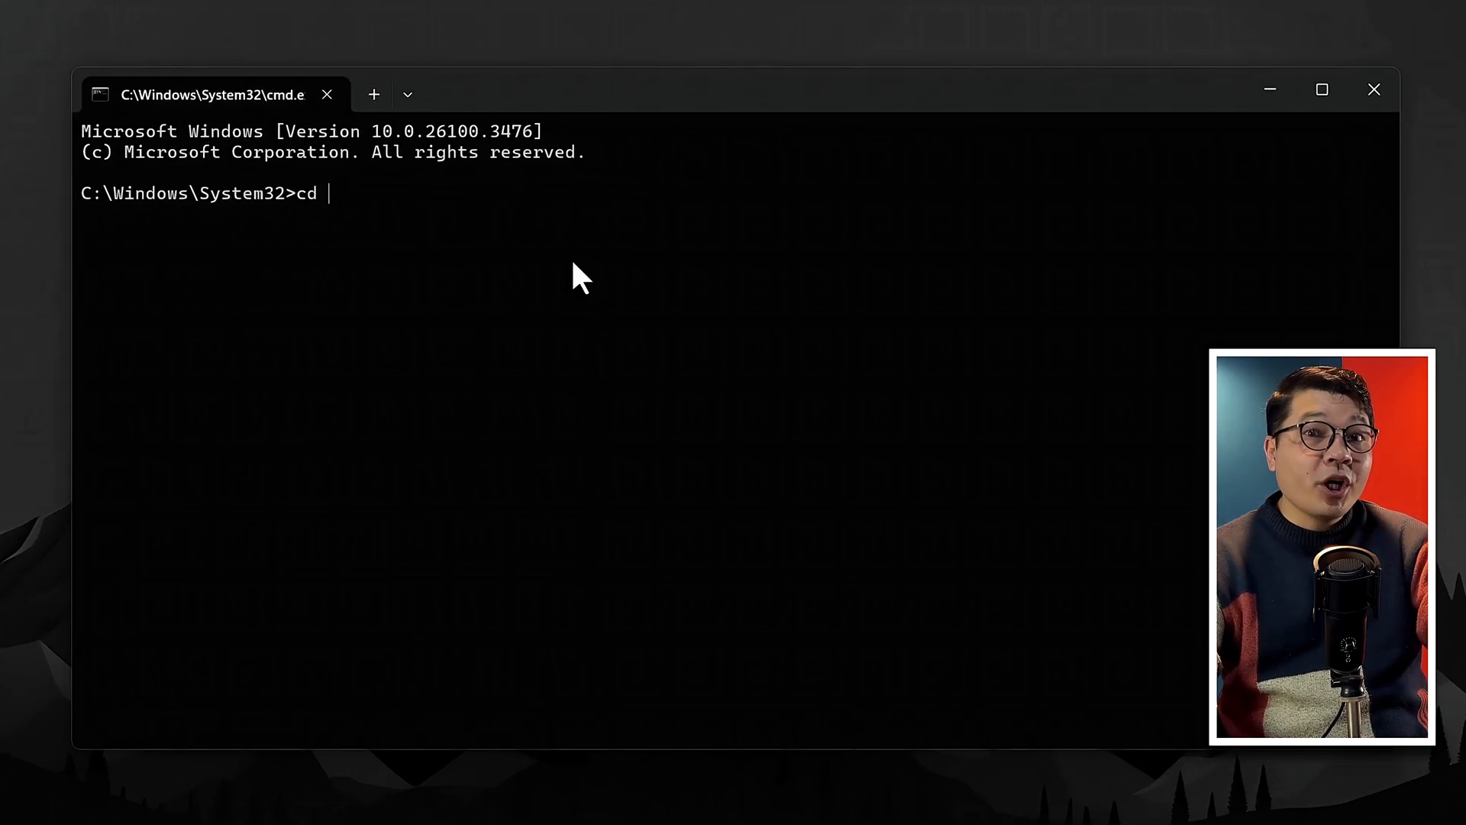
{"action": "type", "text": "C:\\Users\\Tech Zaada\\Desktop\\Camera Roll"}
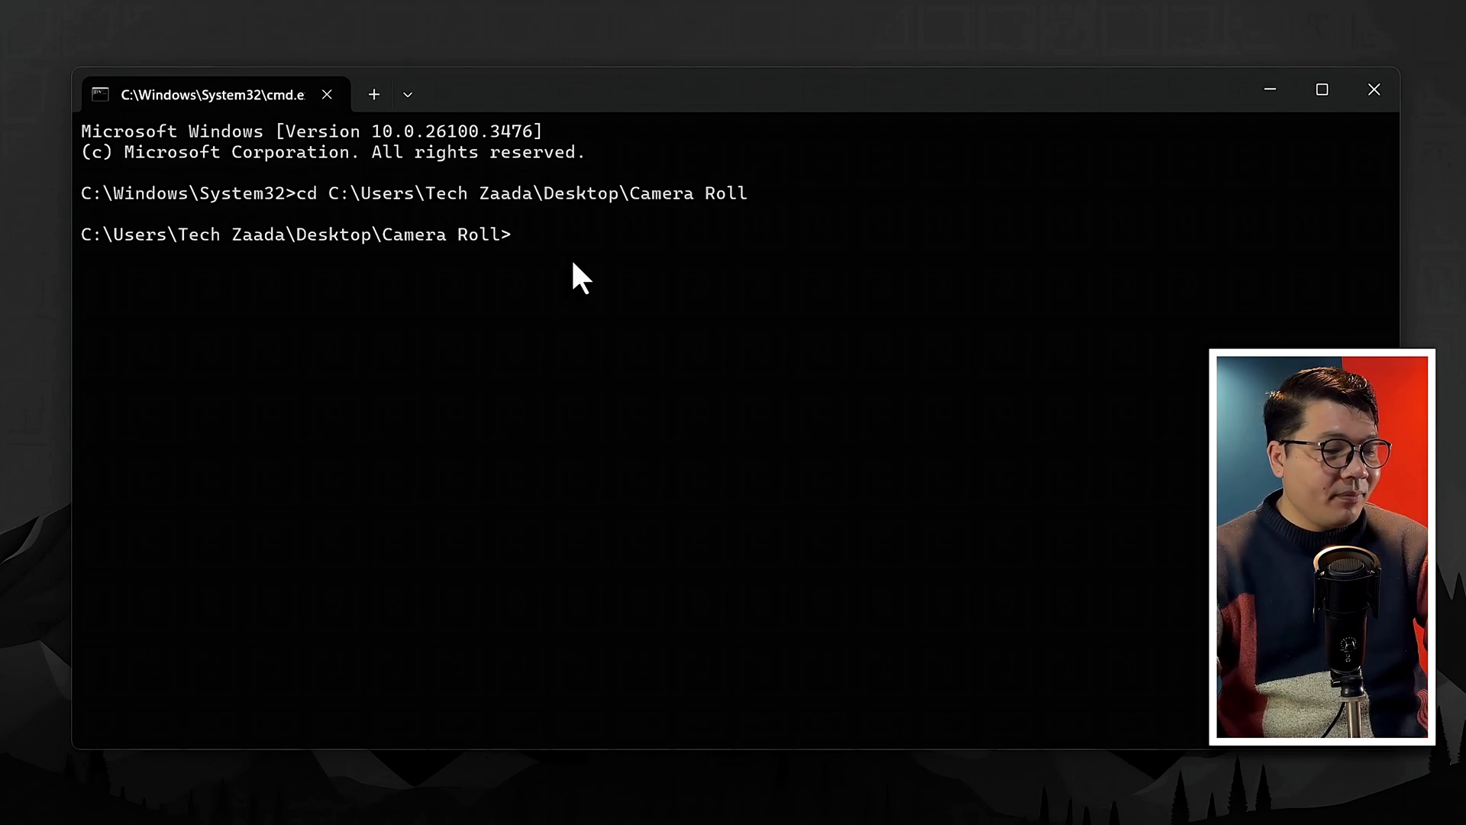
- Delete every file matching "*Copy*" with the del command
{"action": "type", "text": "del"}
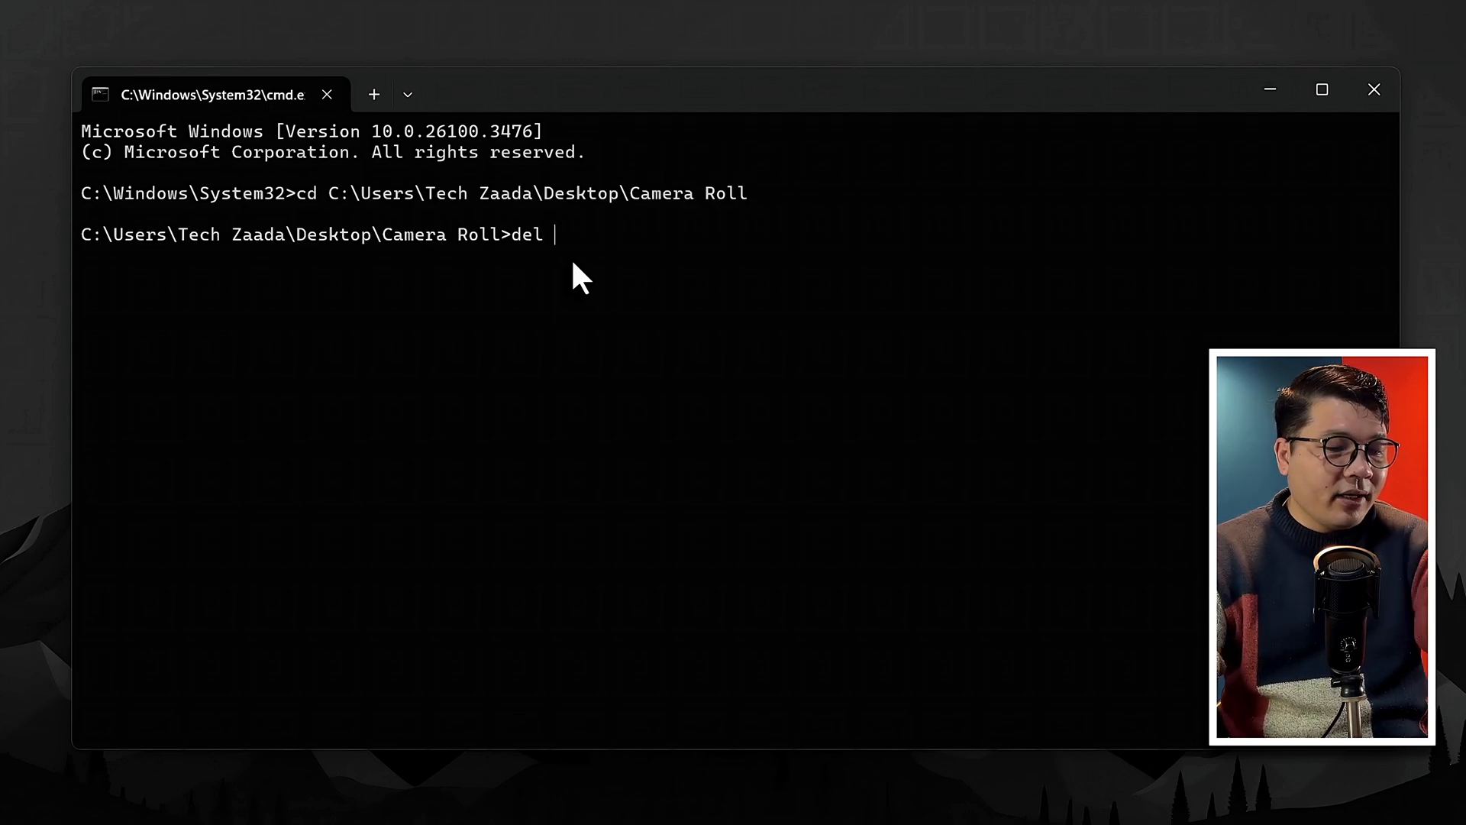
{"action": "type", "text": "\"*"}
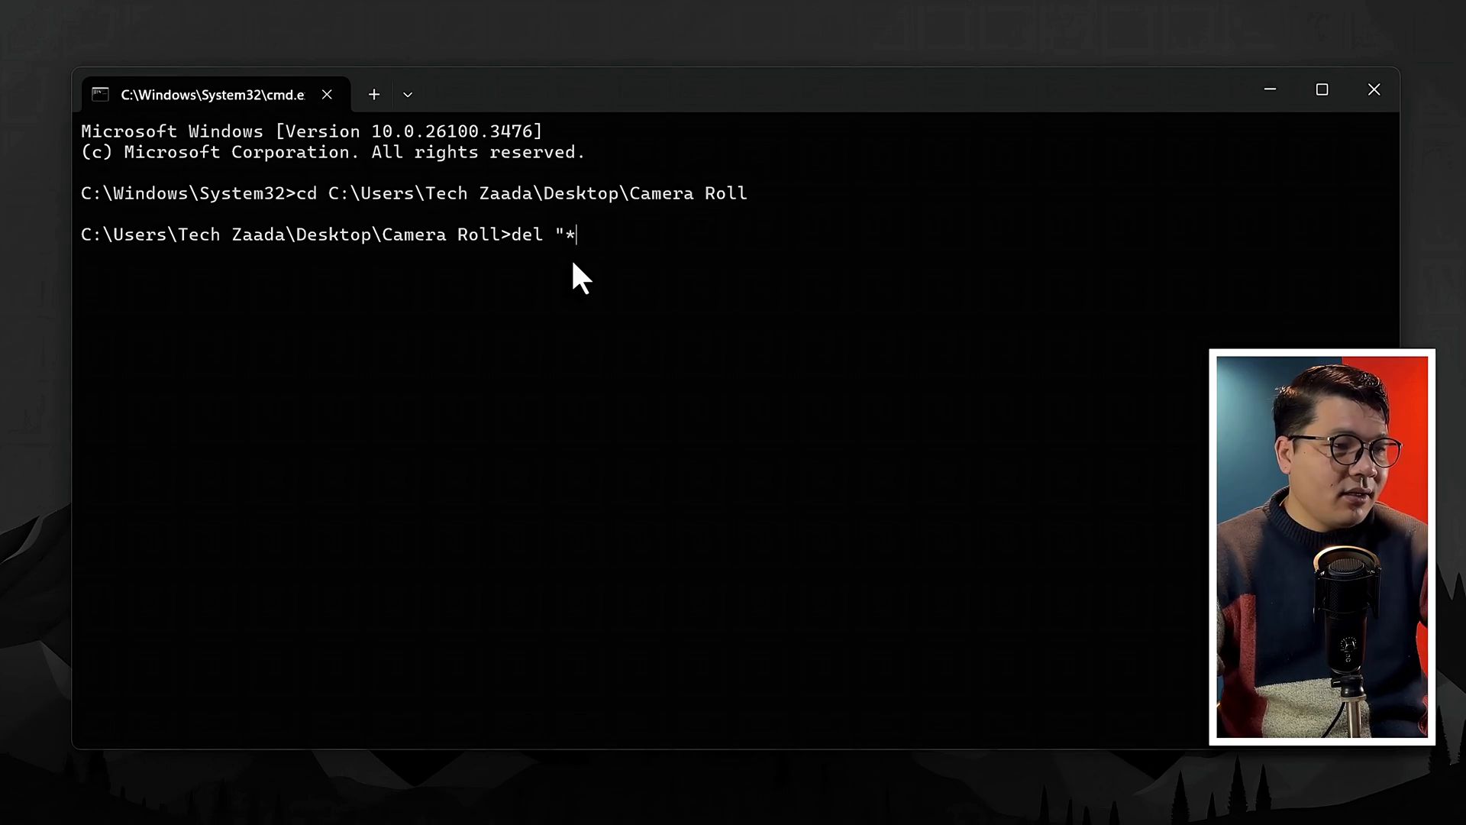
{"action": "type", "text": "Cop"}
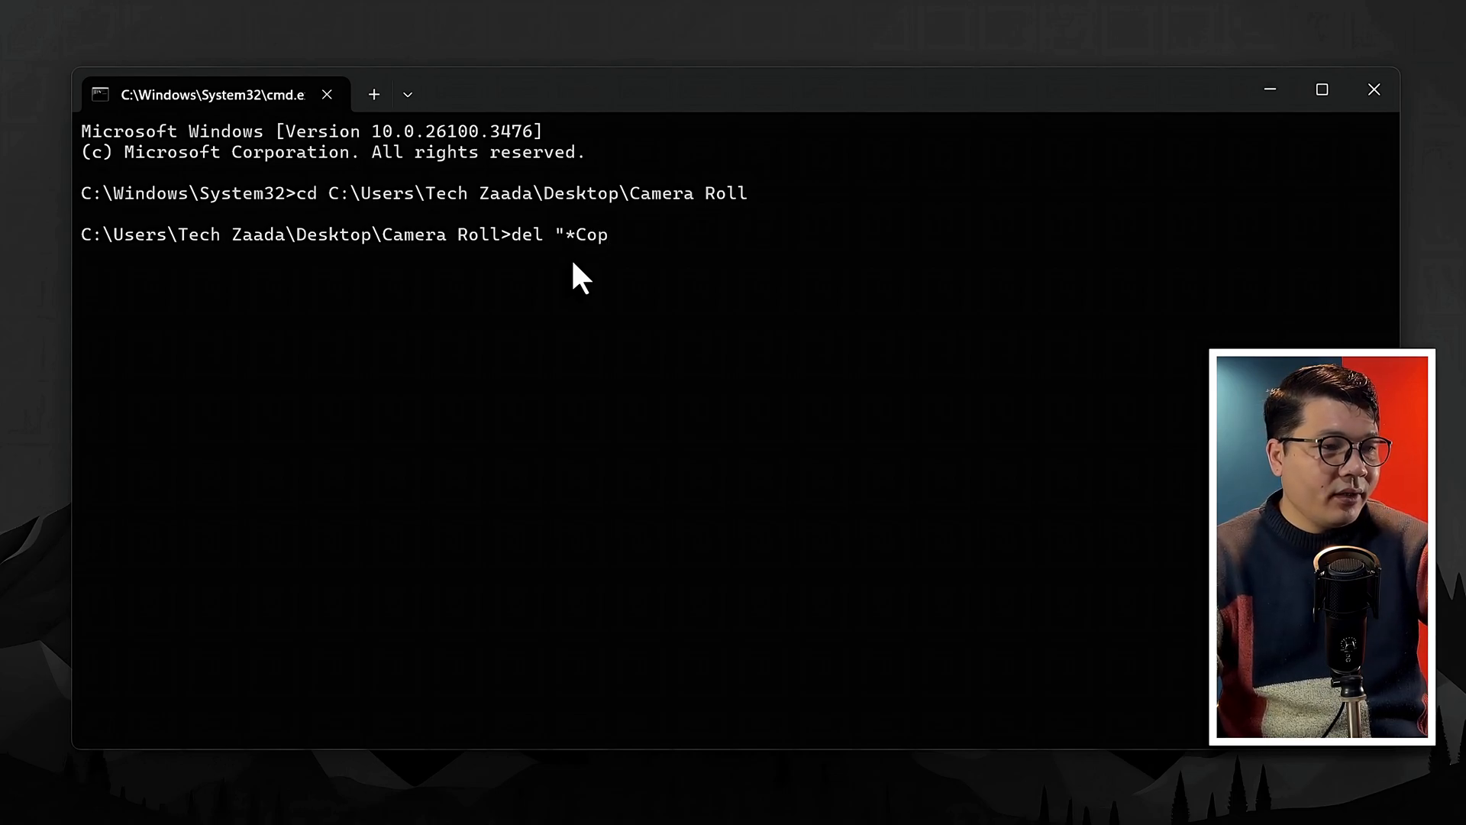
{"action": "type", "text": "y"}
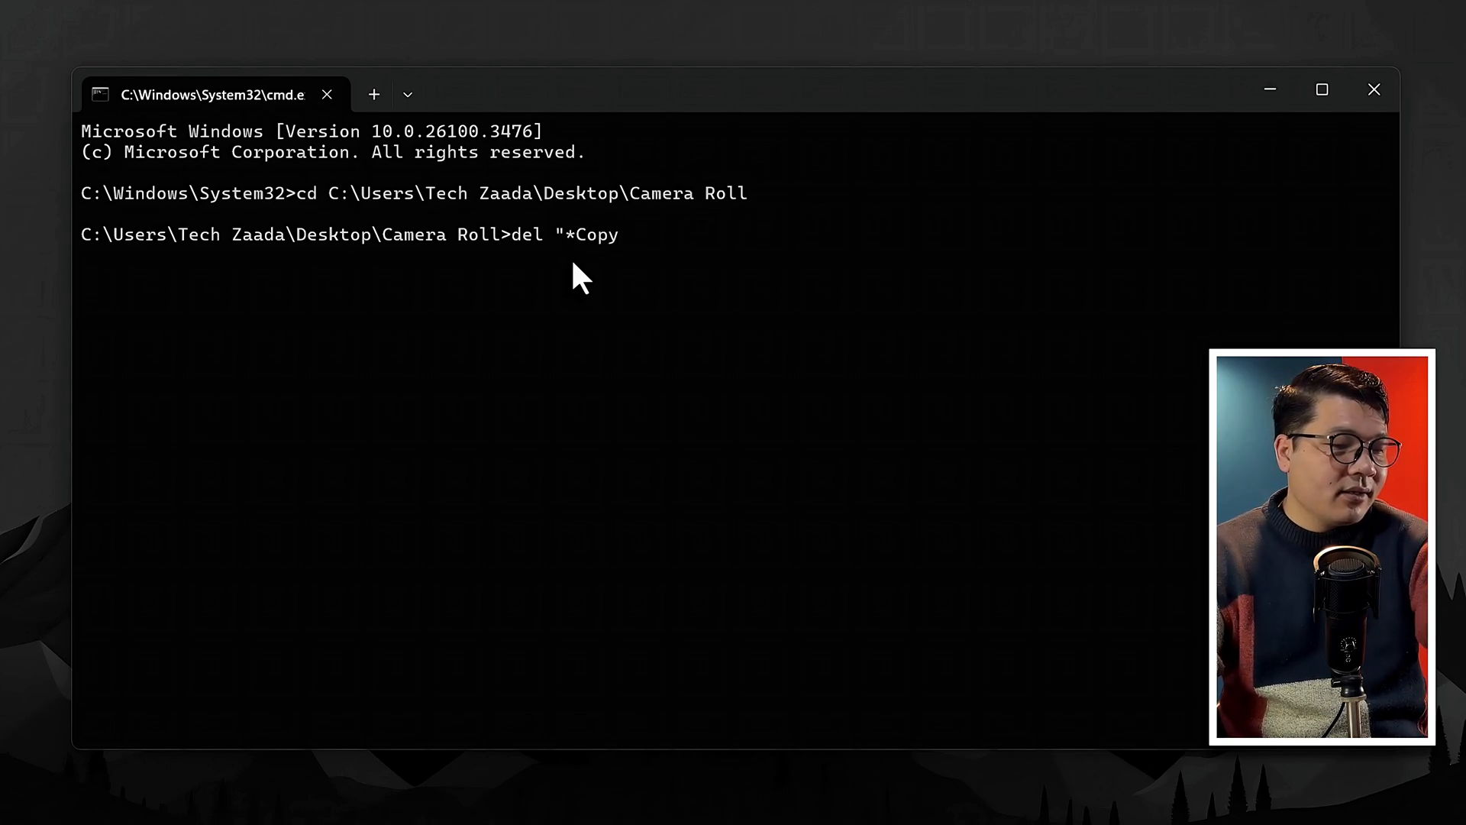
{"action": "type", "text": "*"}
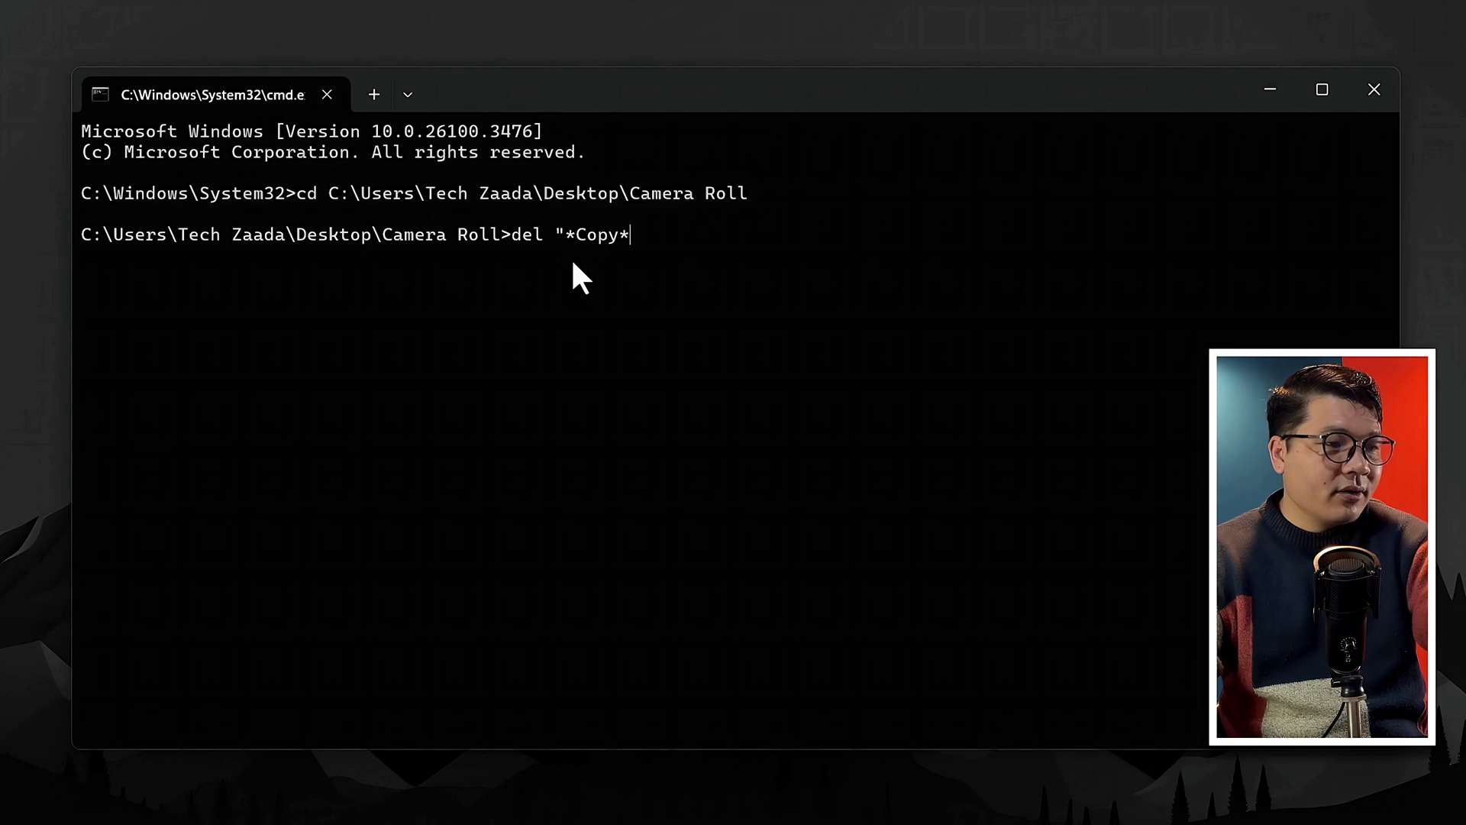
{"action": "type", "text": "\""}
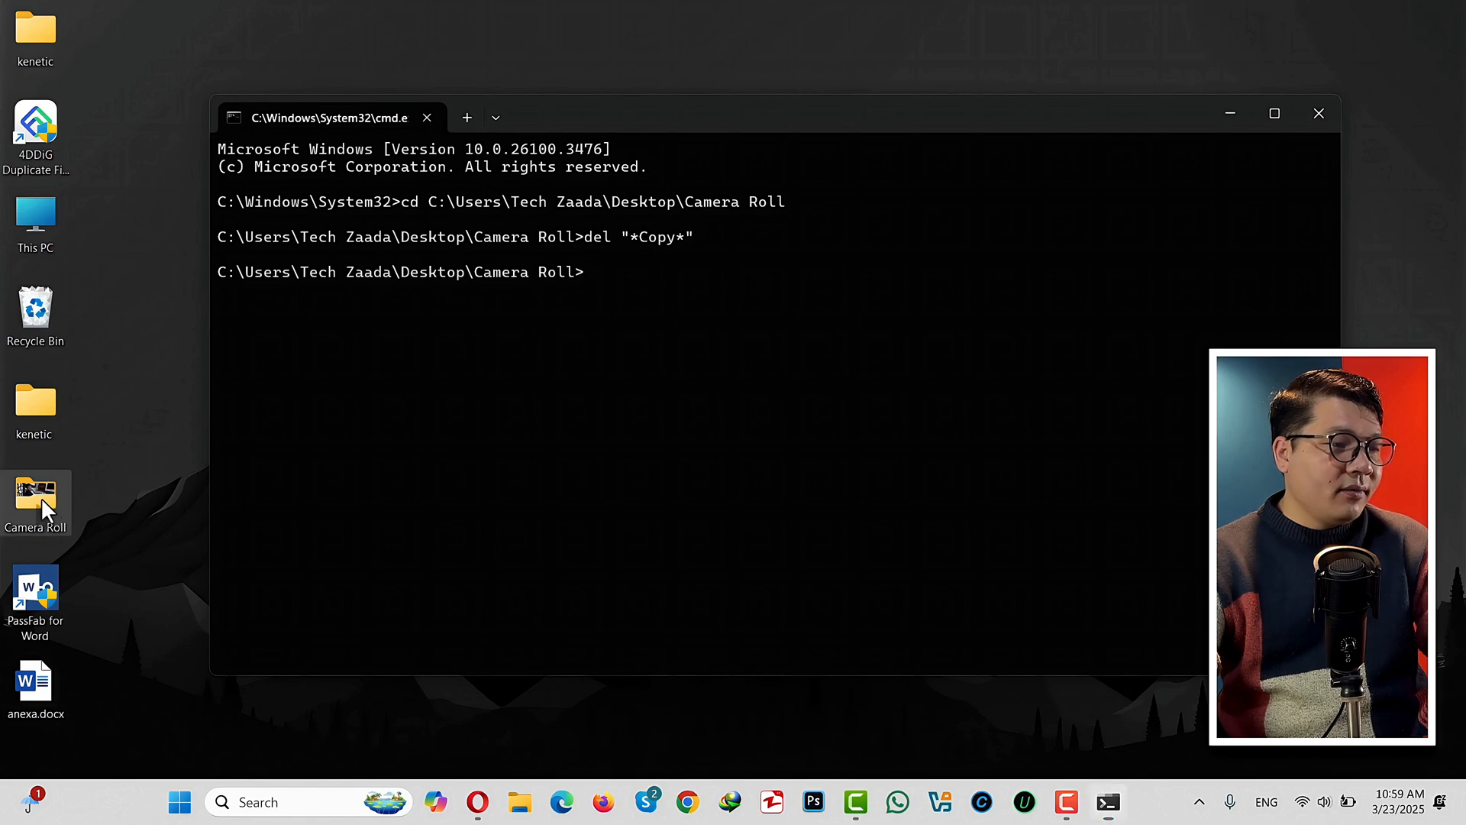
- Reopen the desktop Camera Roll folder to confirm only nine originals remain
{"action": "double_click", "coordinate": [34, 498]}
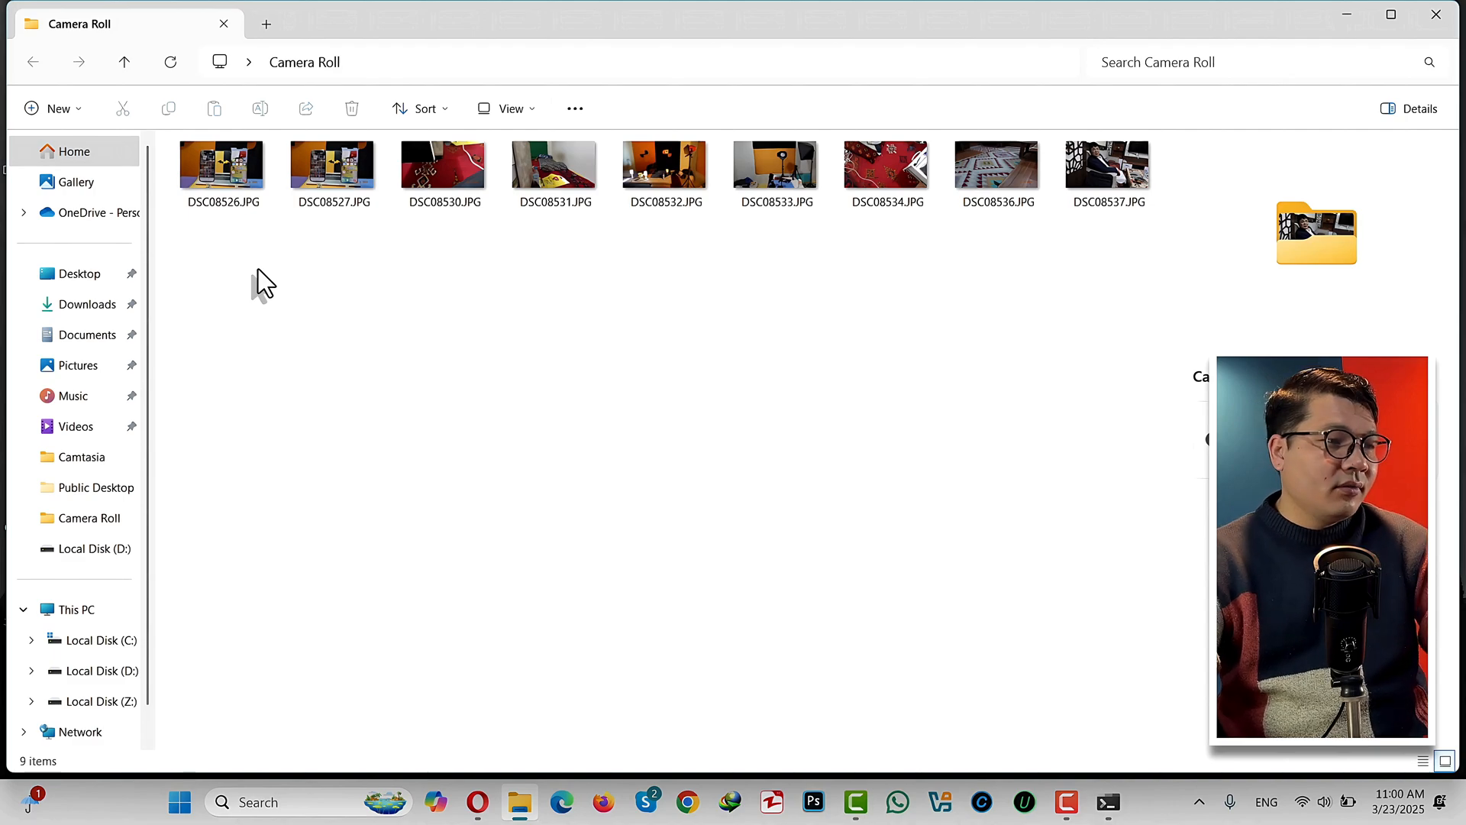
{"action": "mouse_move", "coordinate": [233, 263]}
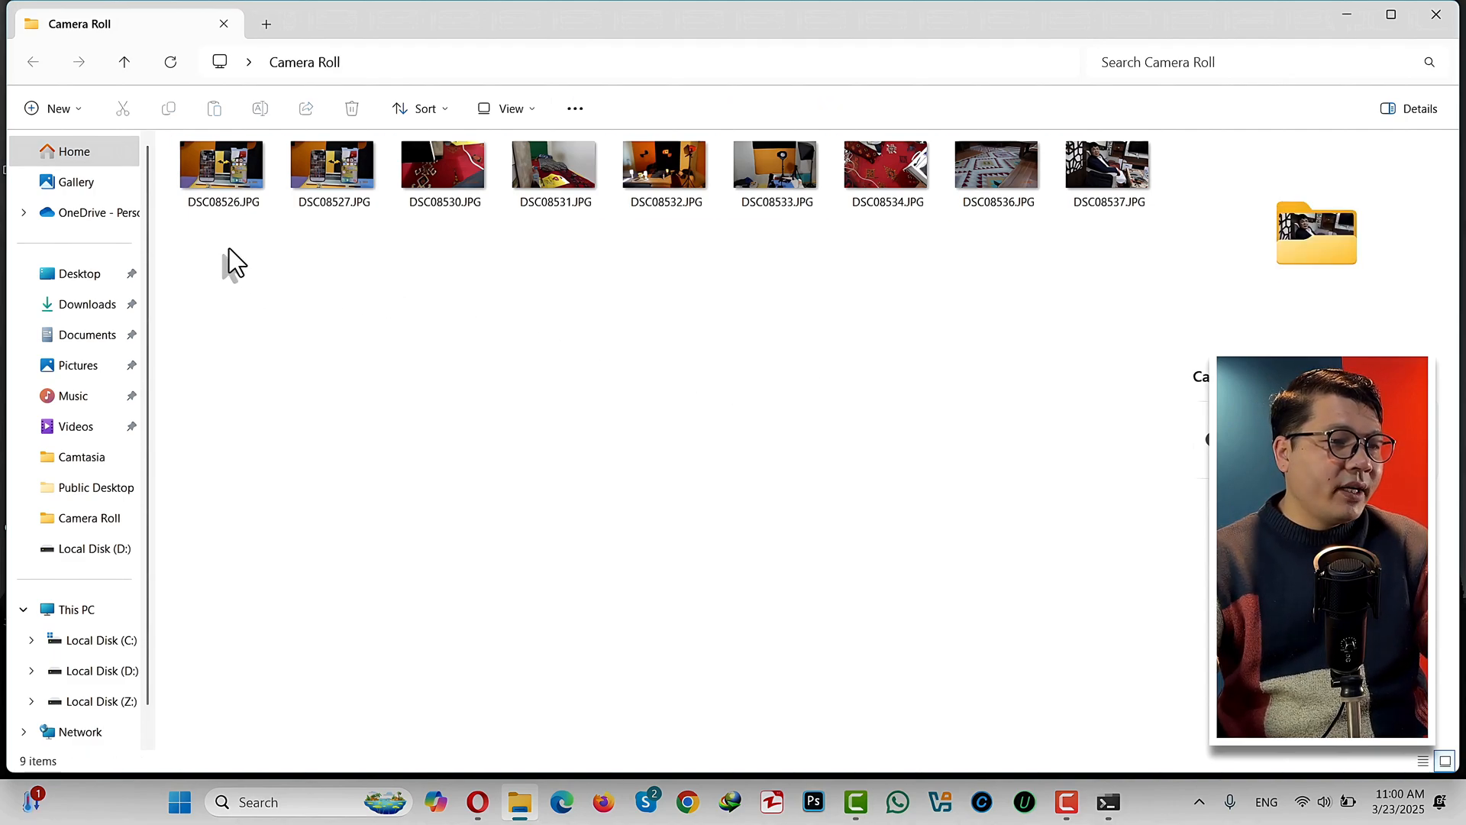
{"action": "mouse_move", "coordinate": [950, 299]}
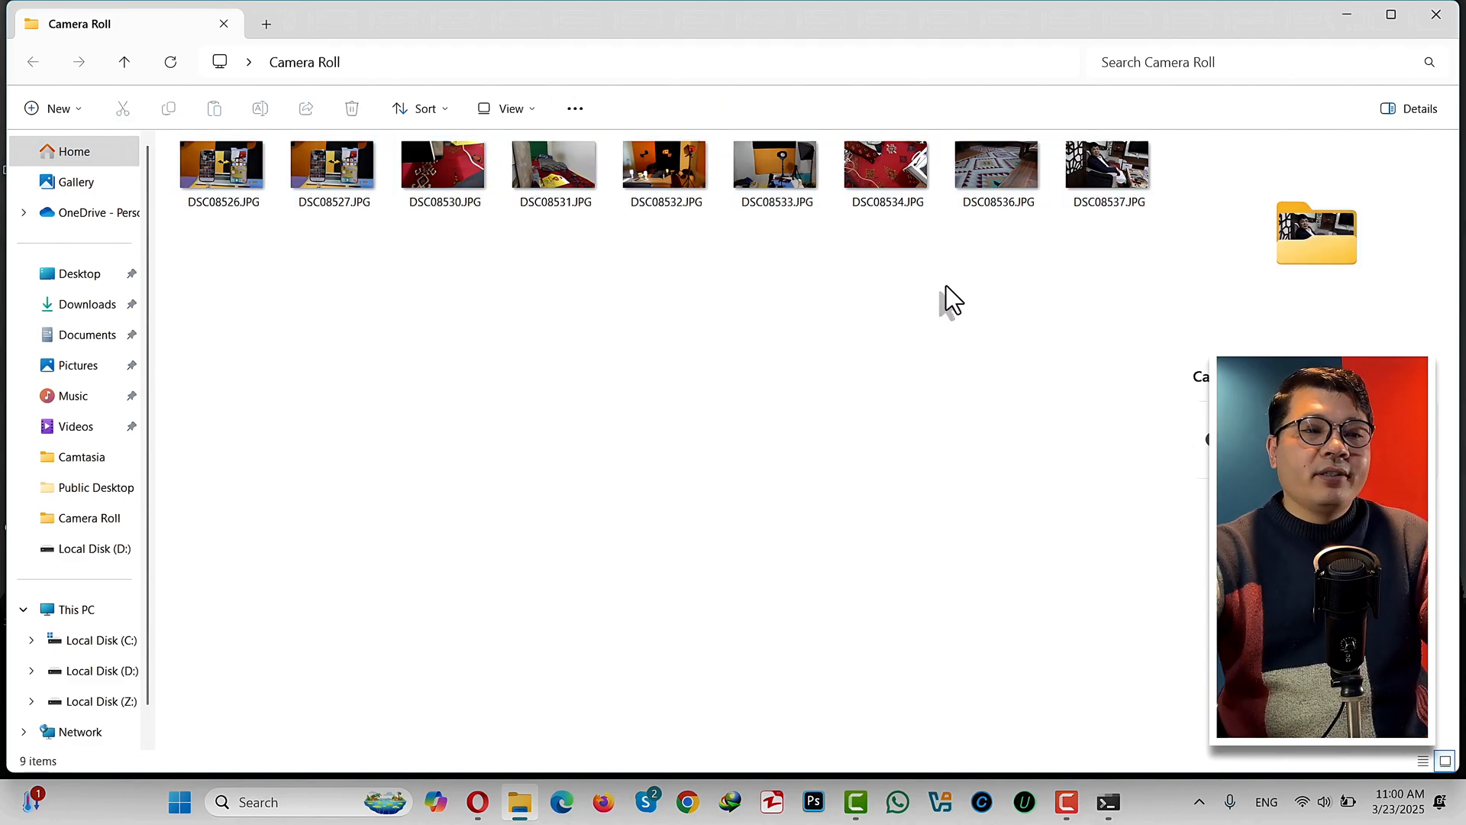